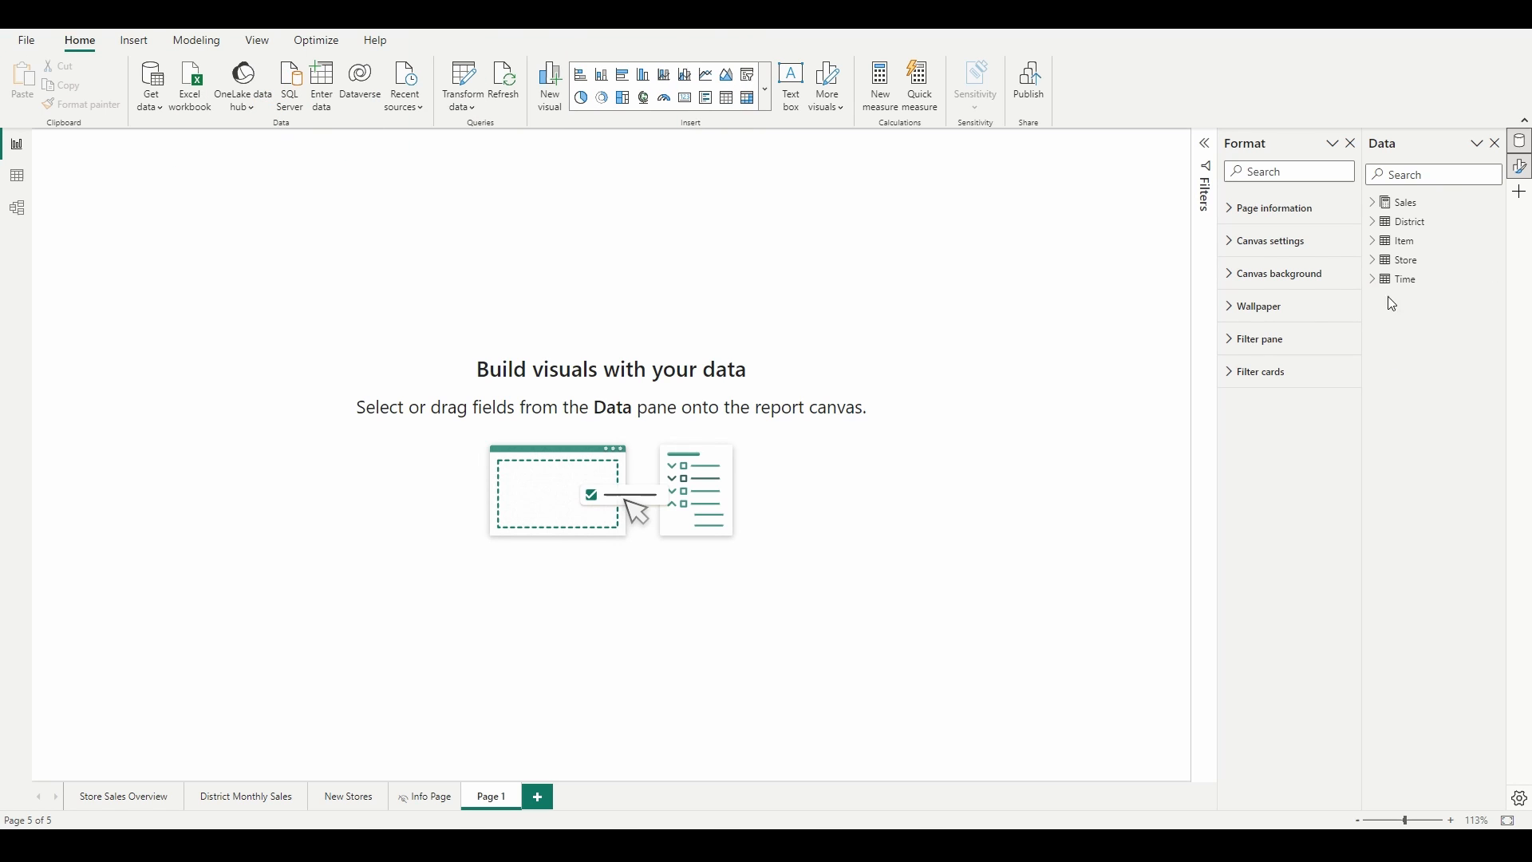
Step: Build a card from Sales' Gross Margin Last Year, Last Year % and This Year measures
left_click(1376, 201)
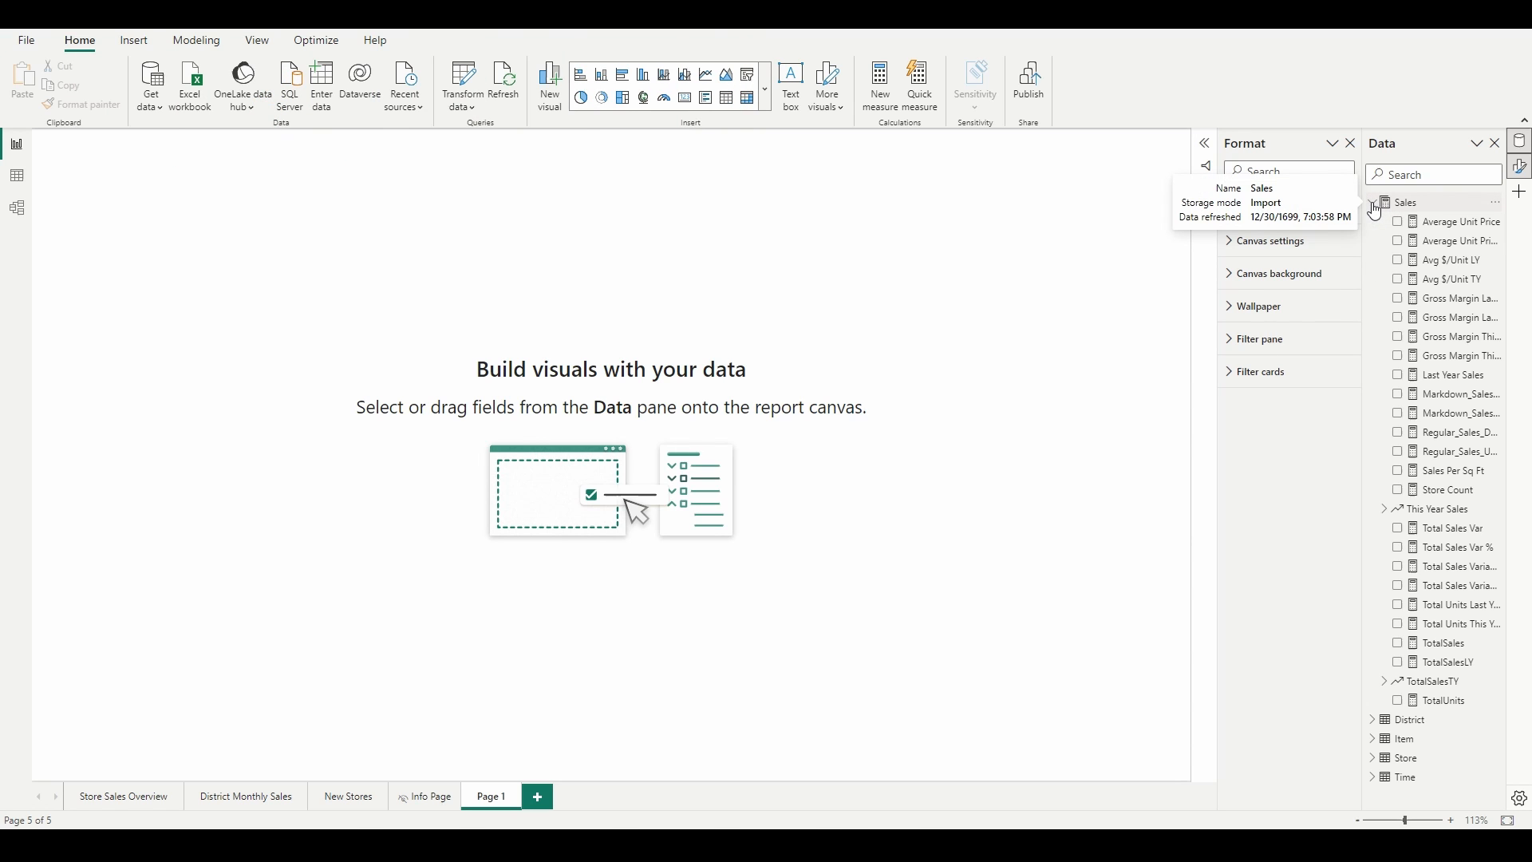
left_click(1398, 300)
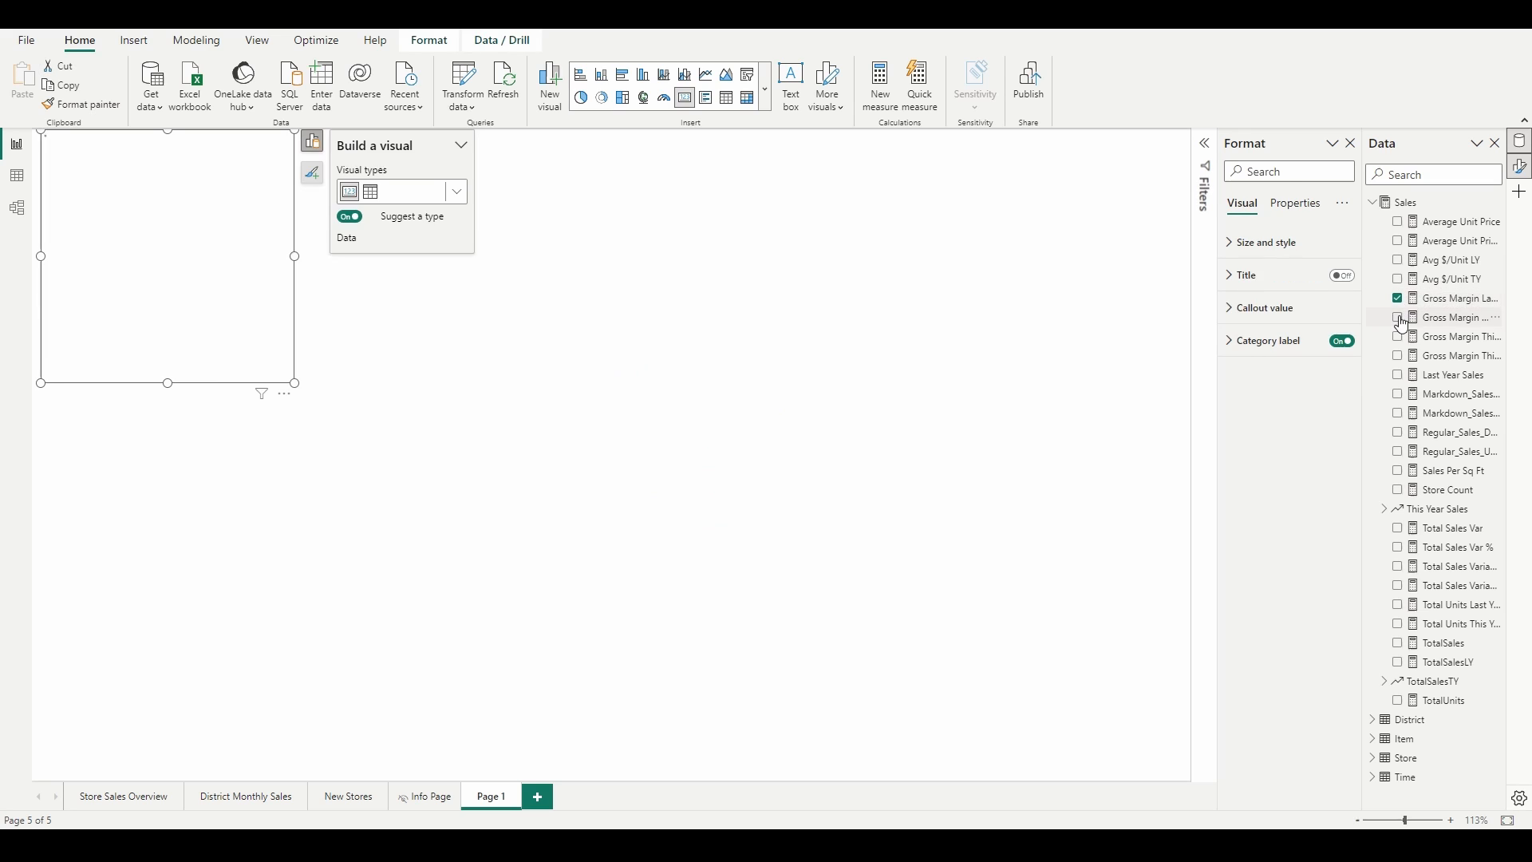
left_click(1398, 317)
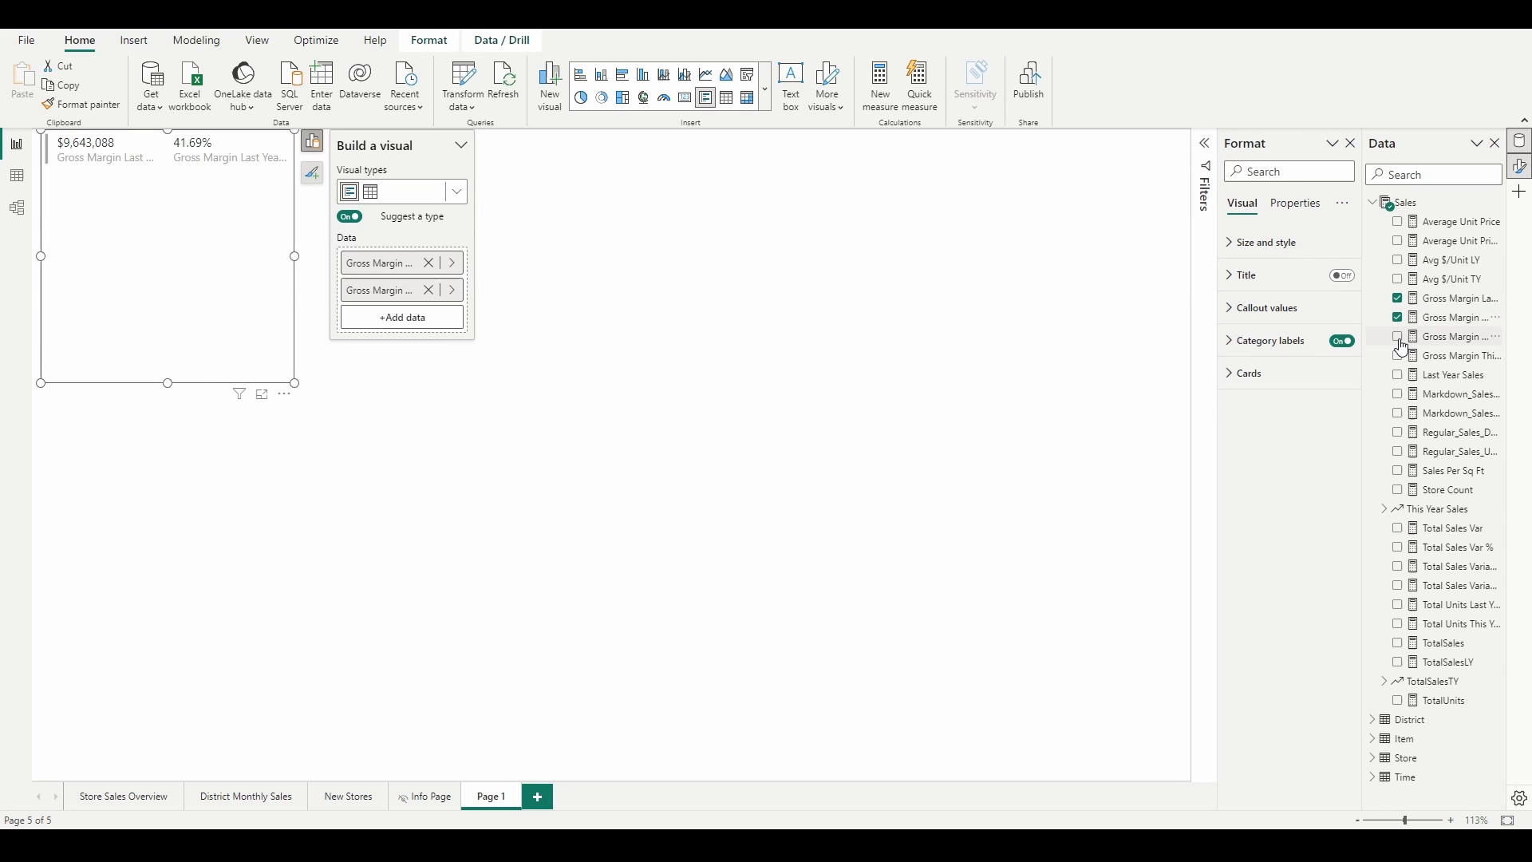
left_click(1397, 336)
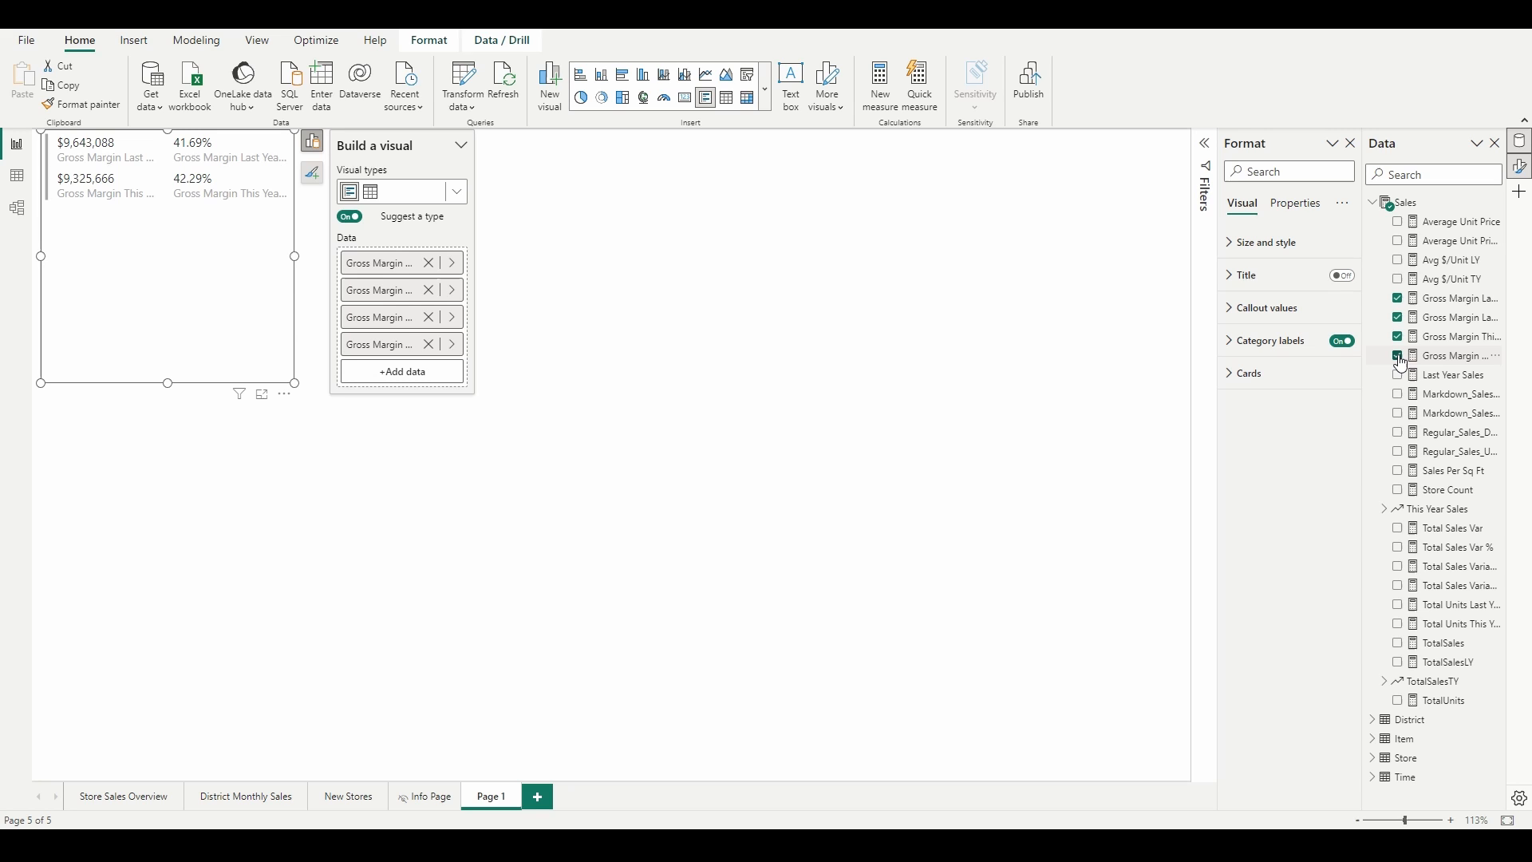
left_click(455, 192)
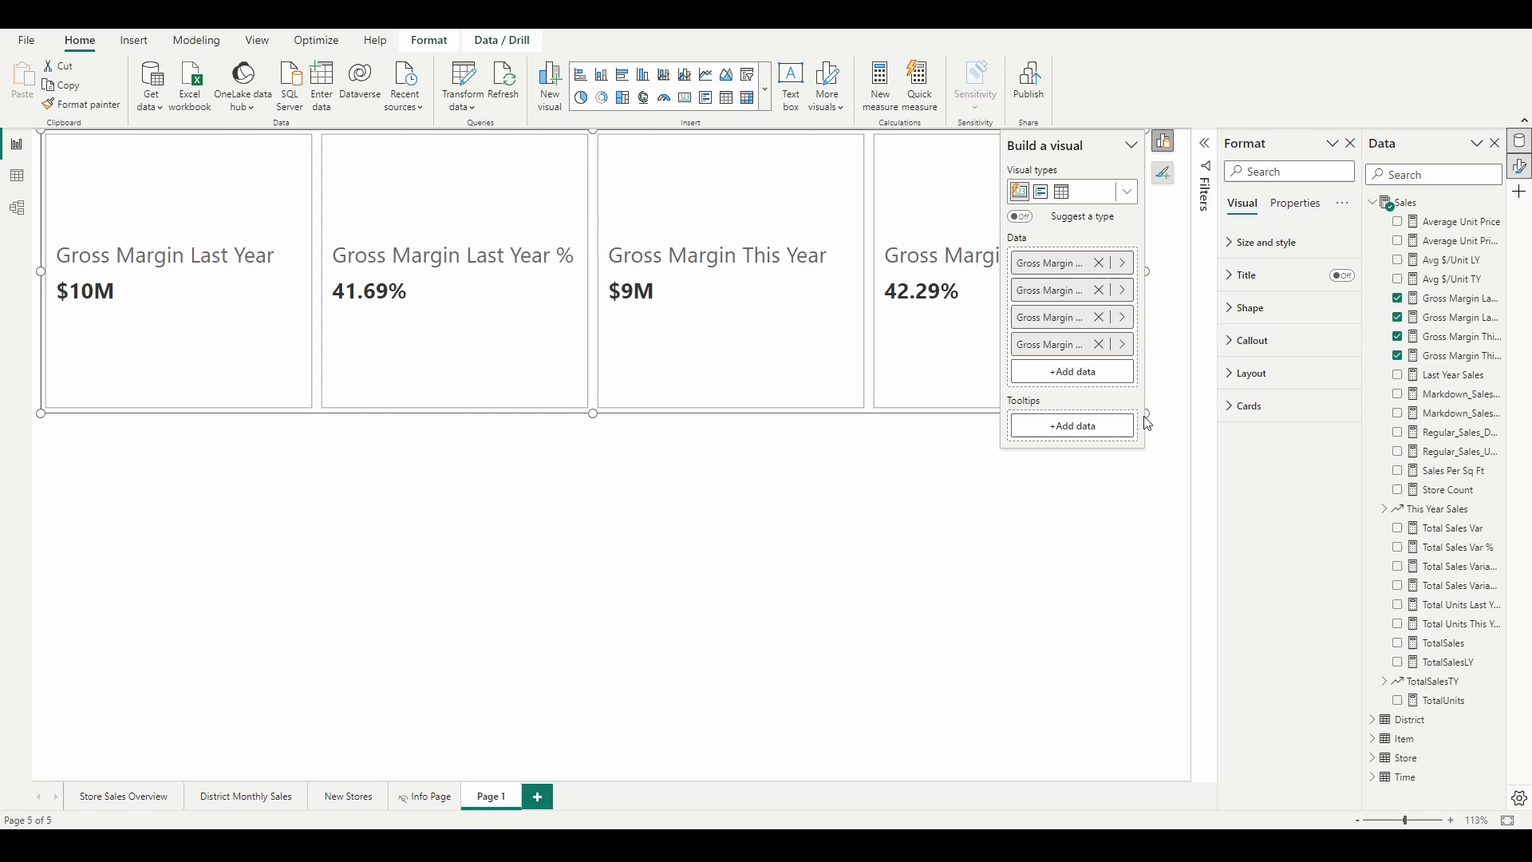
Step: Show the card's size and padding settings, try a teal background, then turn background and border off
left_click(1139, 478)
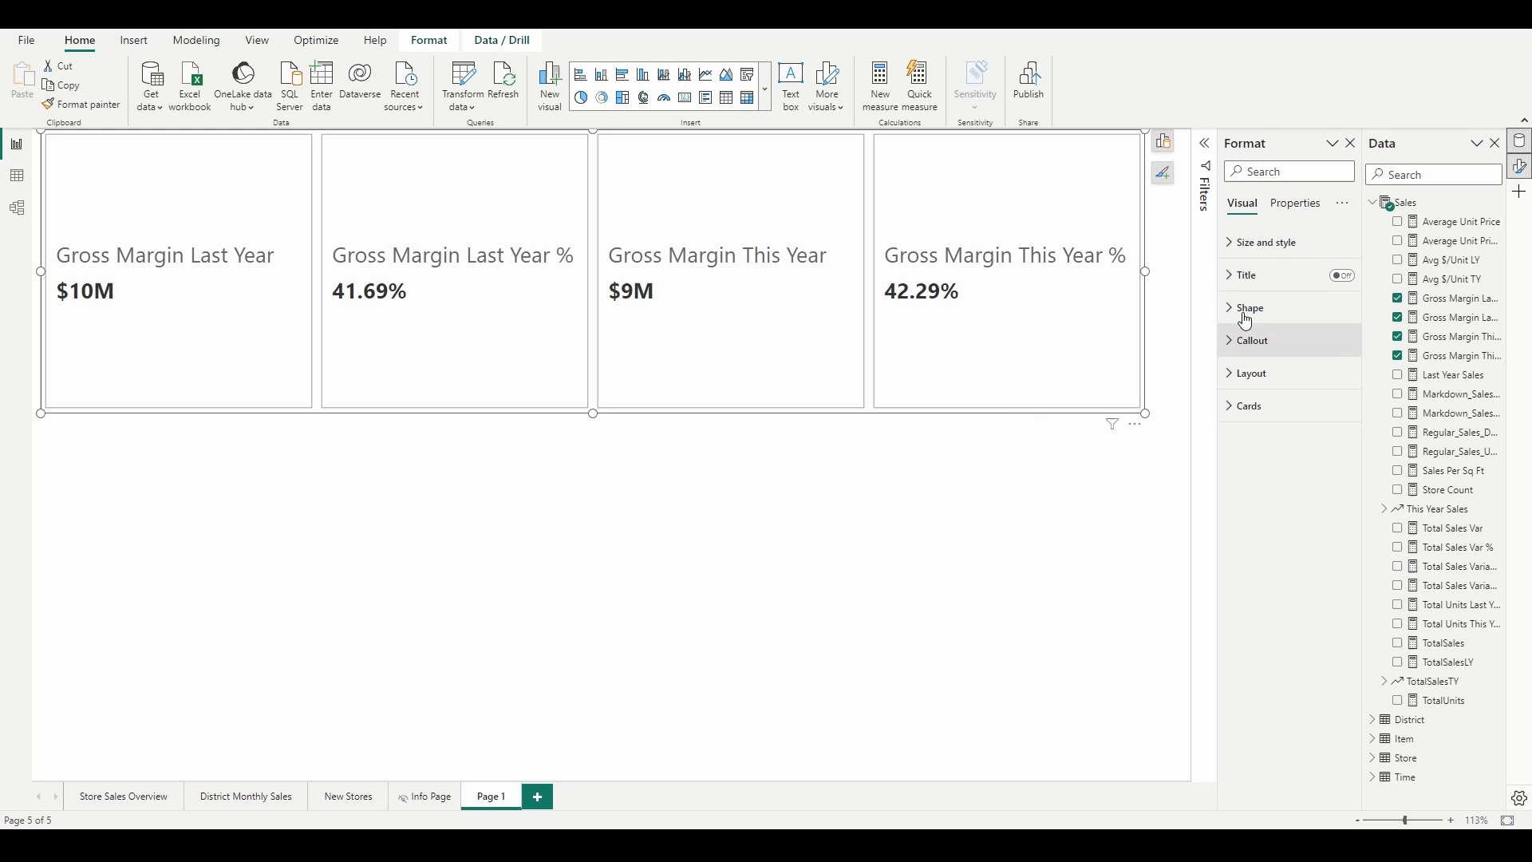
left_click(1264, 241)
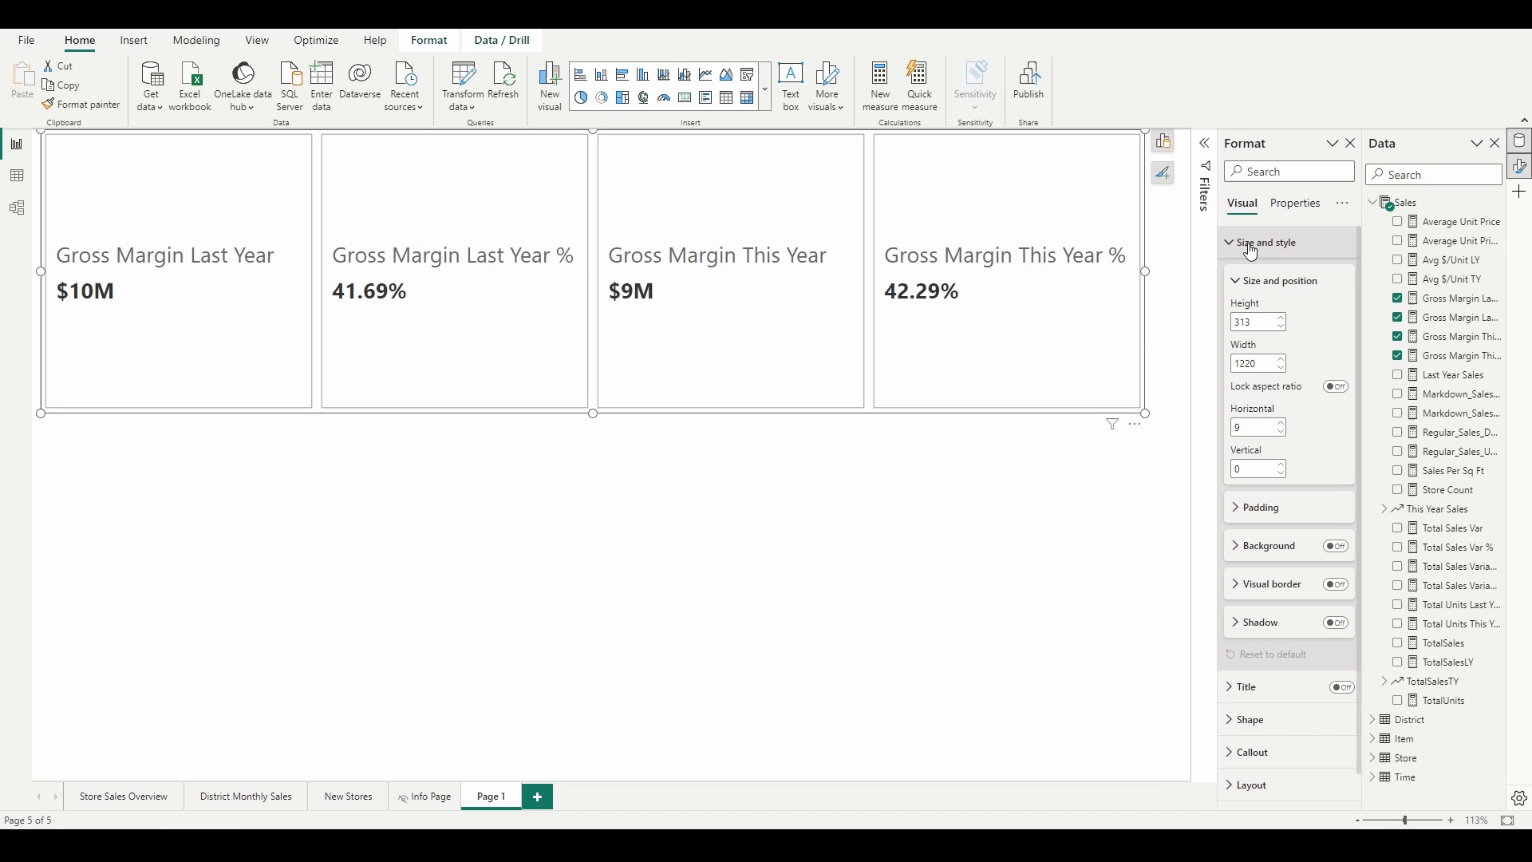
left_click(1260, 507)
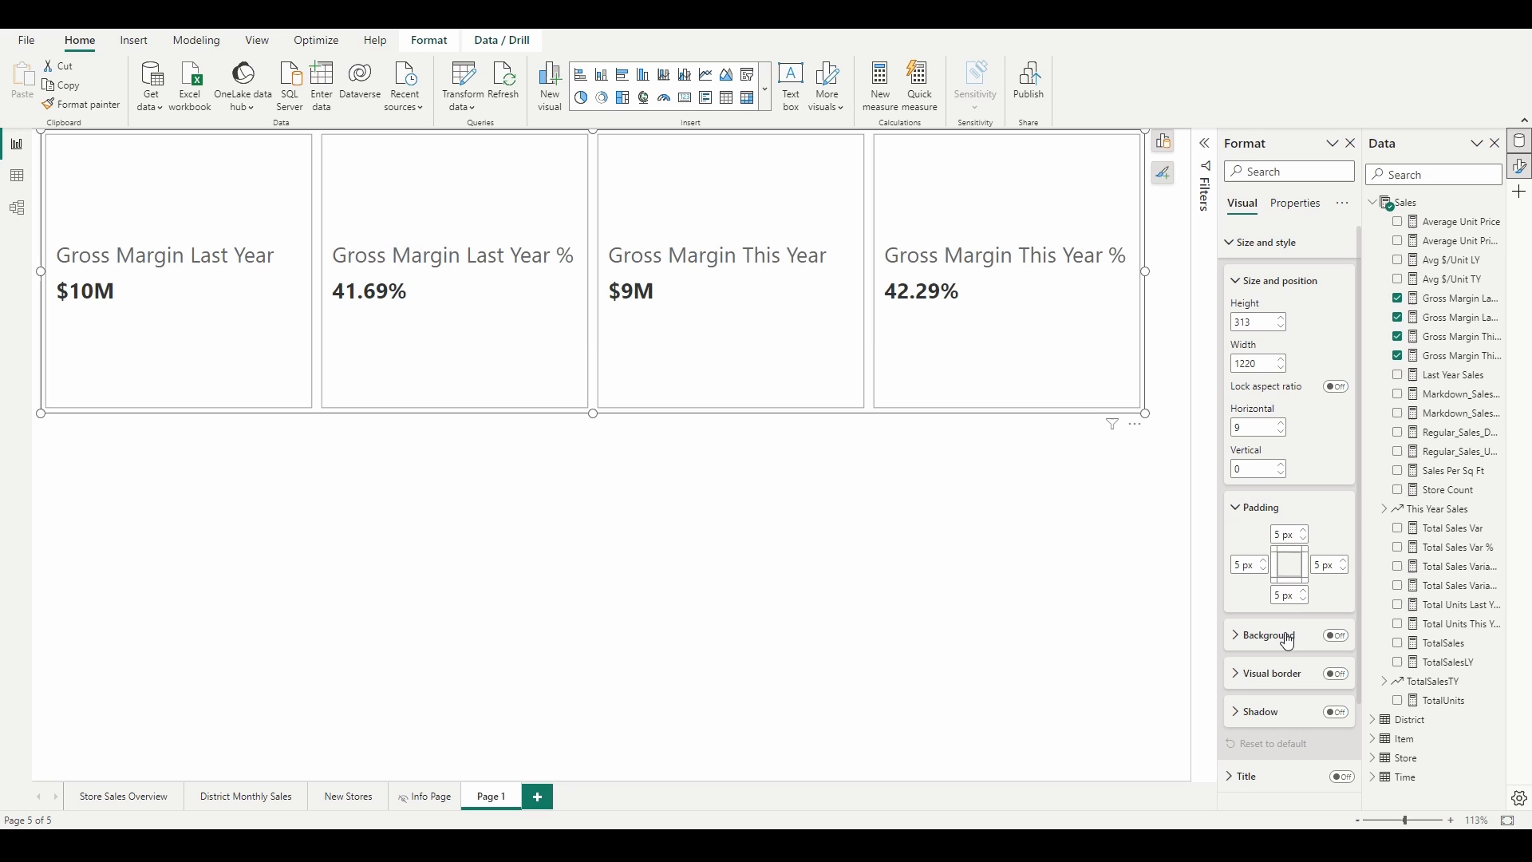
left_click(1333, 635)
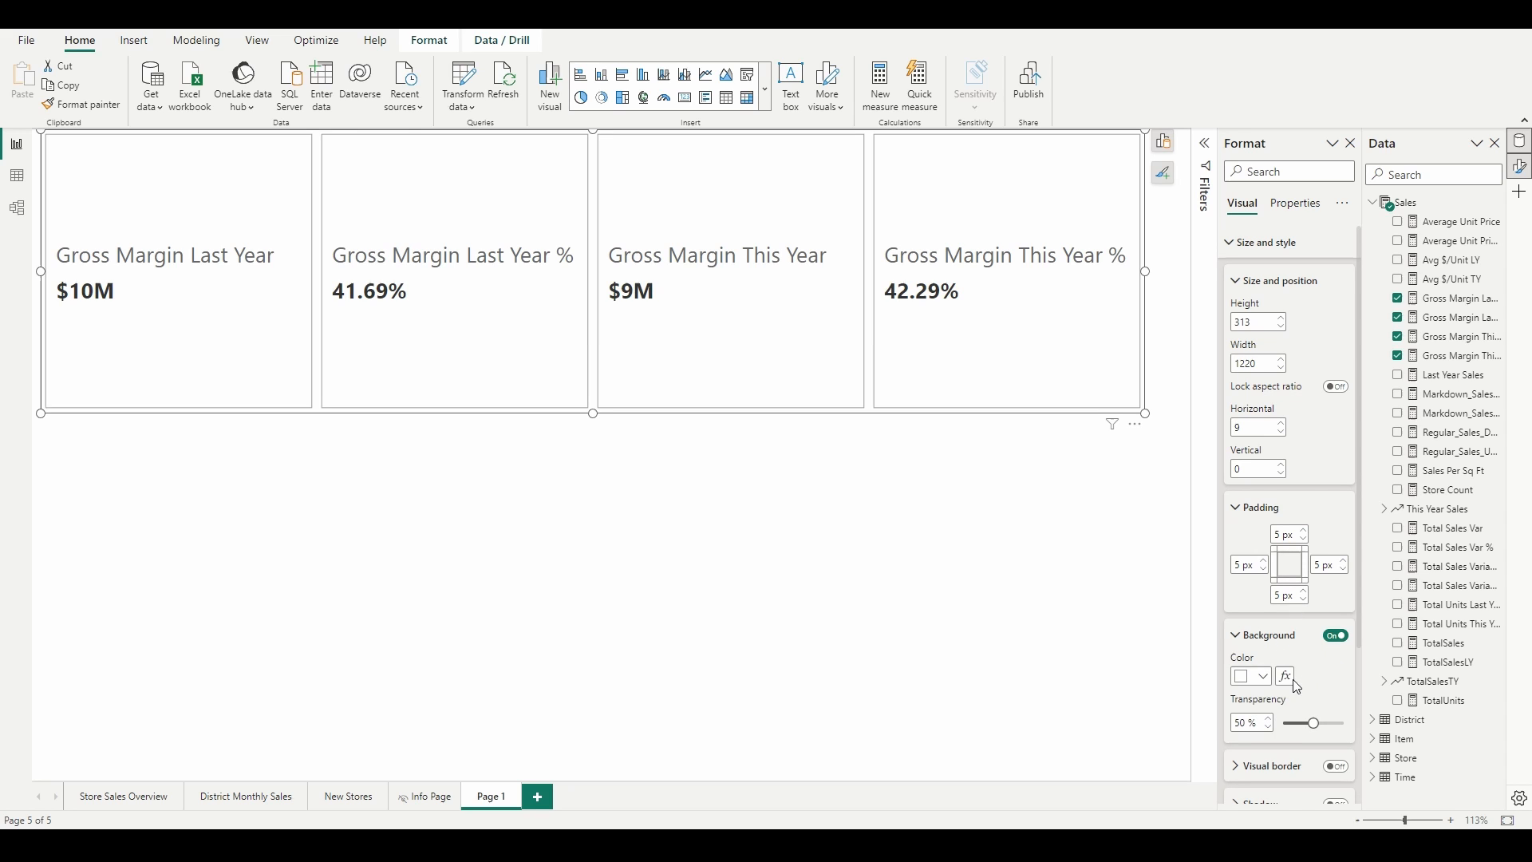
left_click(1244, 675)
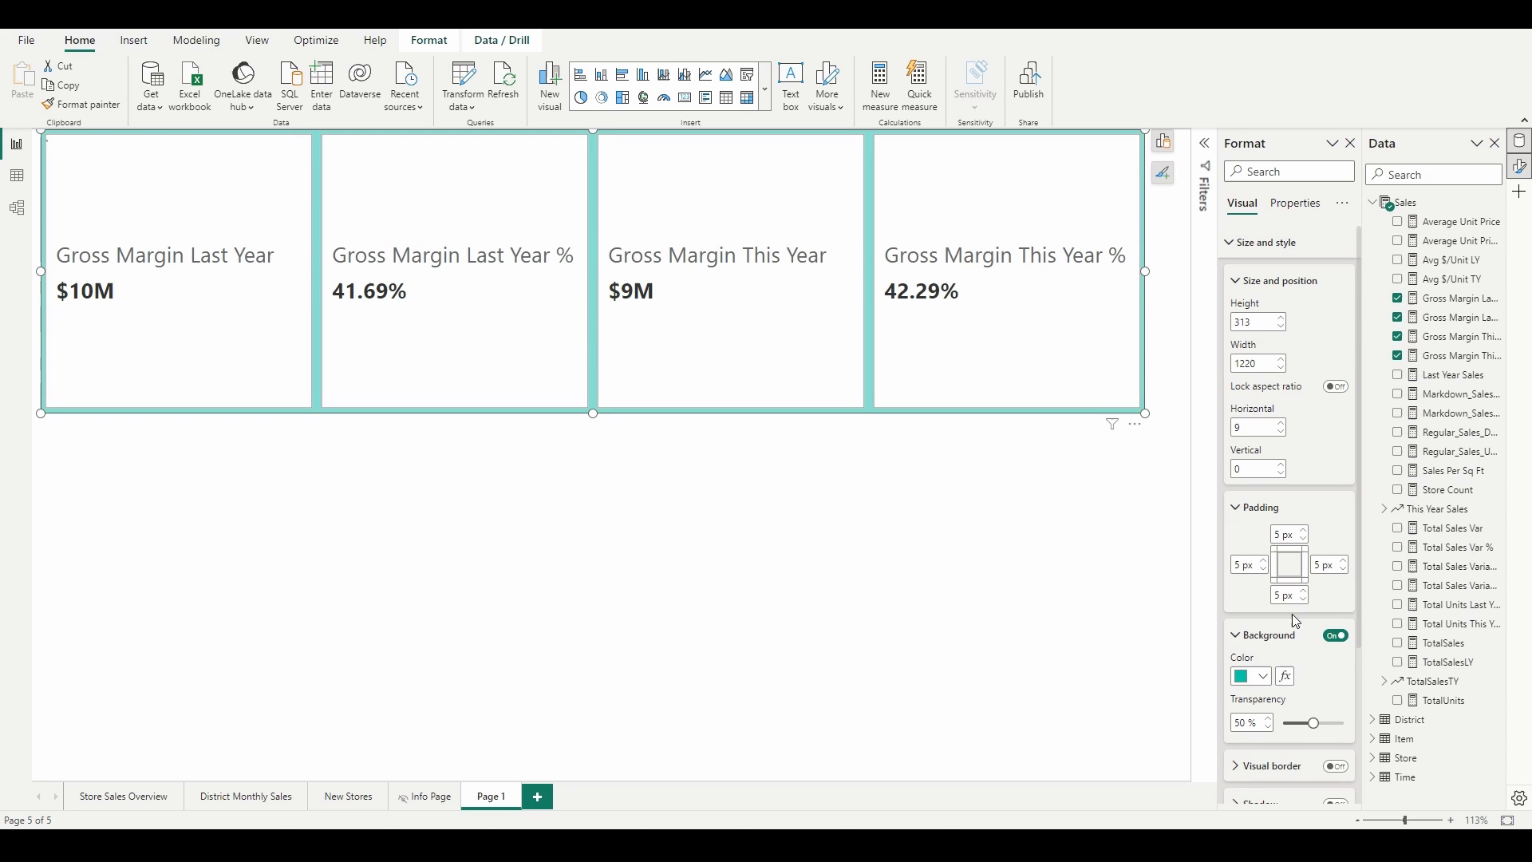
left_click(1333, 635)
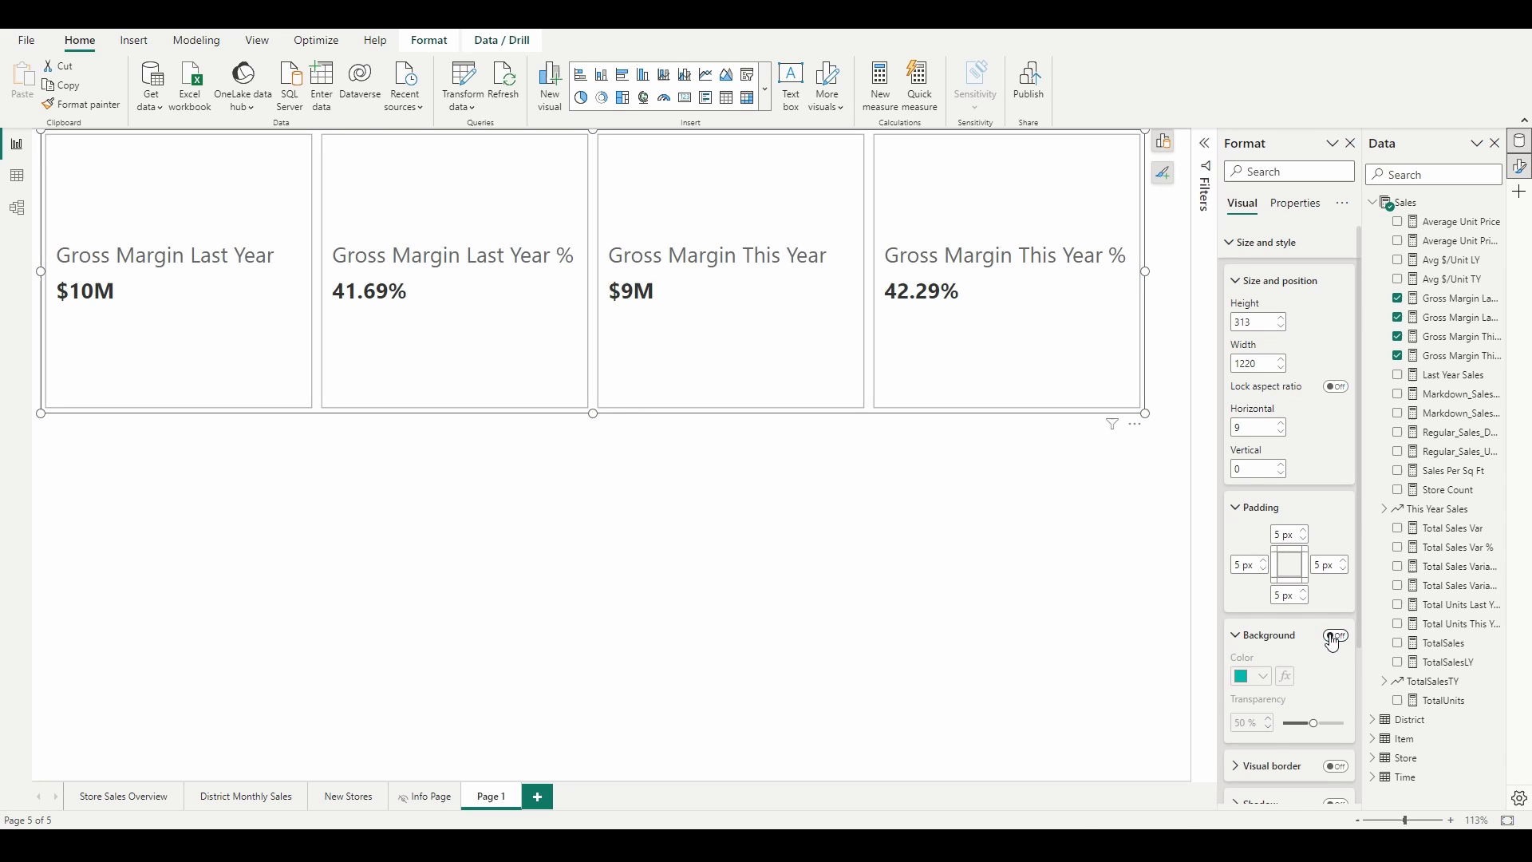
scroll("down", 3)
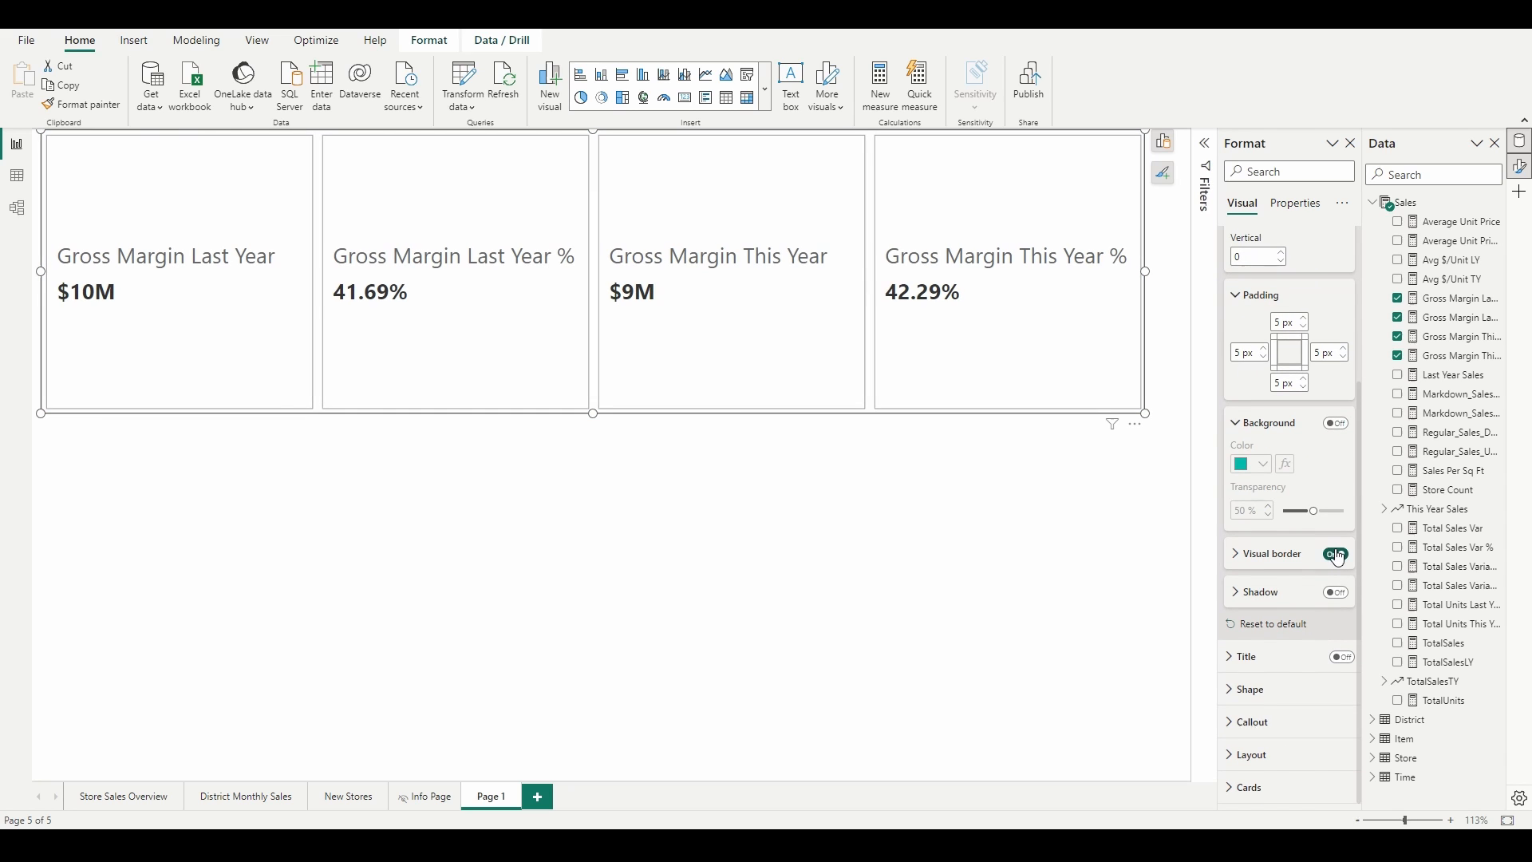
left_click(1335, 554)
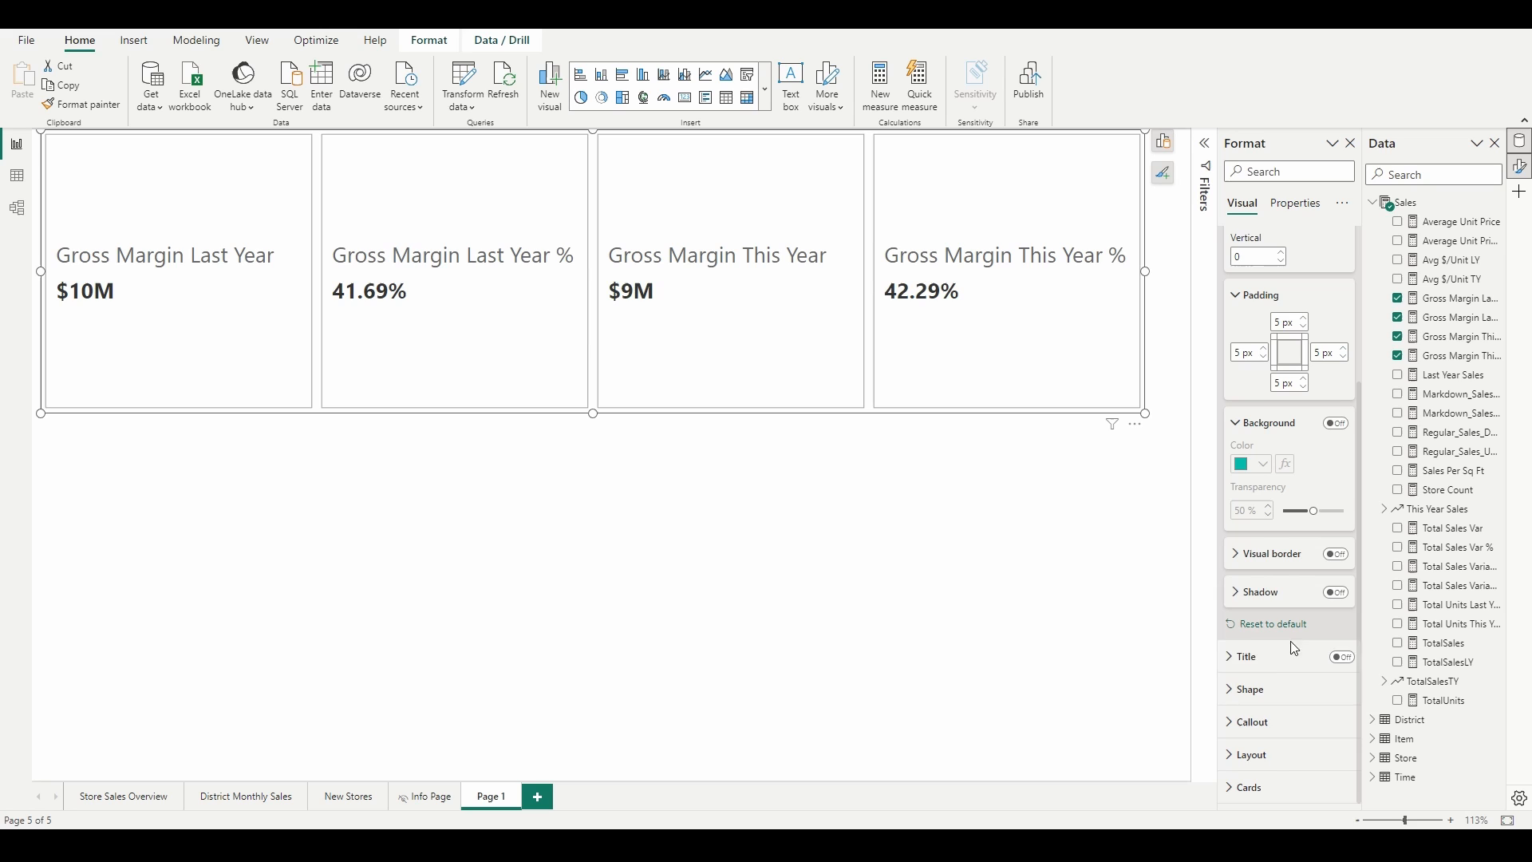
Step: Switch the card visual's title and subtitle on and scroll down to the Shape settings
left_click(1243, 471)
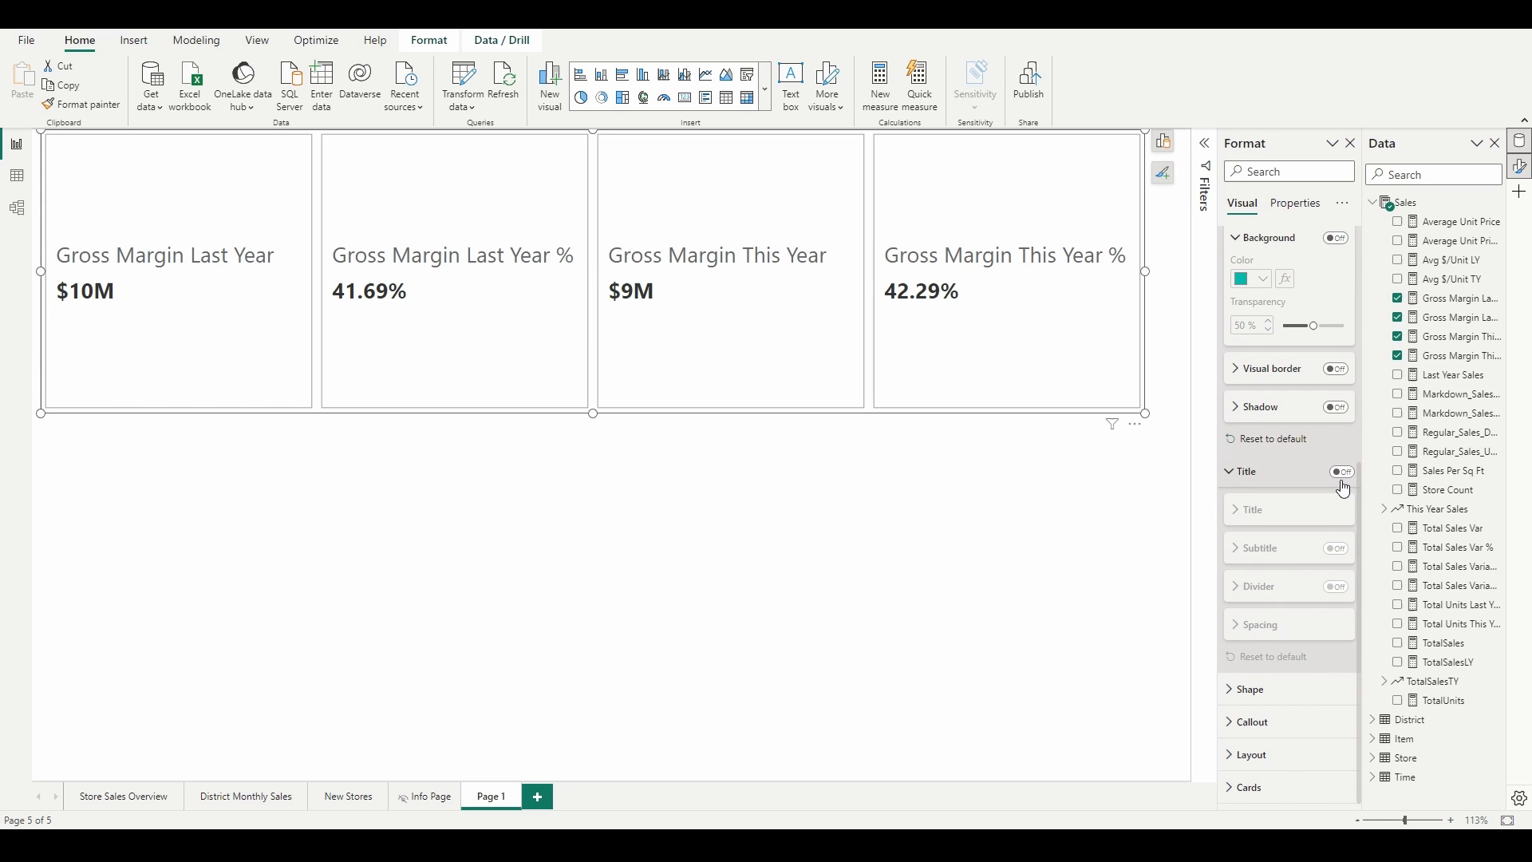
left_click(1340, 472)
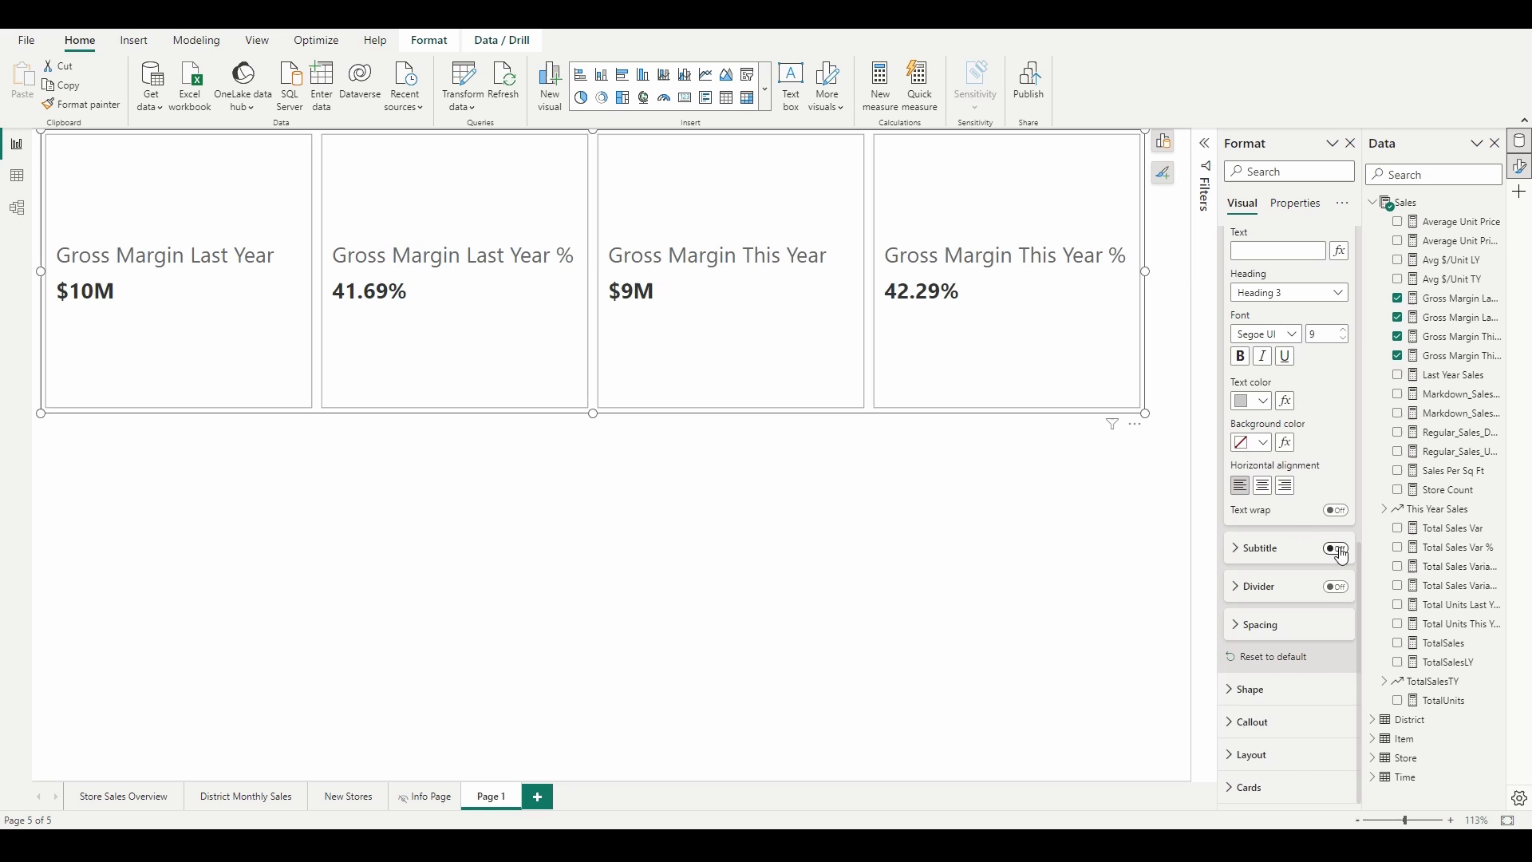
left_click(1334, 548)
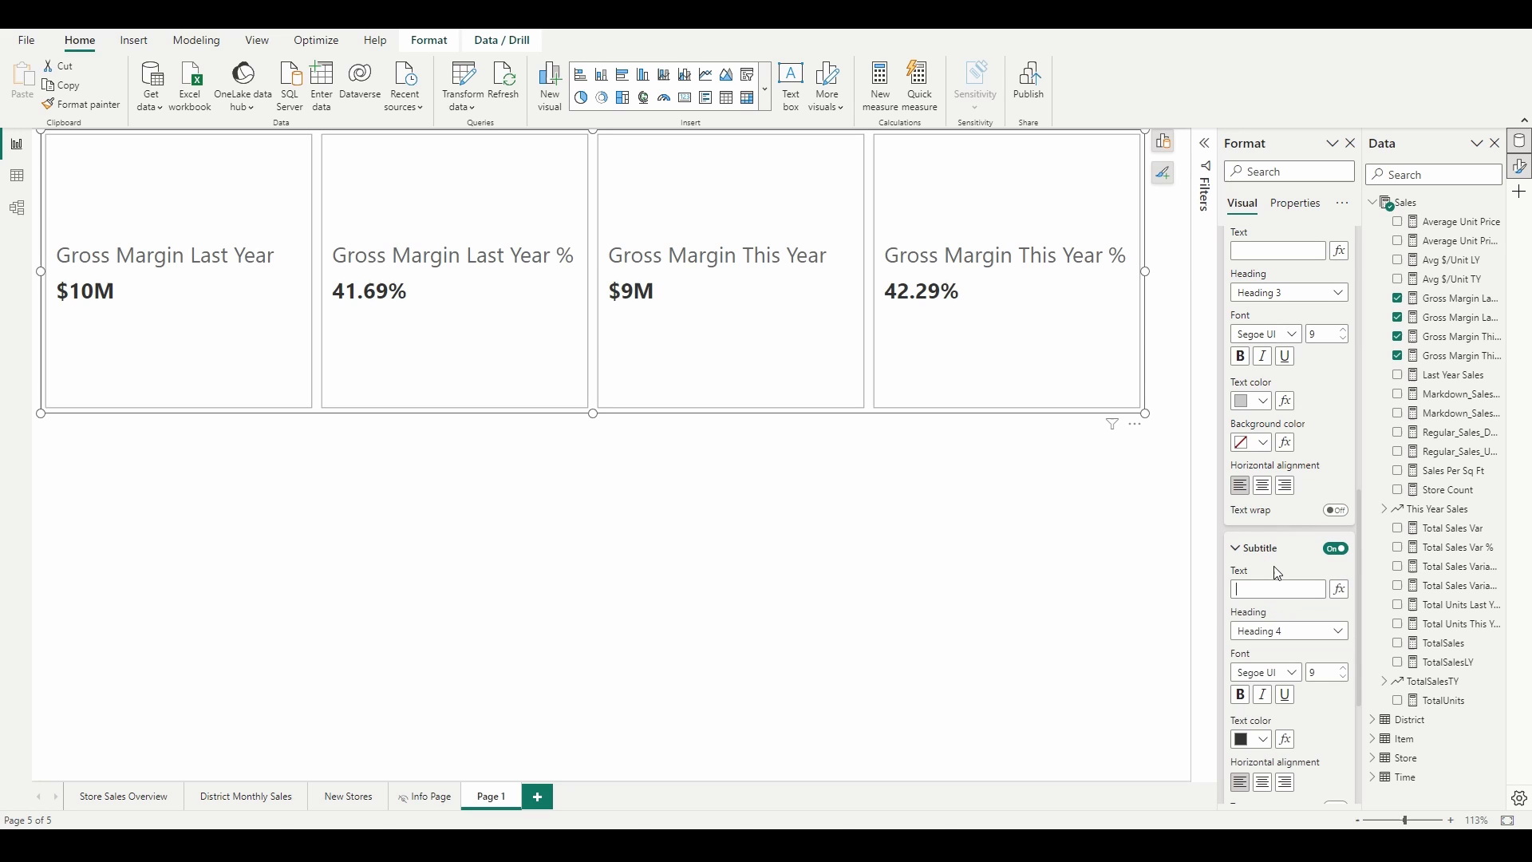
scroll("down", 3)
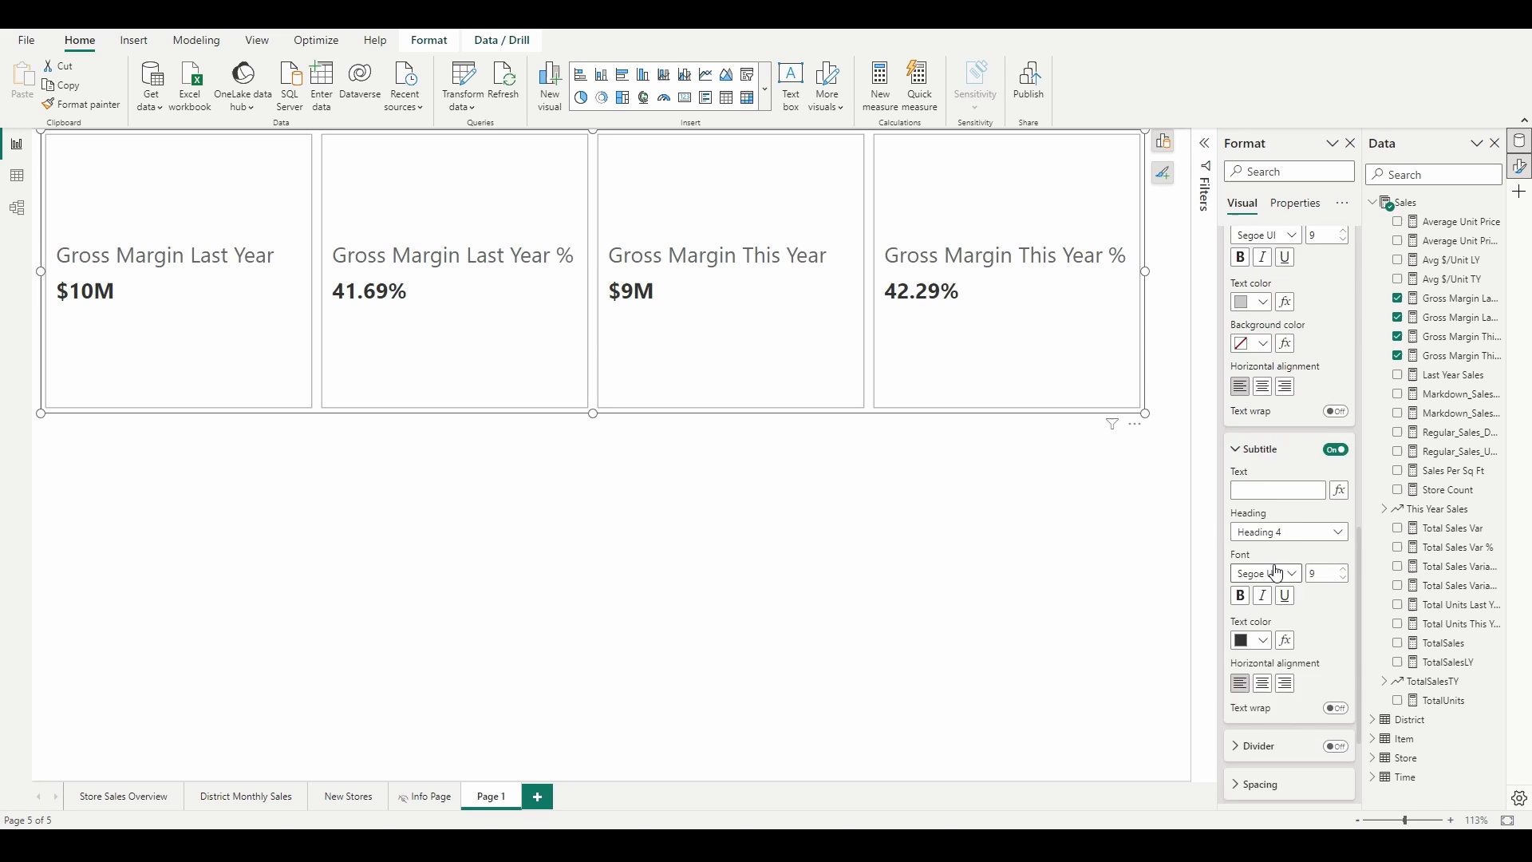
scroll("down", 3)
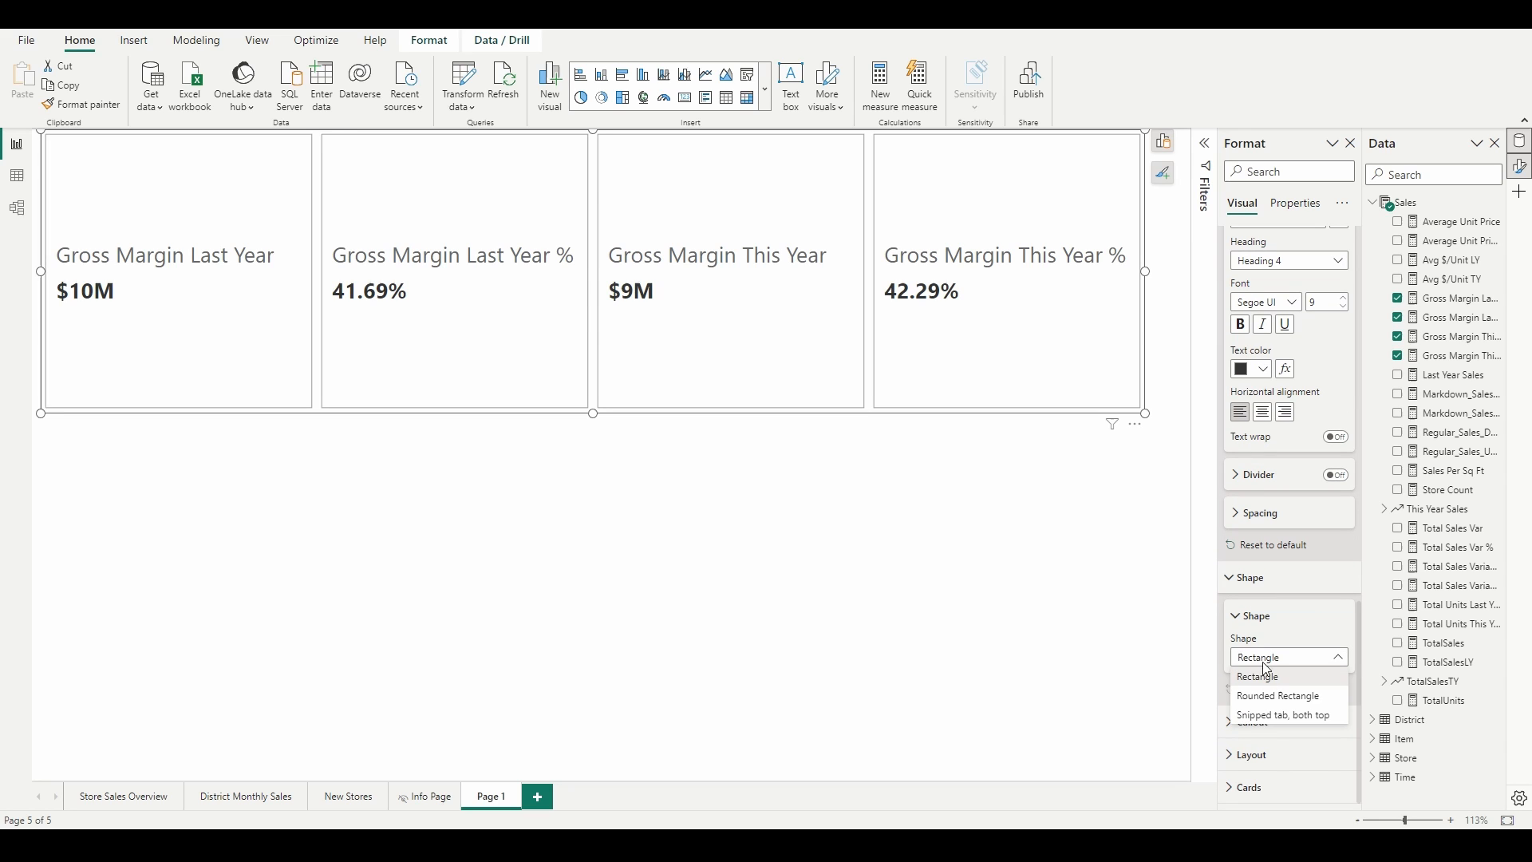
Step: Set the card shape to snipped top corners, with the top-left corner snipped about 9%
left_click(1280, 695)
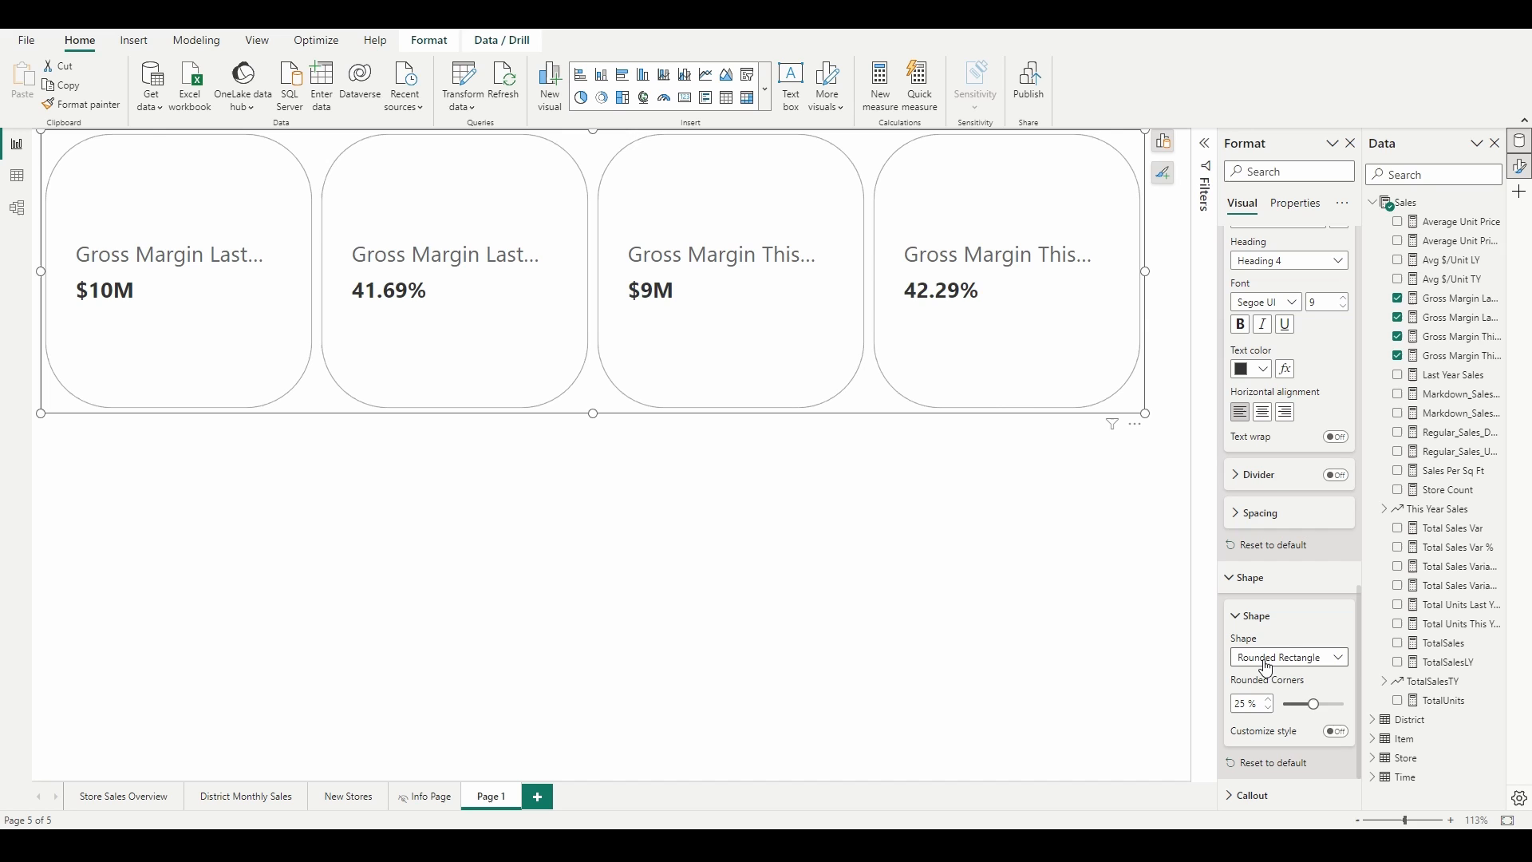
left_click(1288, 657)
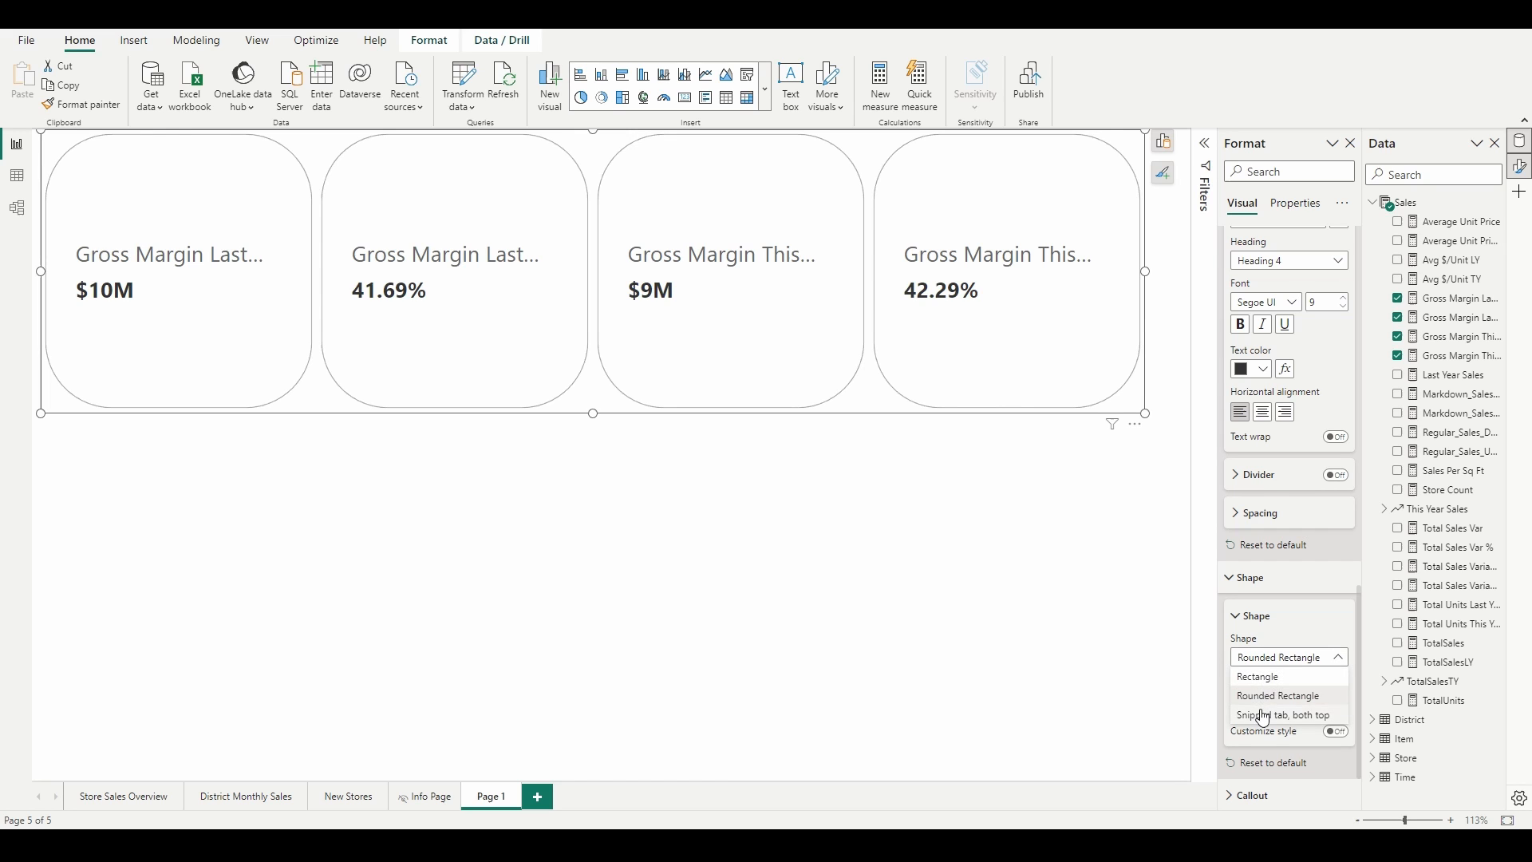
left_click(1285, 714)
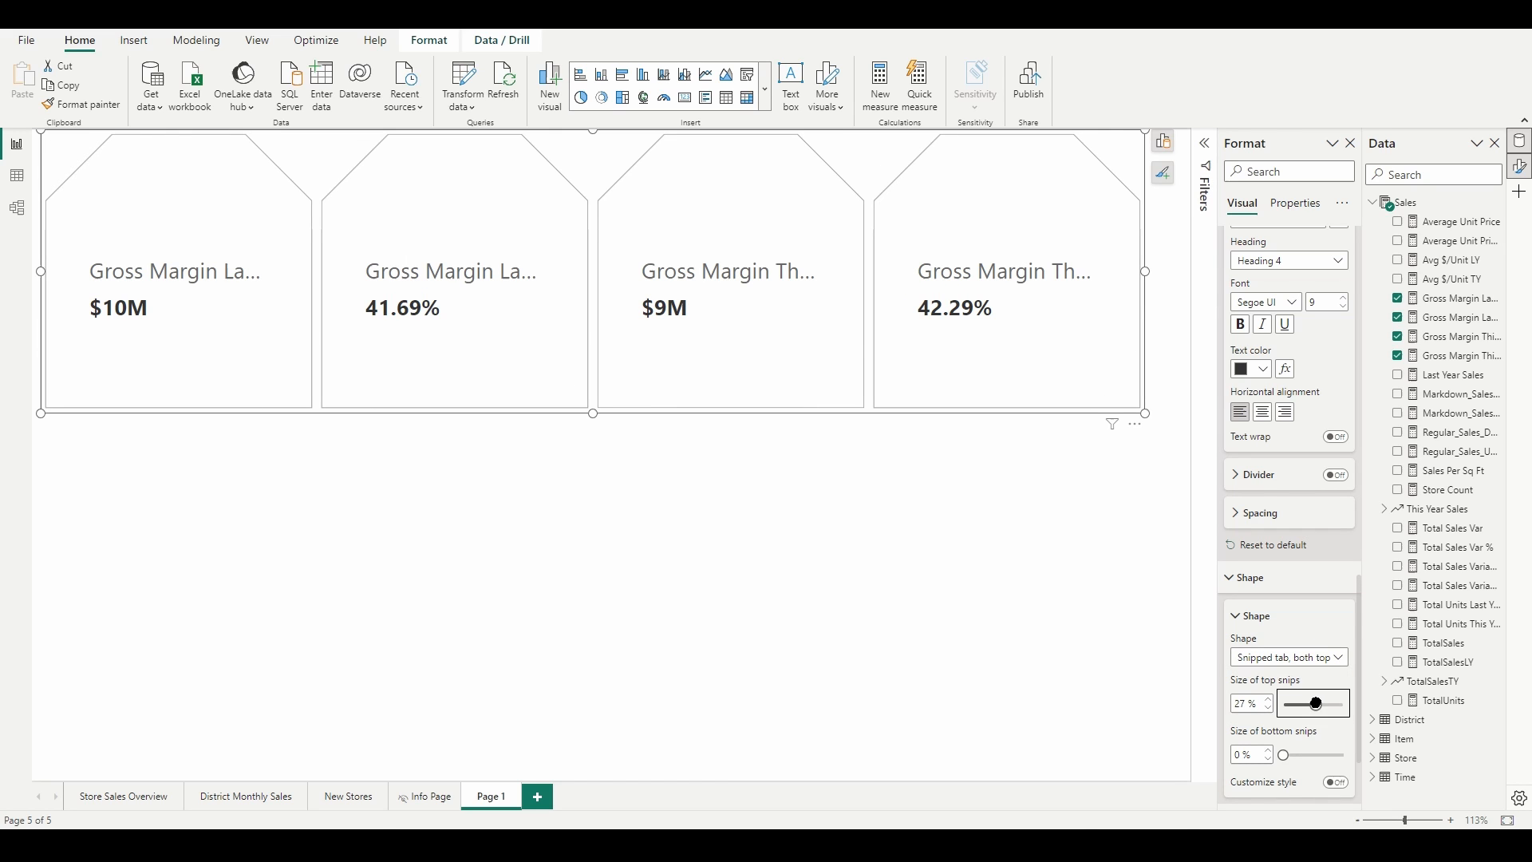
left_click_drag(1314, 702, 1346, 702)
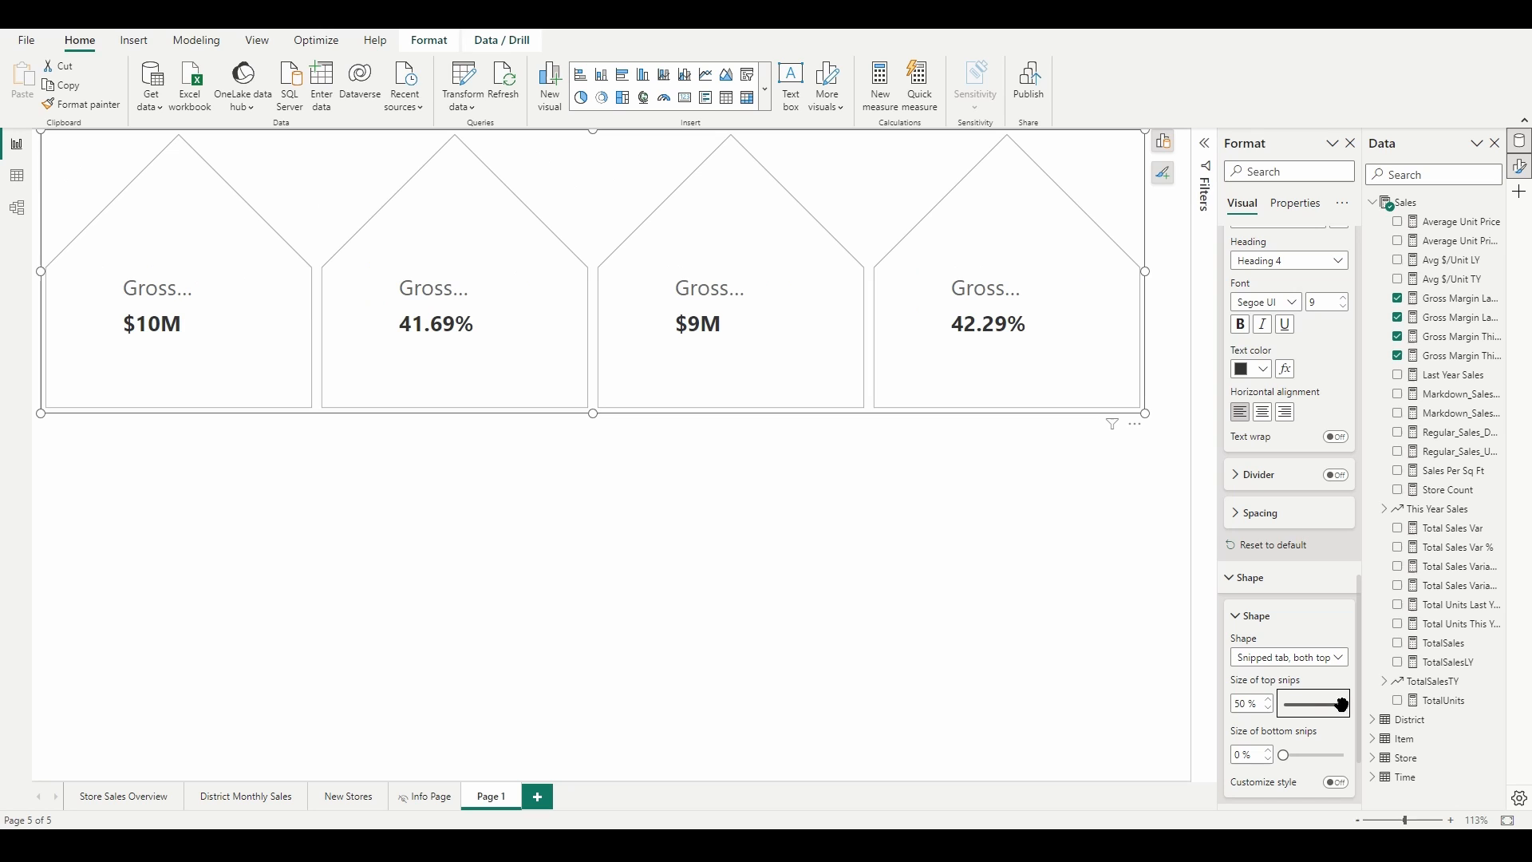
left_click_drag(1343, 704, 1289, 704)
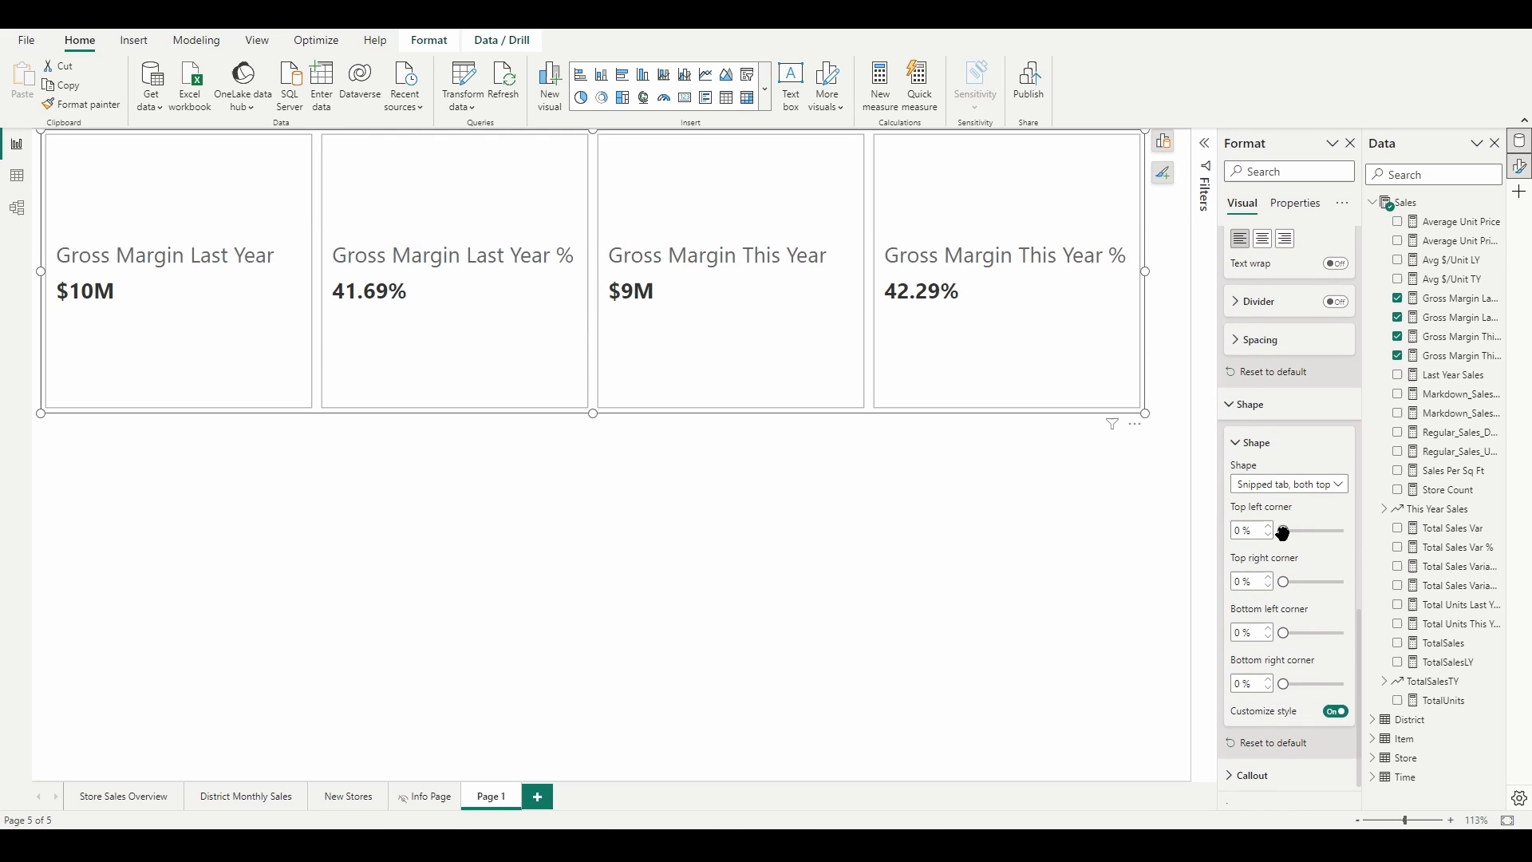
left_click_drag(1283, 530, 1307, 530)
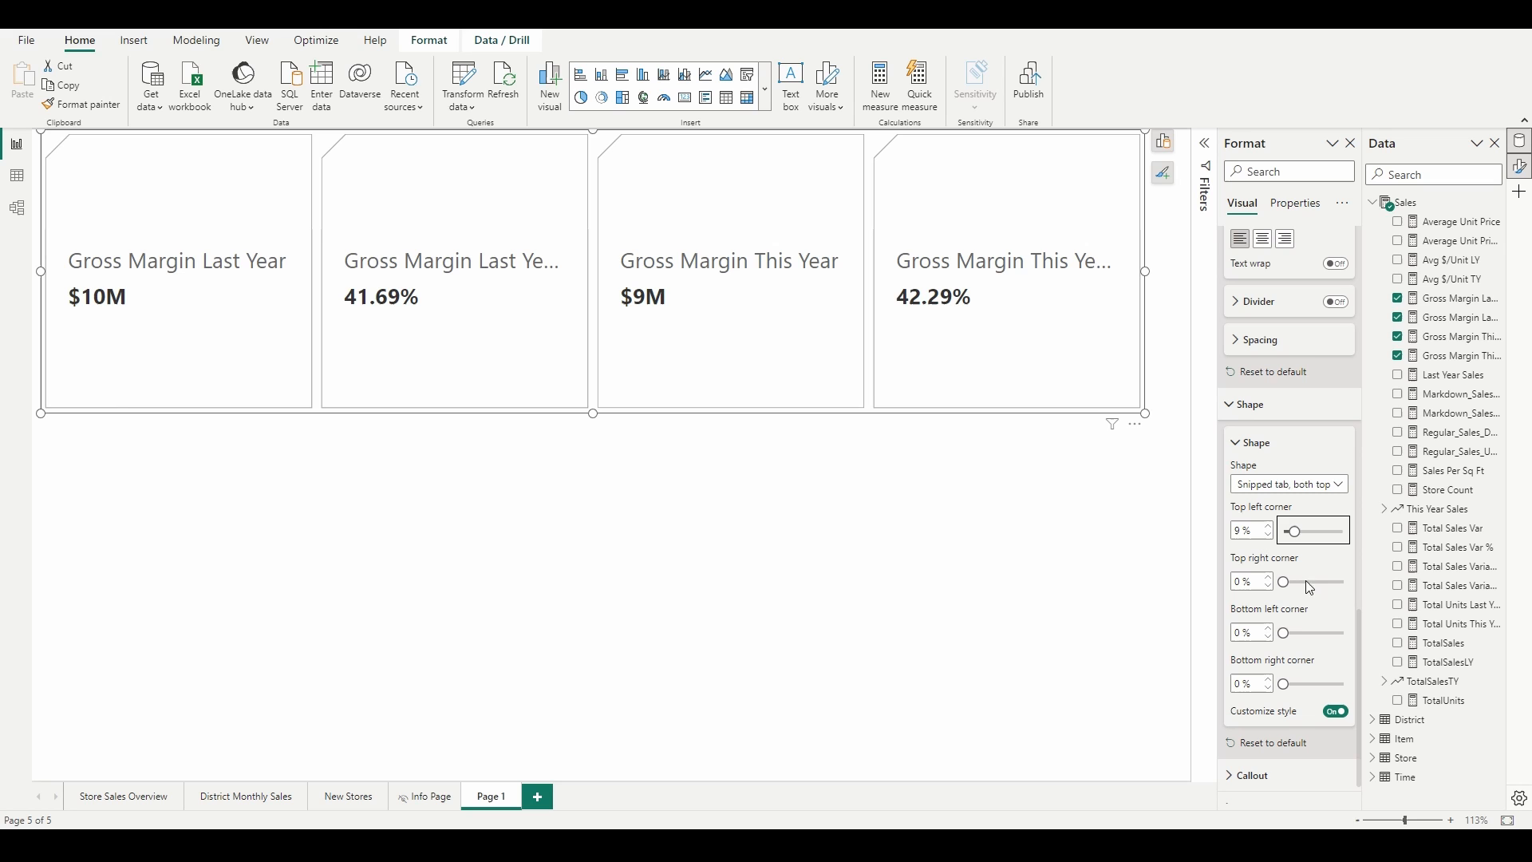
left_click_drag(1283, 632, 1296, 632)
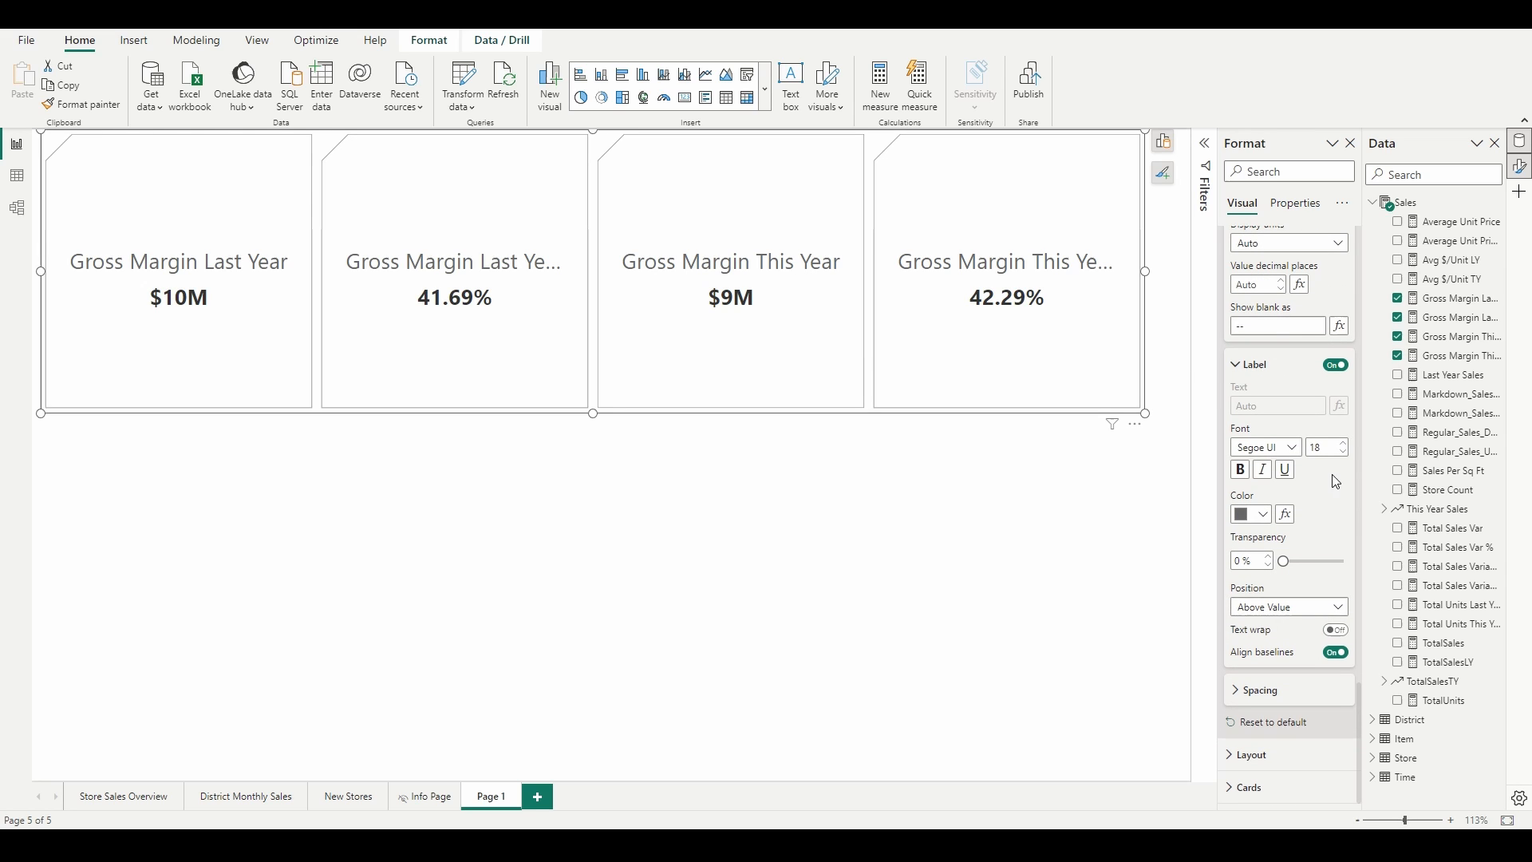
Step: Set label font size 16, position Below Value, and vertical spacing 8 px
left_click(1342, 452)
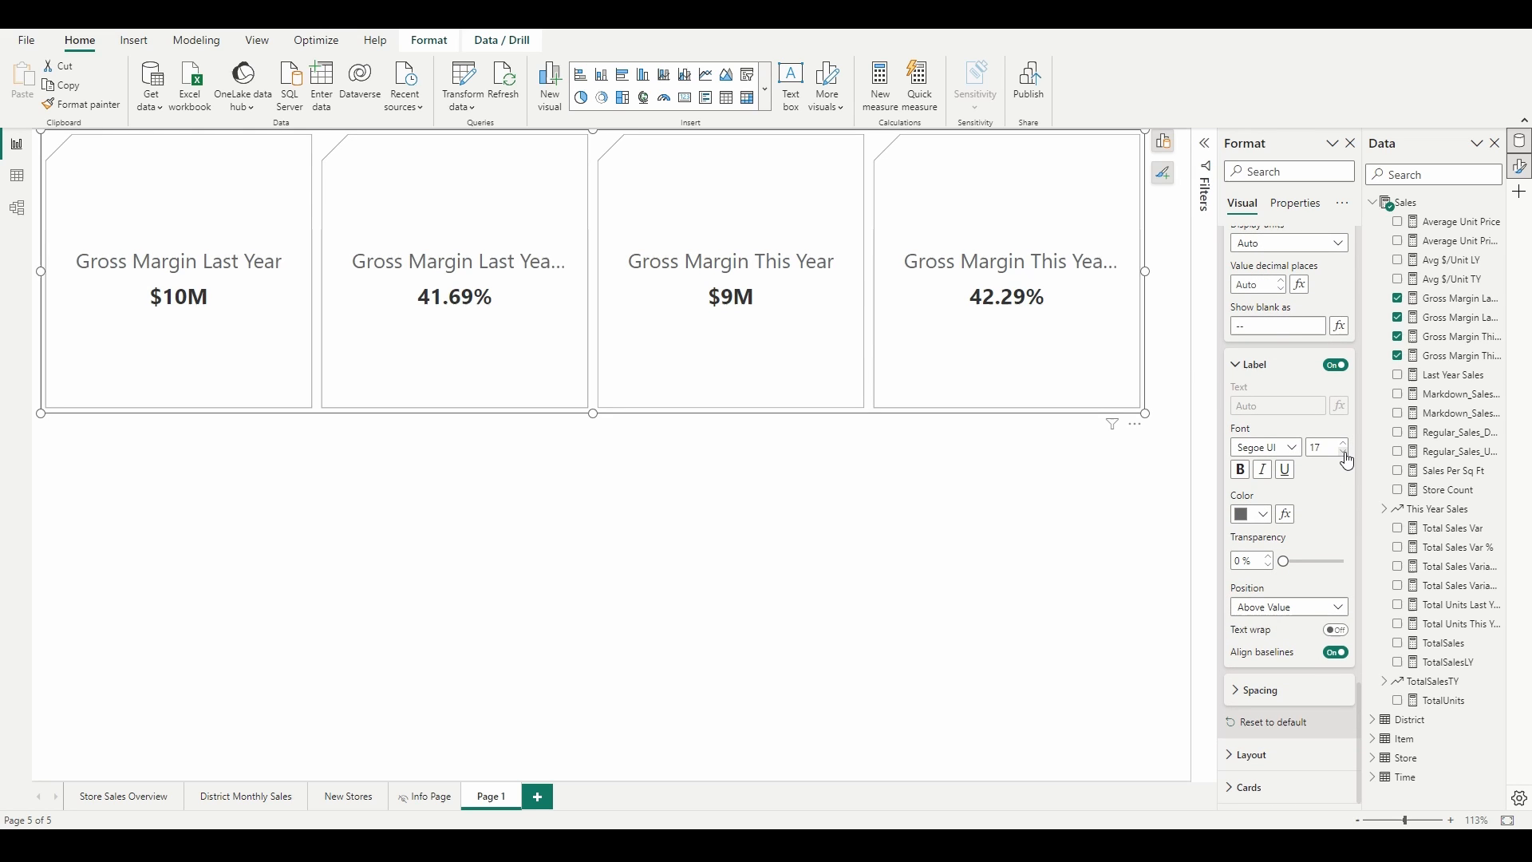
left_click(1288, 606)
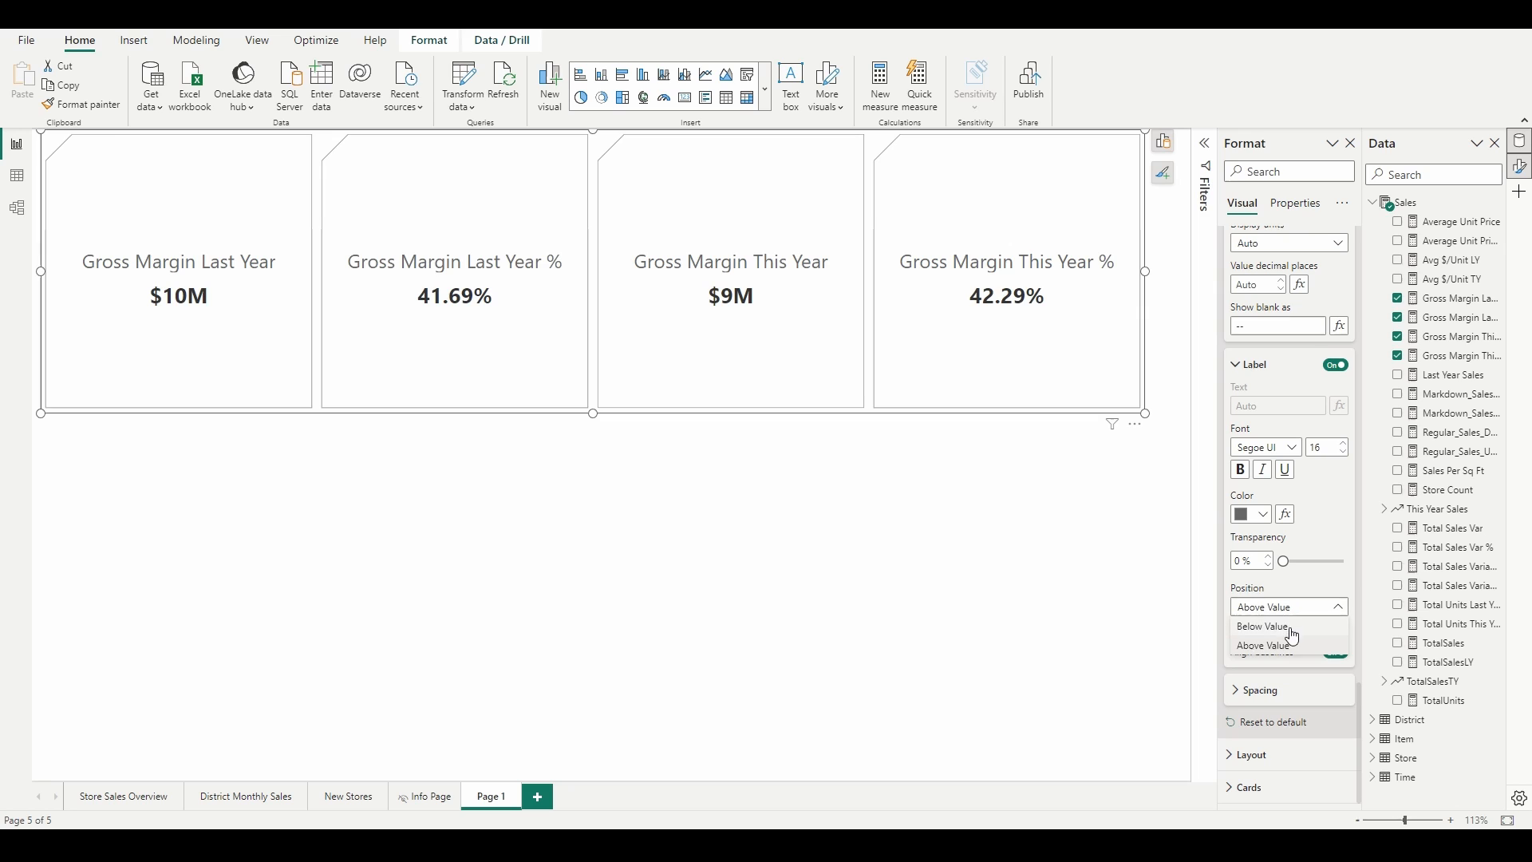
left_click(1263, 626)
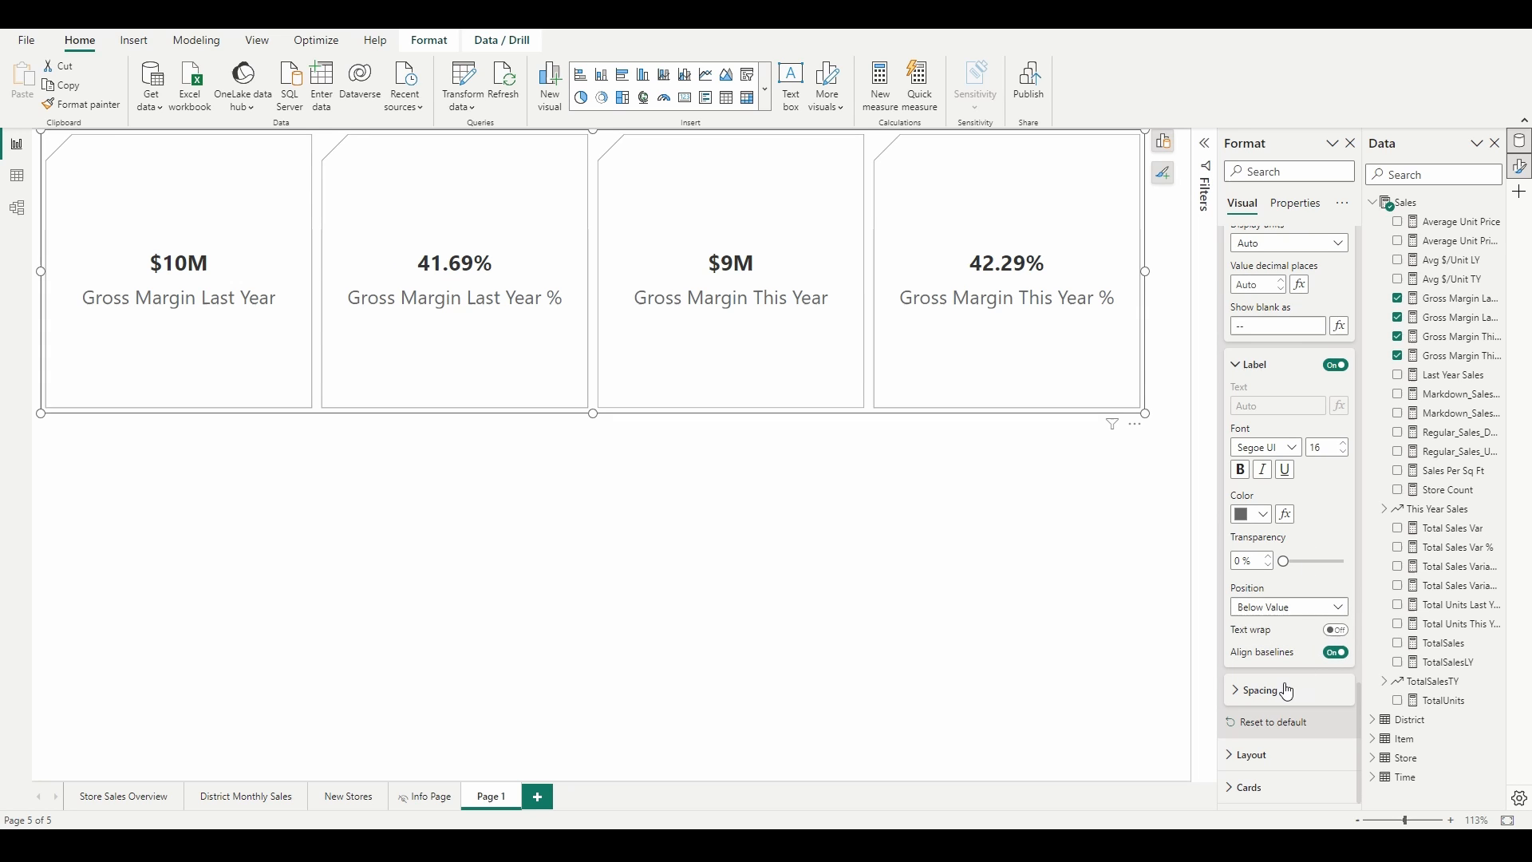
left_click(1258, 689)
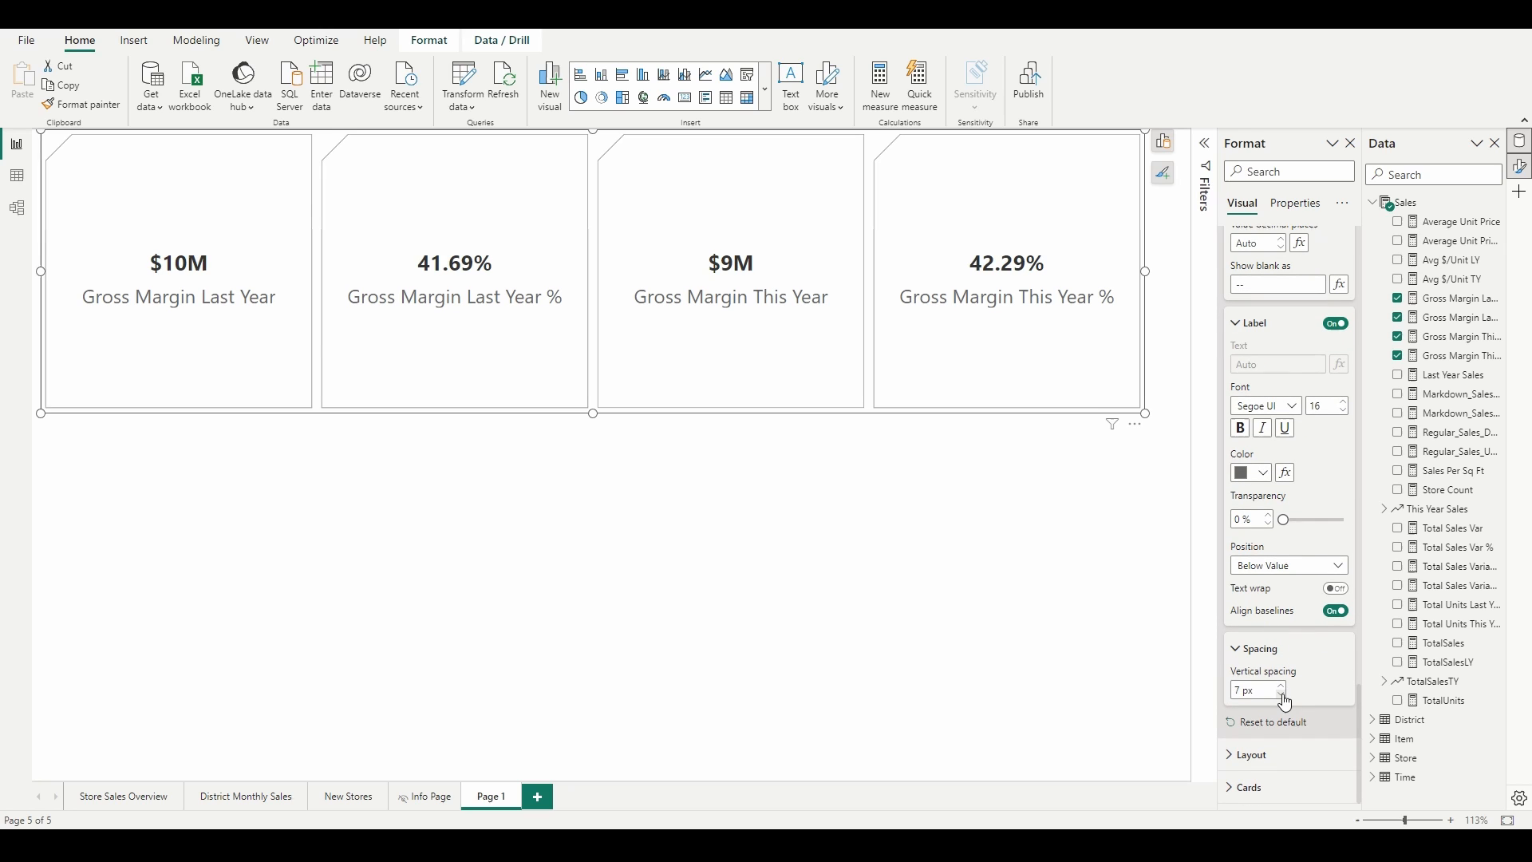
left_click(1280, 685)
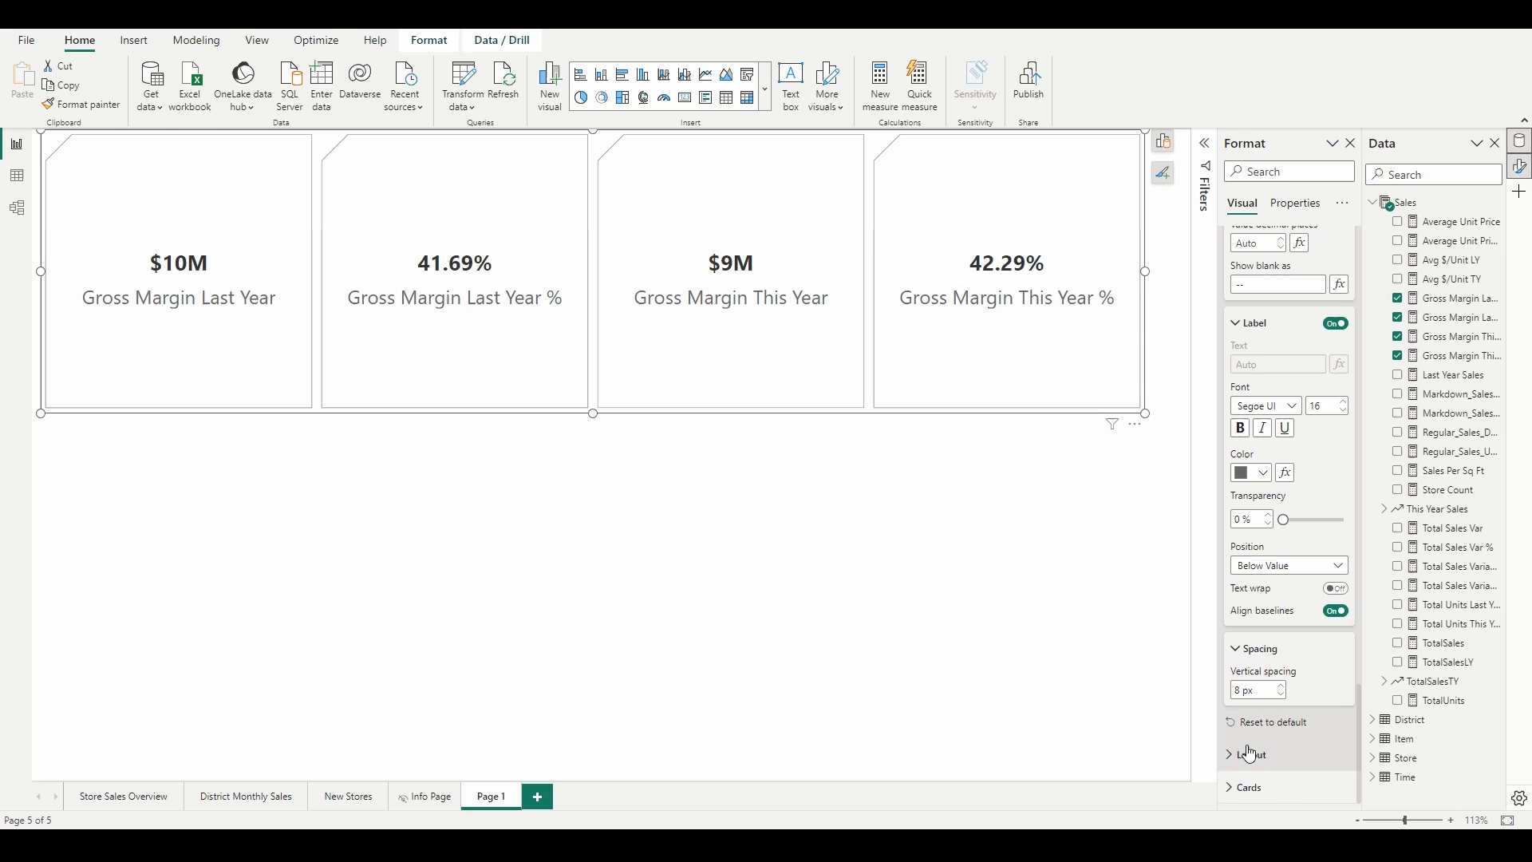
Step: Set the card layout orientation to Grid with 2 rows and 2 columns
left_click(1251, 753)
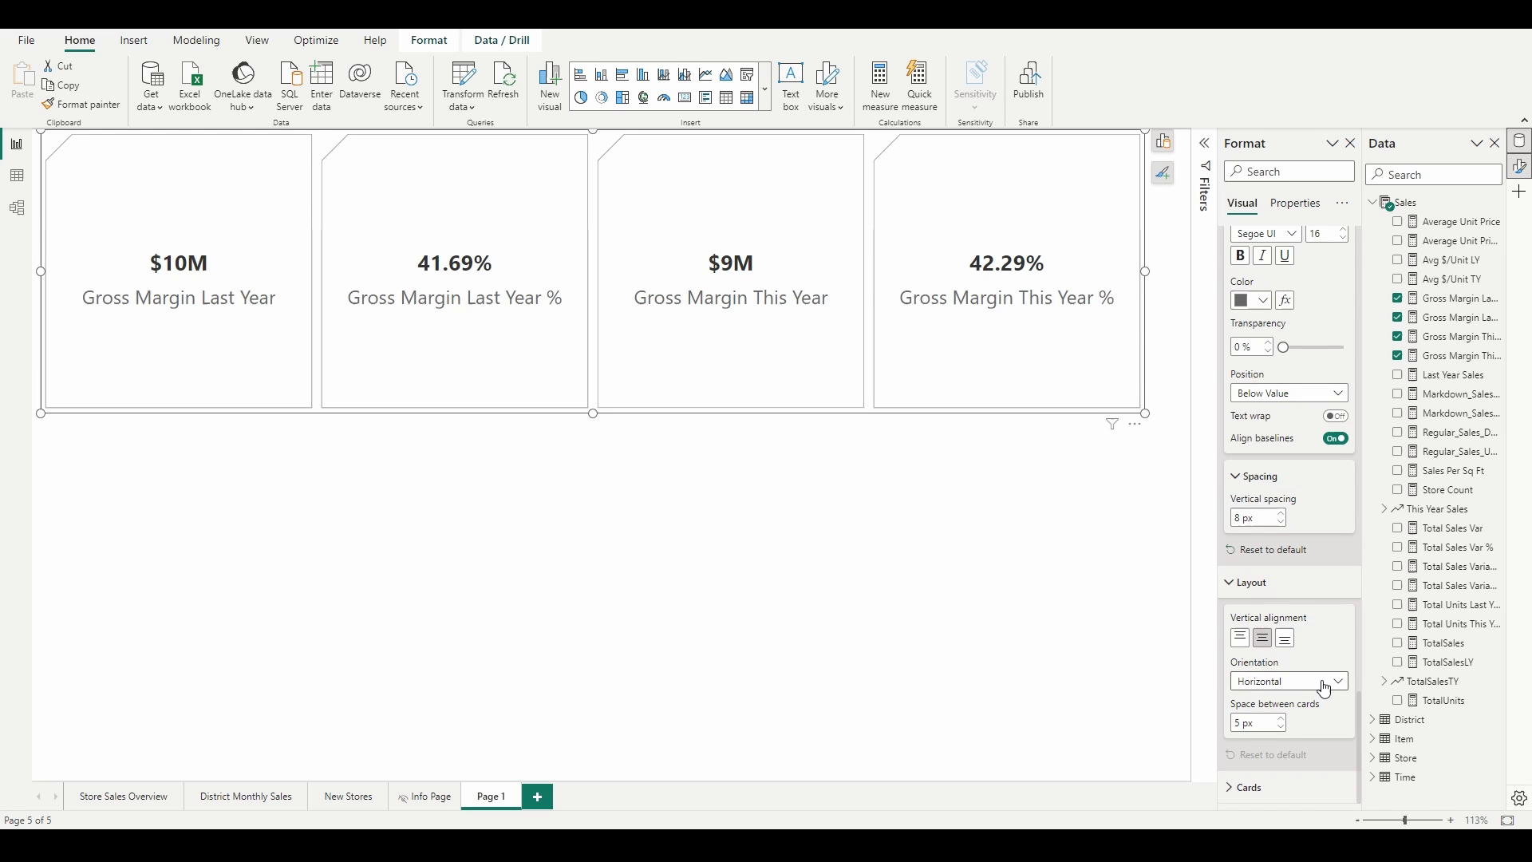
left_click(1286, 680)
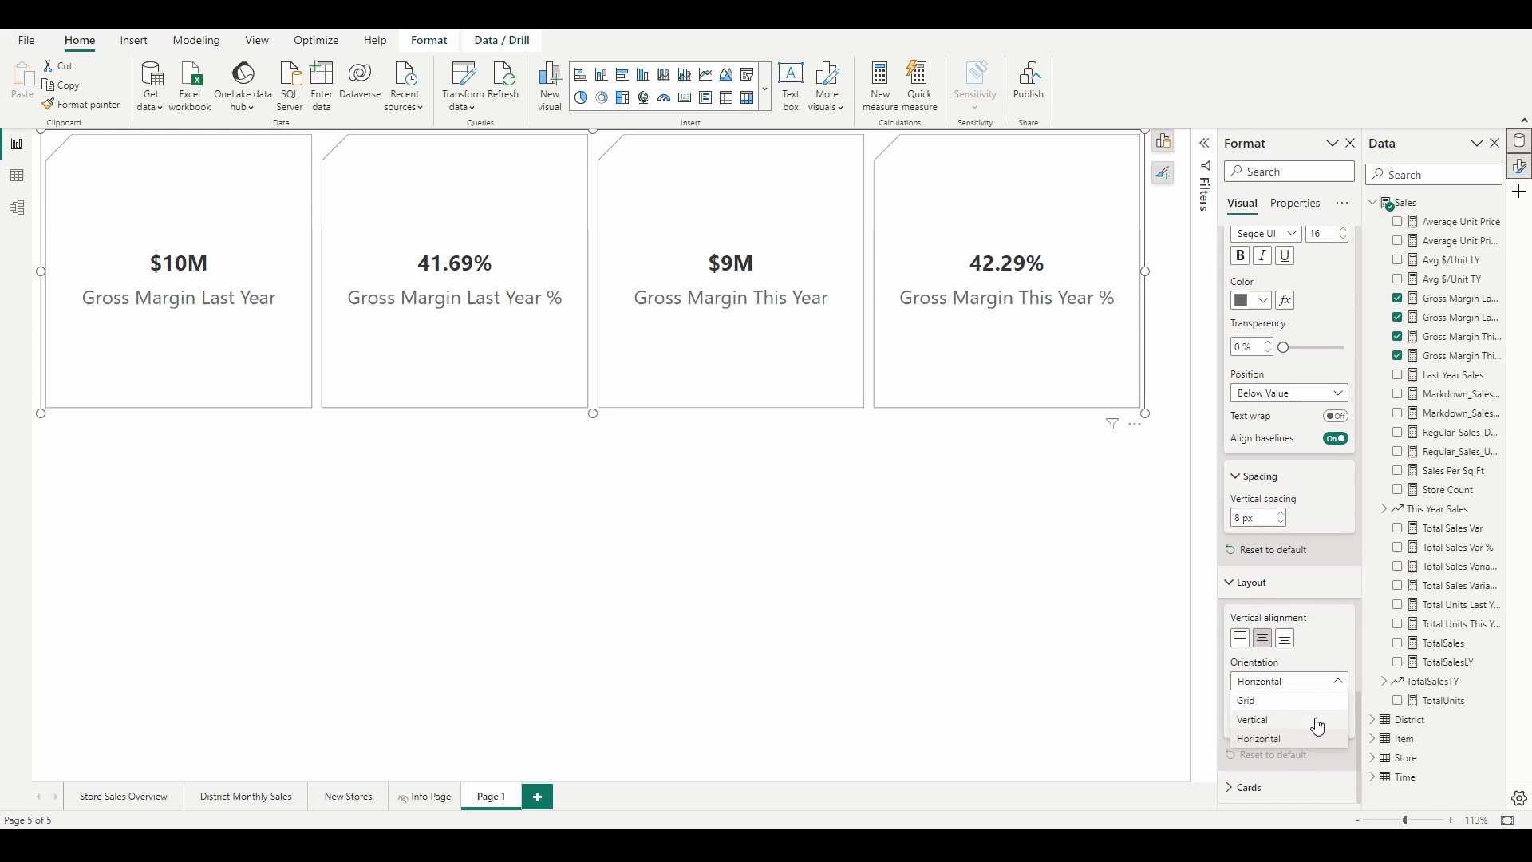
left_click(1252, 720)
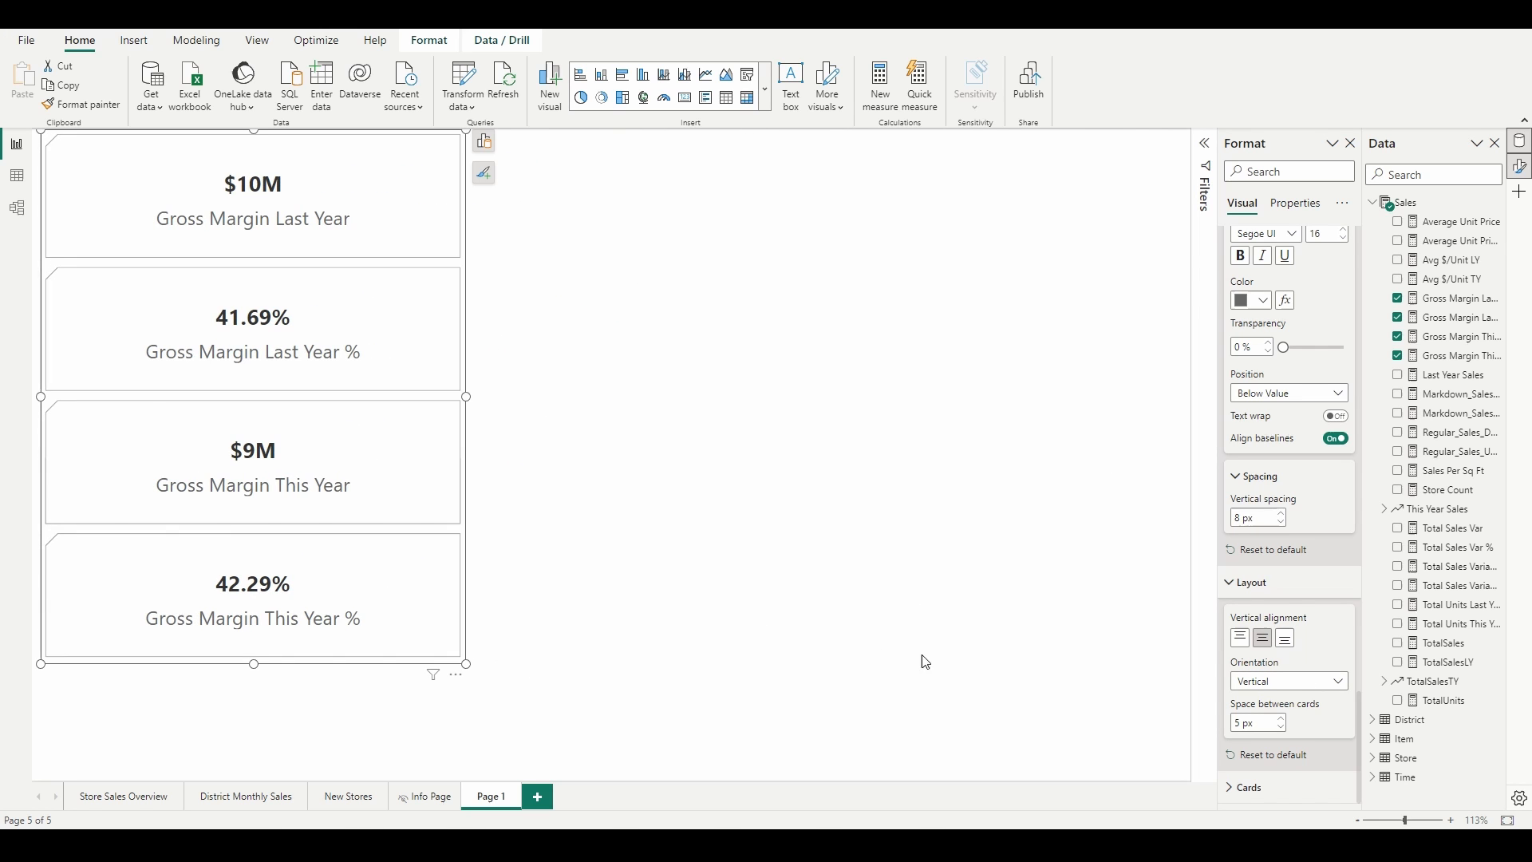
left_click(1287, 681)
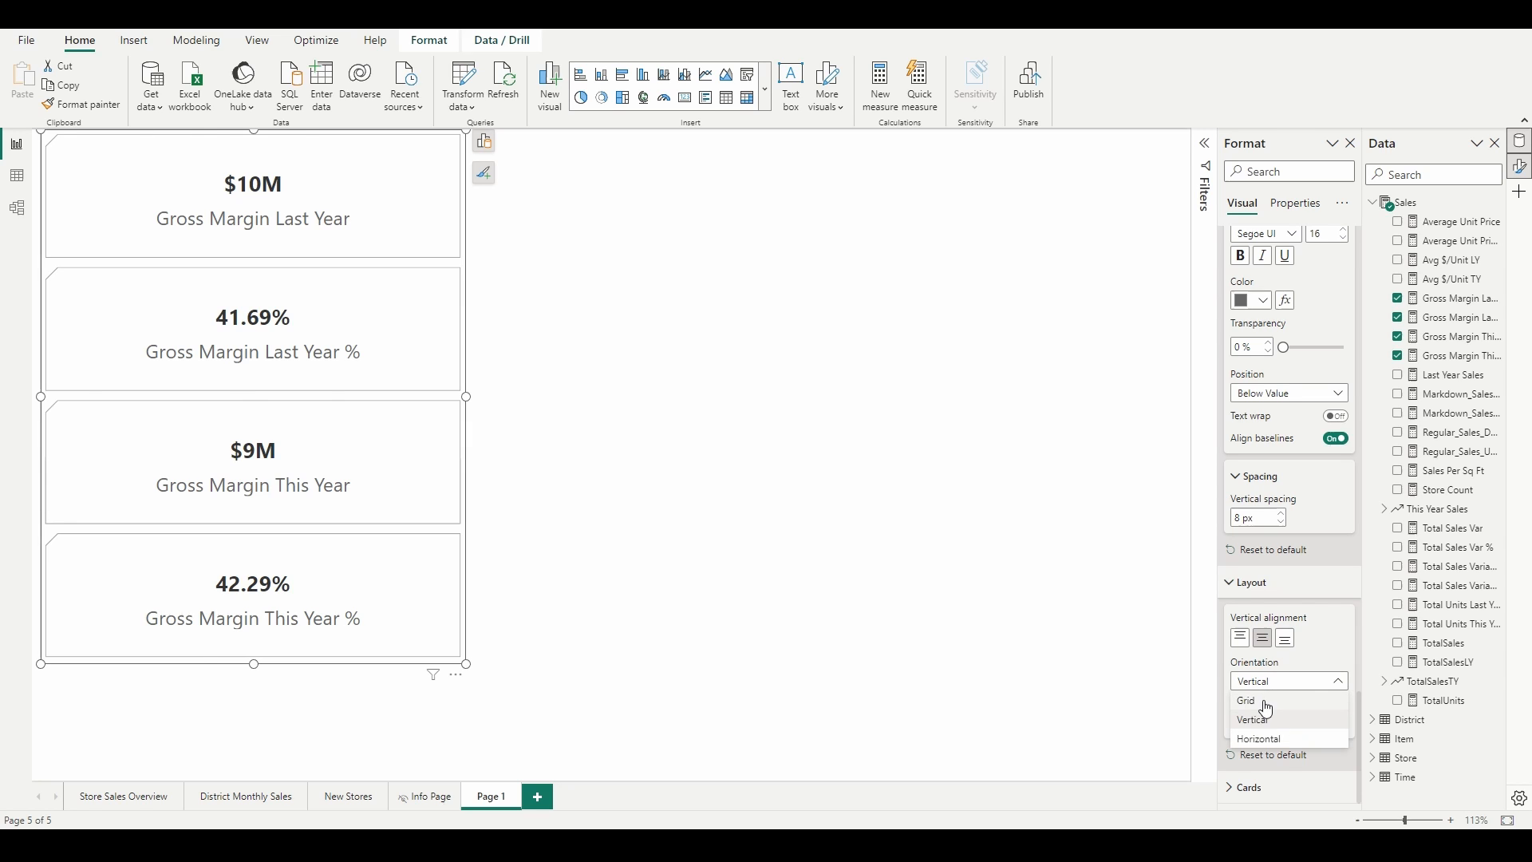
left_click(1257, 718)
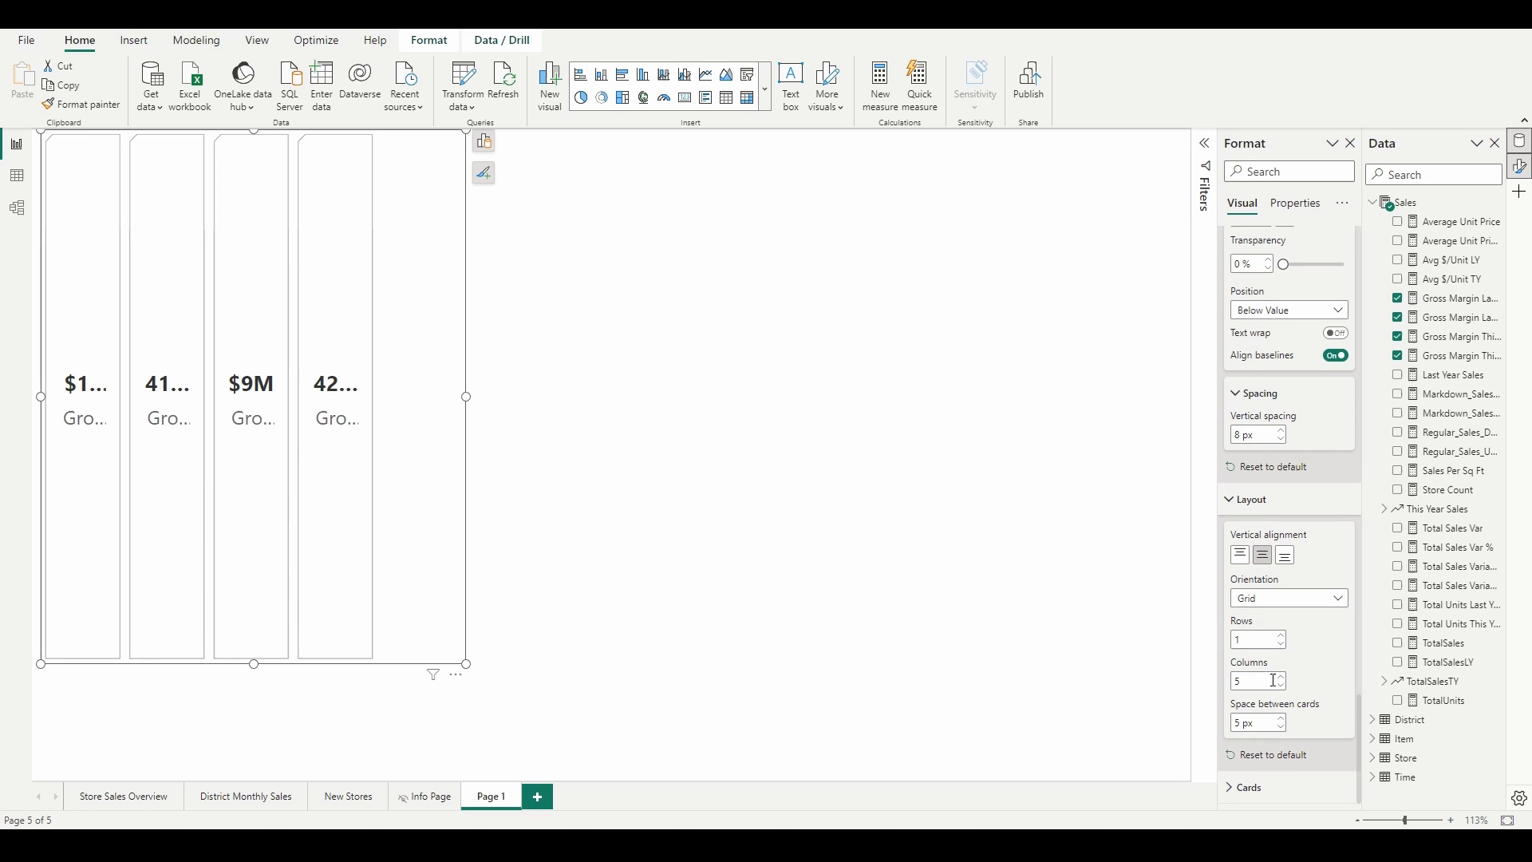
left_click(1279, 635)
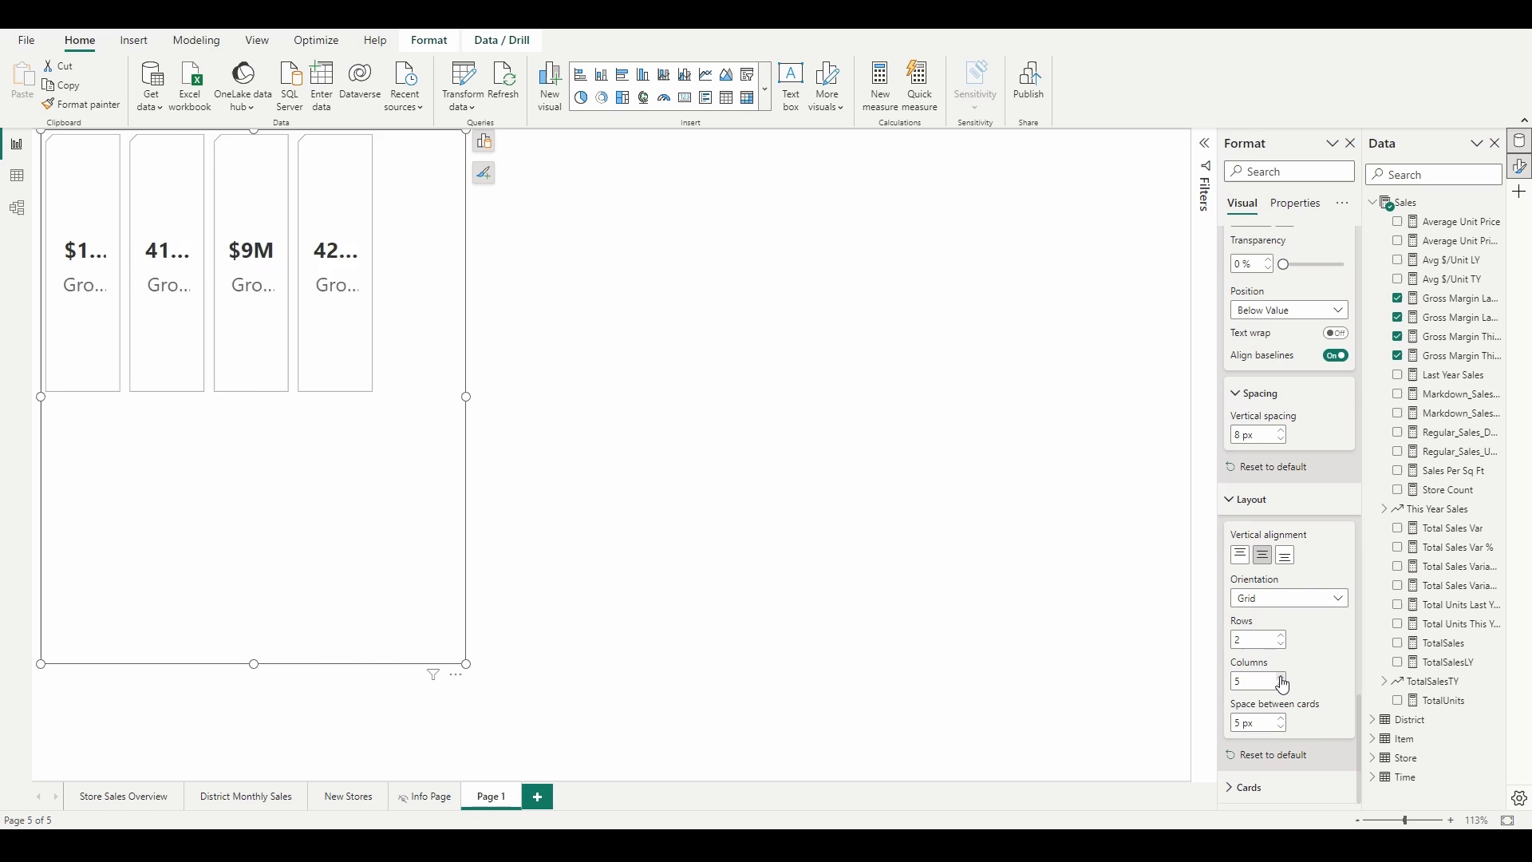
left_click(1281, 684)
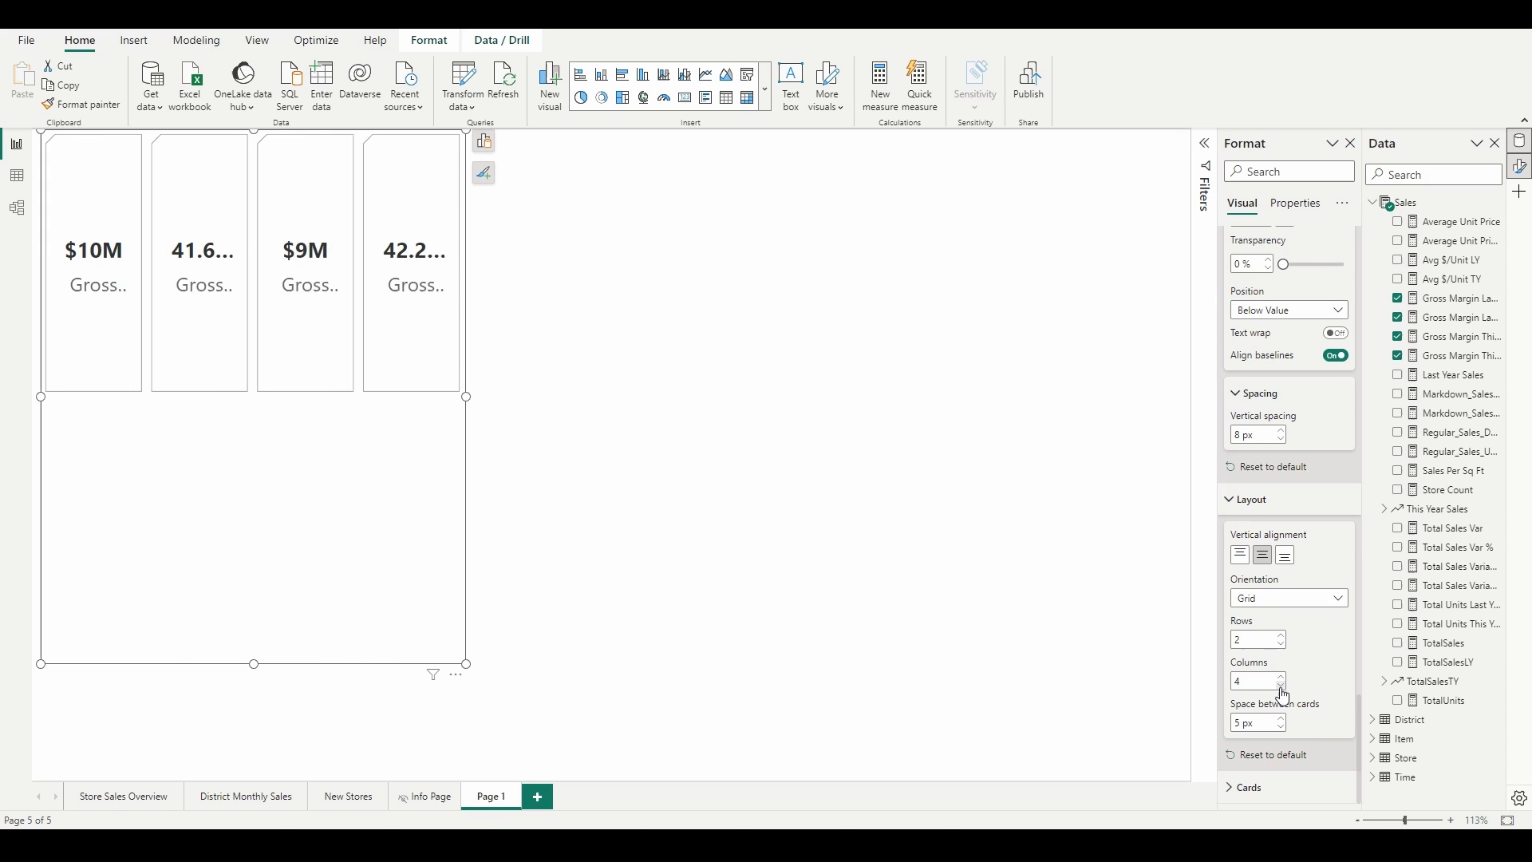
left_click(1281, 675)
type("2")
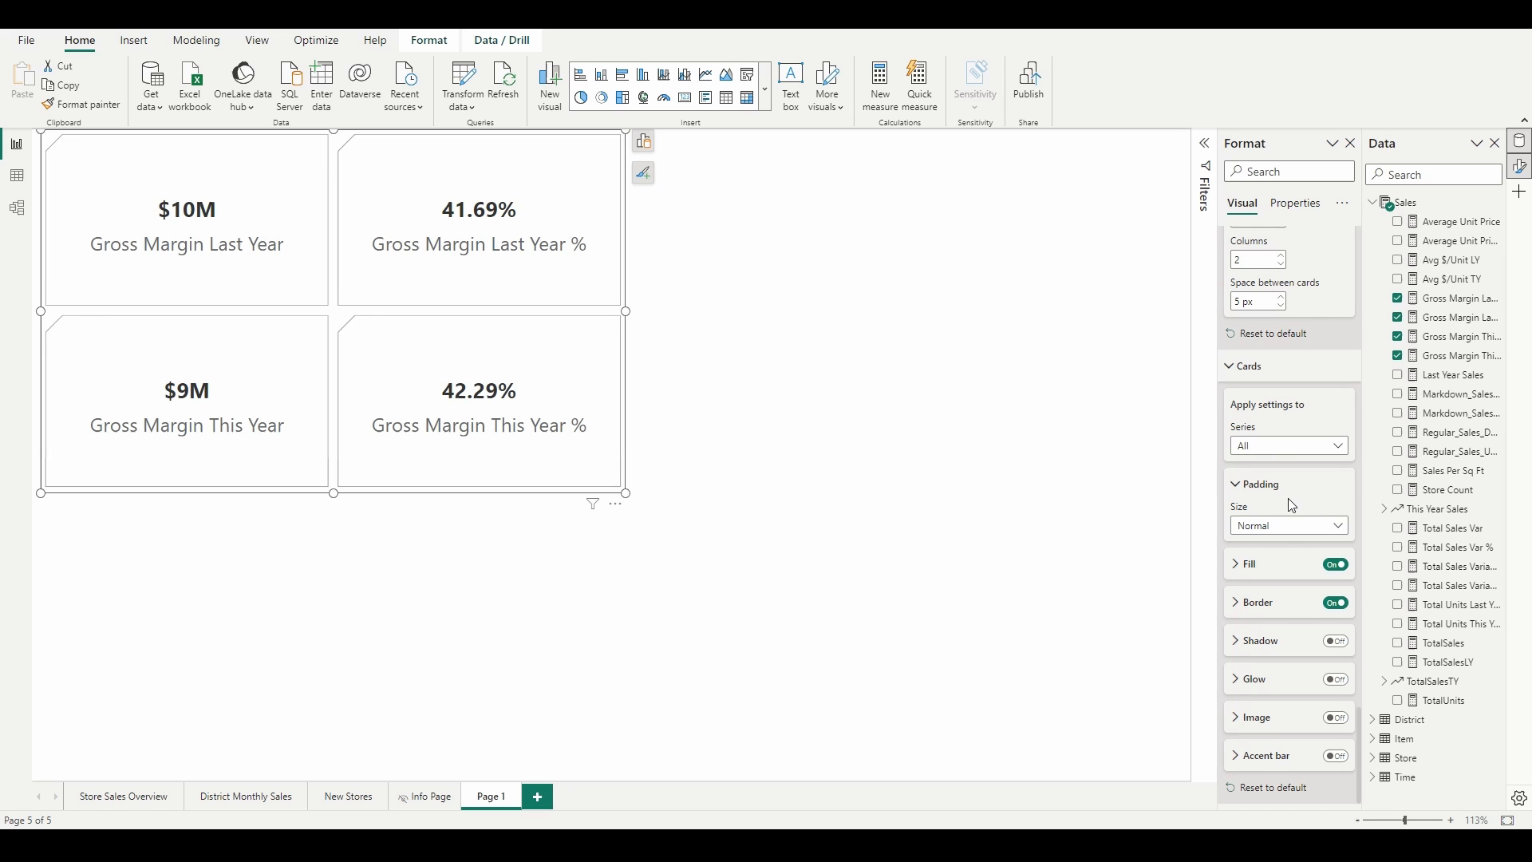
Step: Give the cards custom 4 px padding and a teal fill at 50% transparency
left_click(1288, 526)
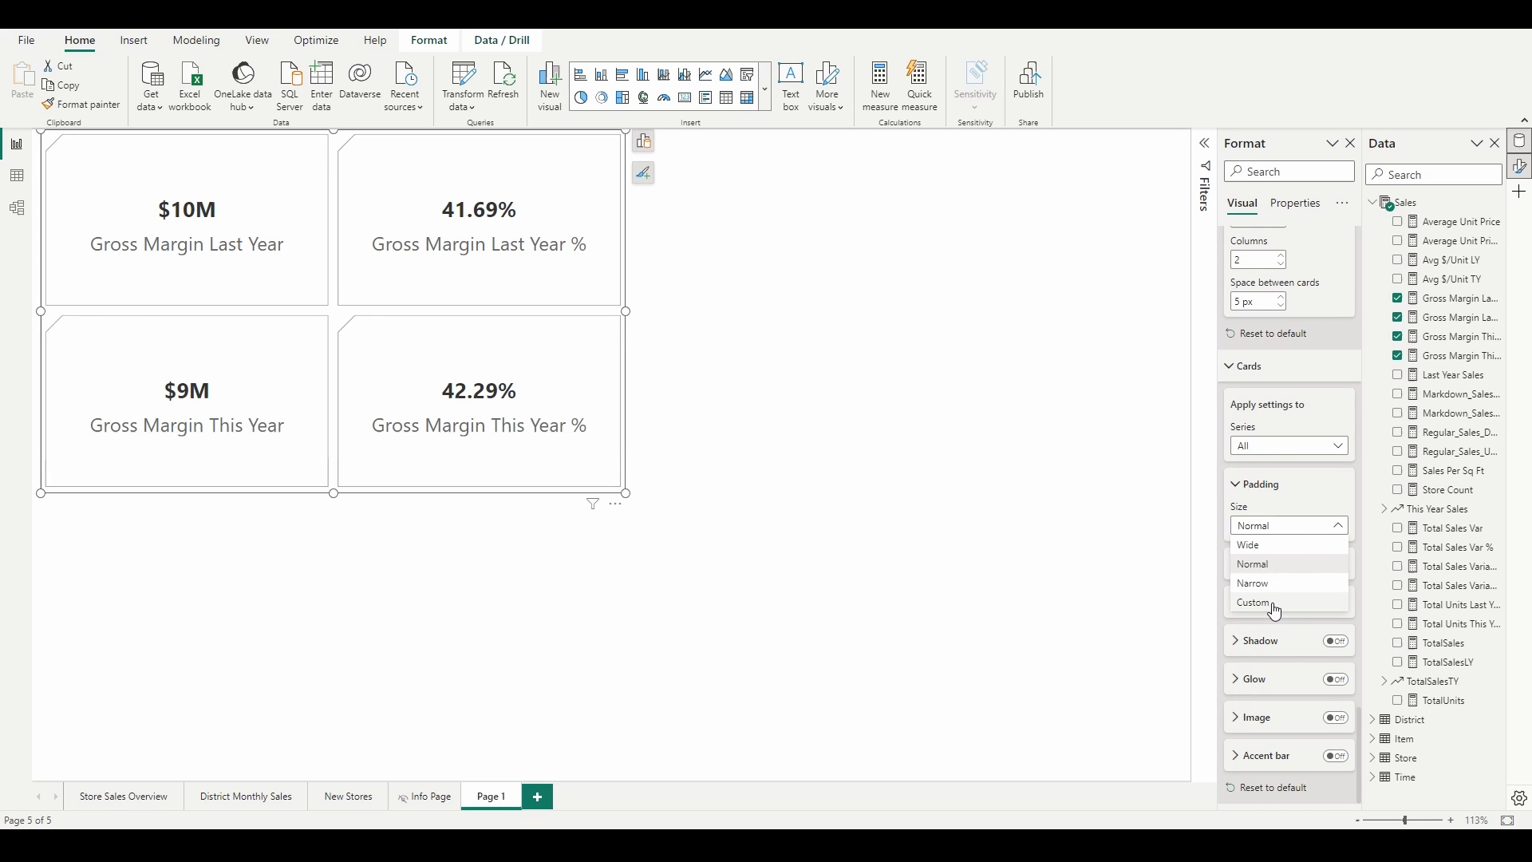
left_click(1257, 602)
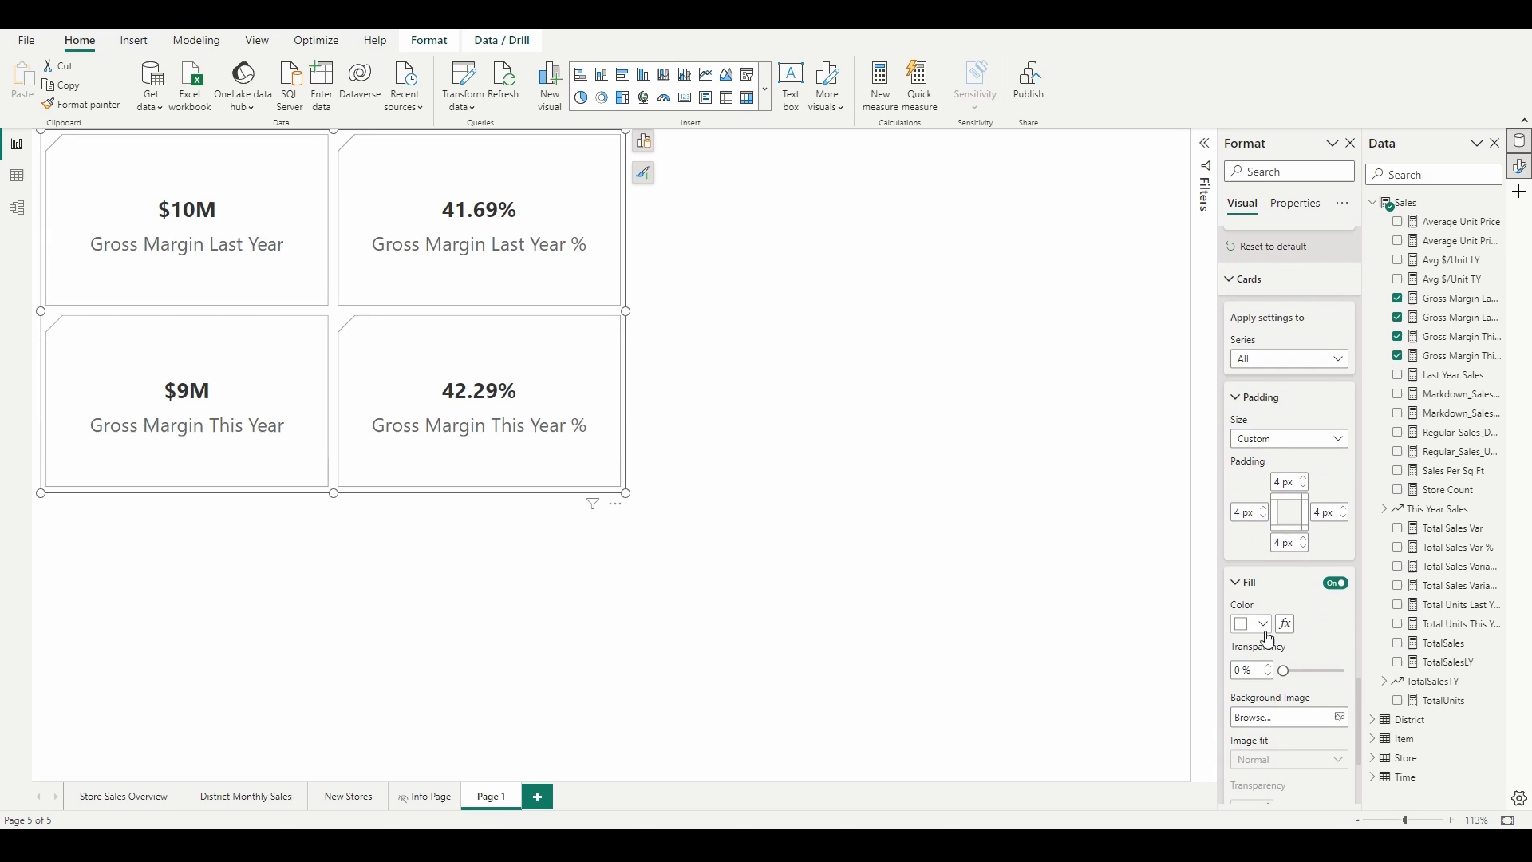
left_click(1244, 623)
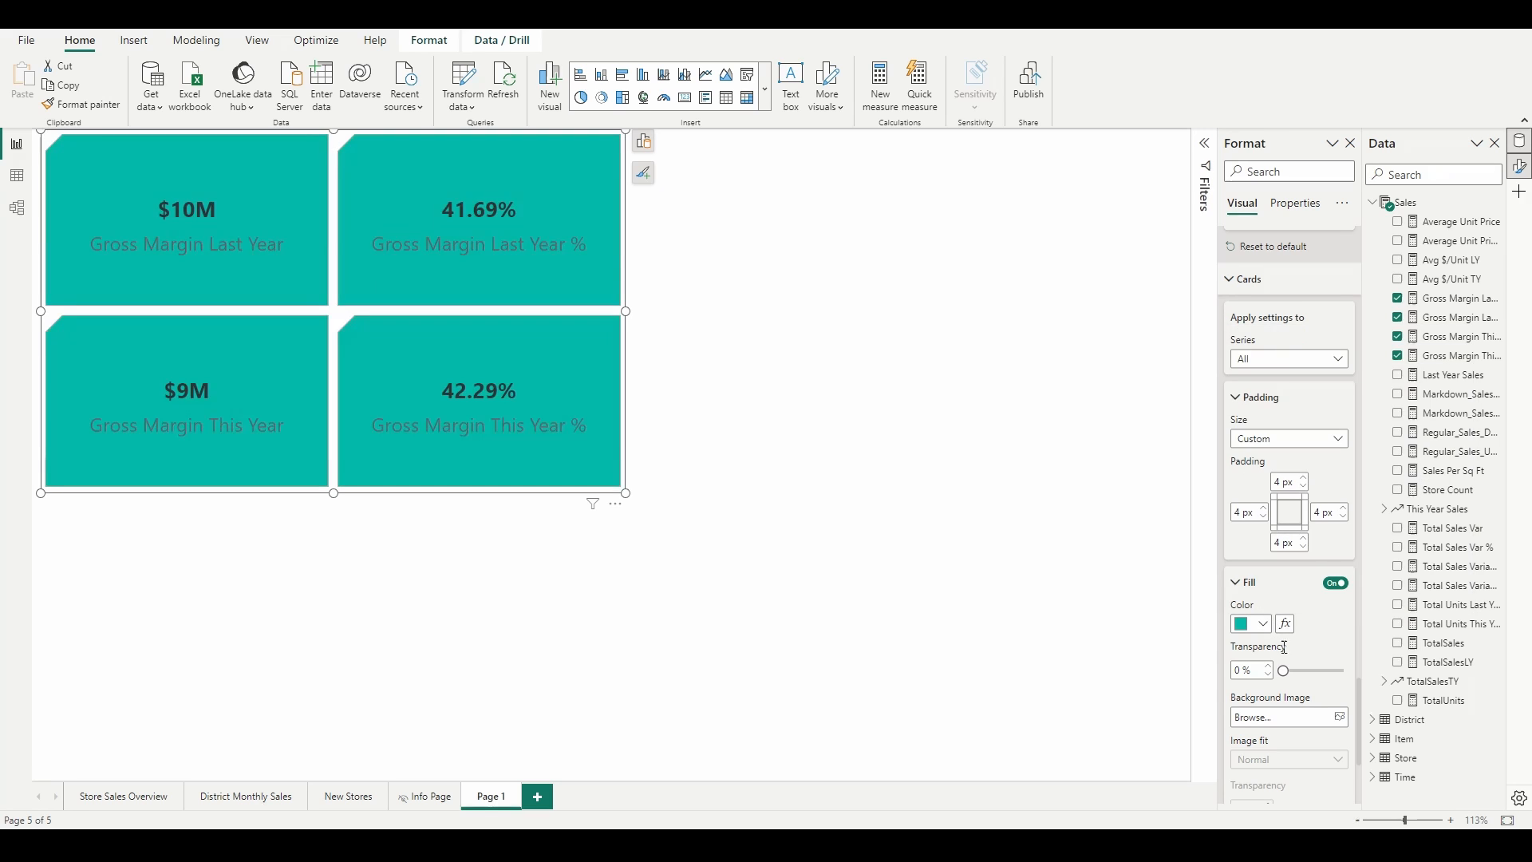
left_click_drag(1283, 670, 1314, 670)
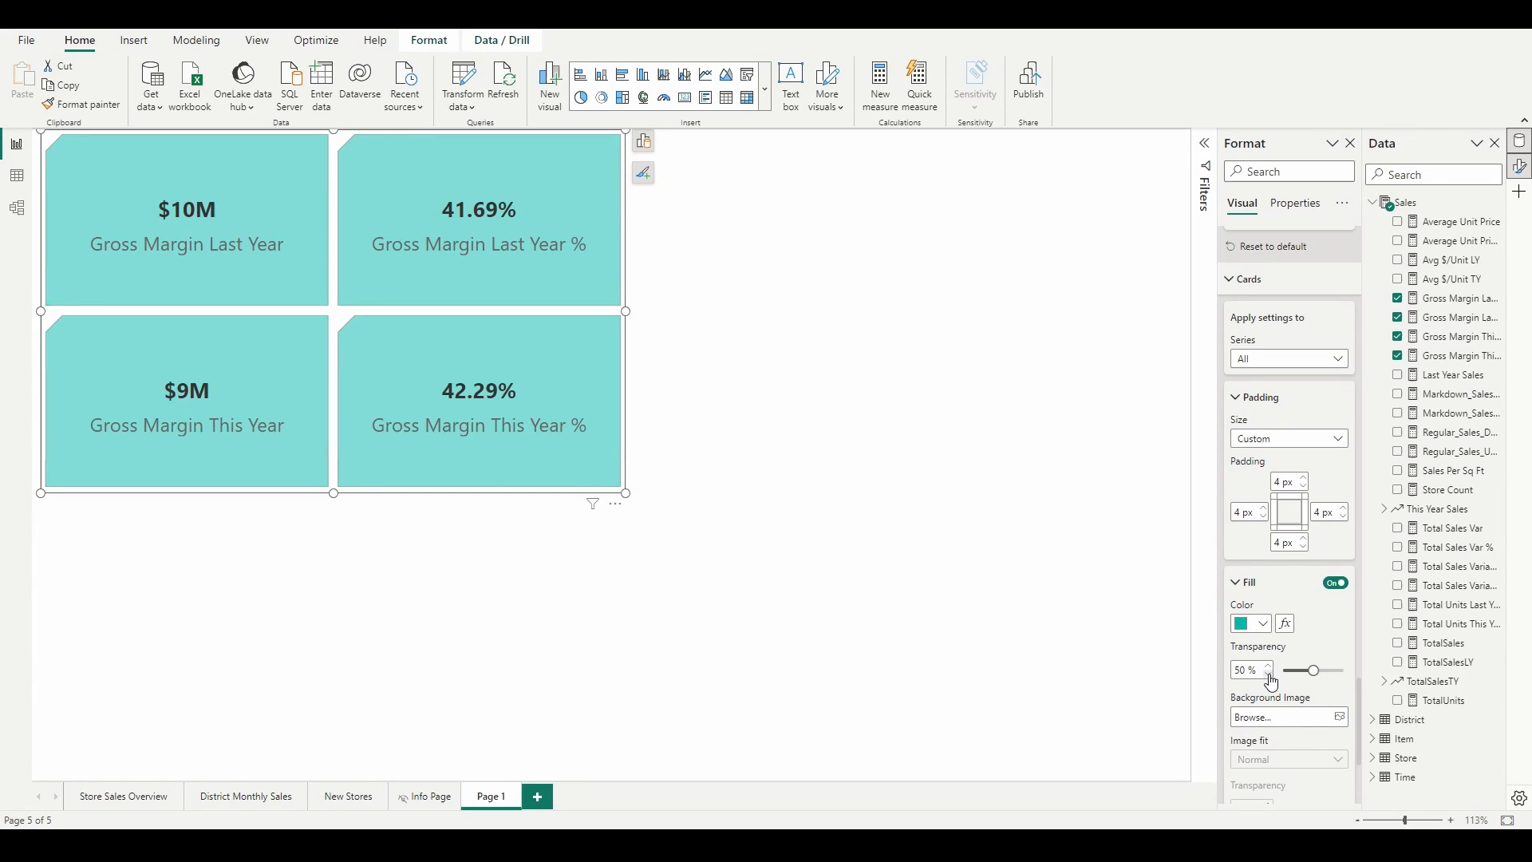
scroll("down", 3)
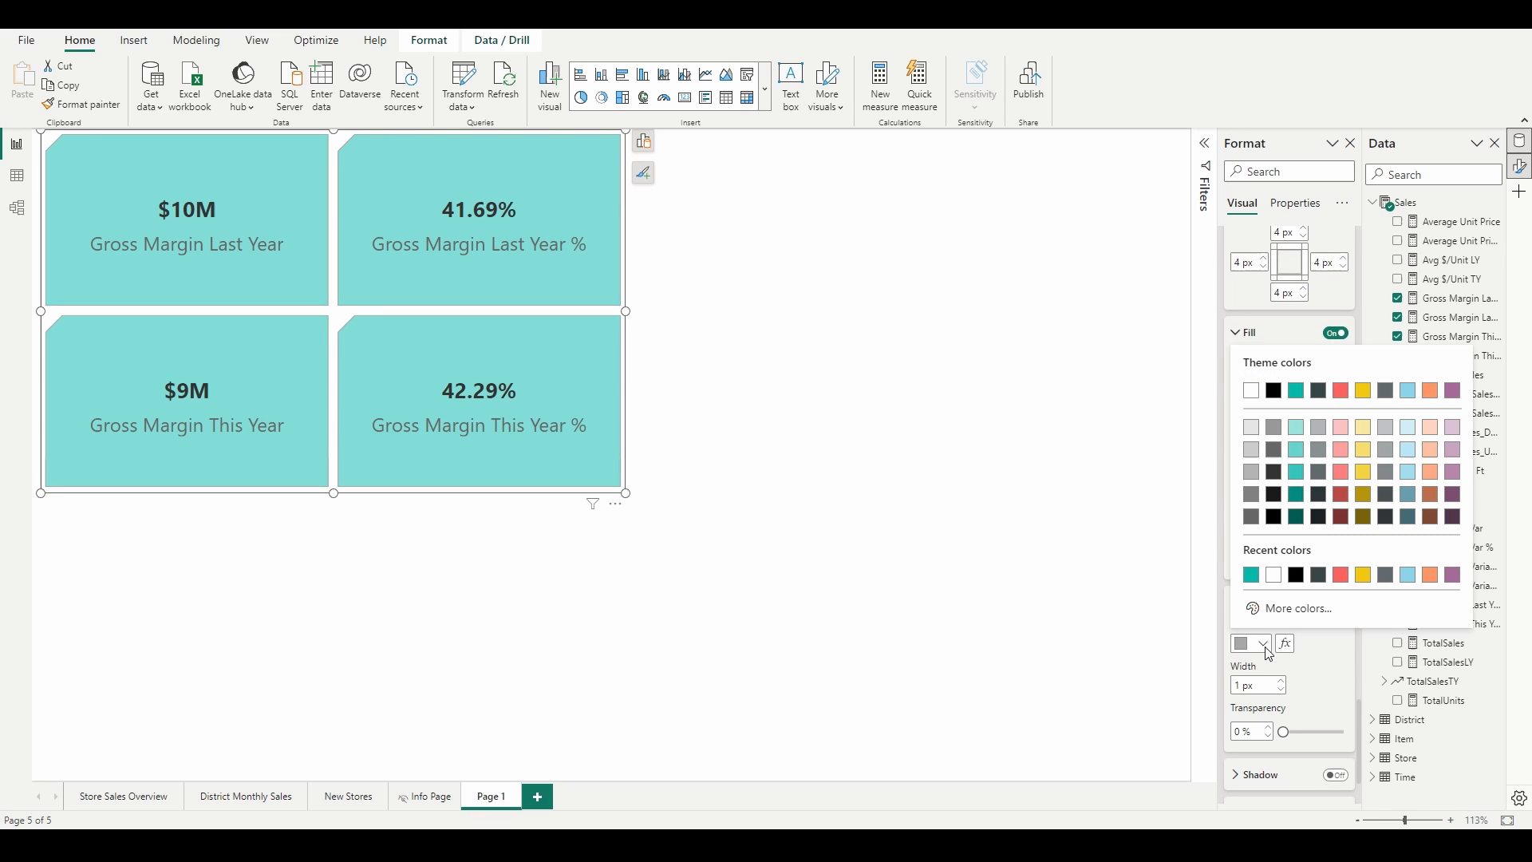
Step: Pick a card border colour and add a 3 px left accent bar to the cards
left_click(1296, 391)
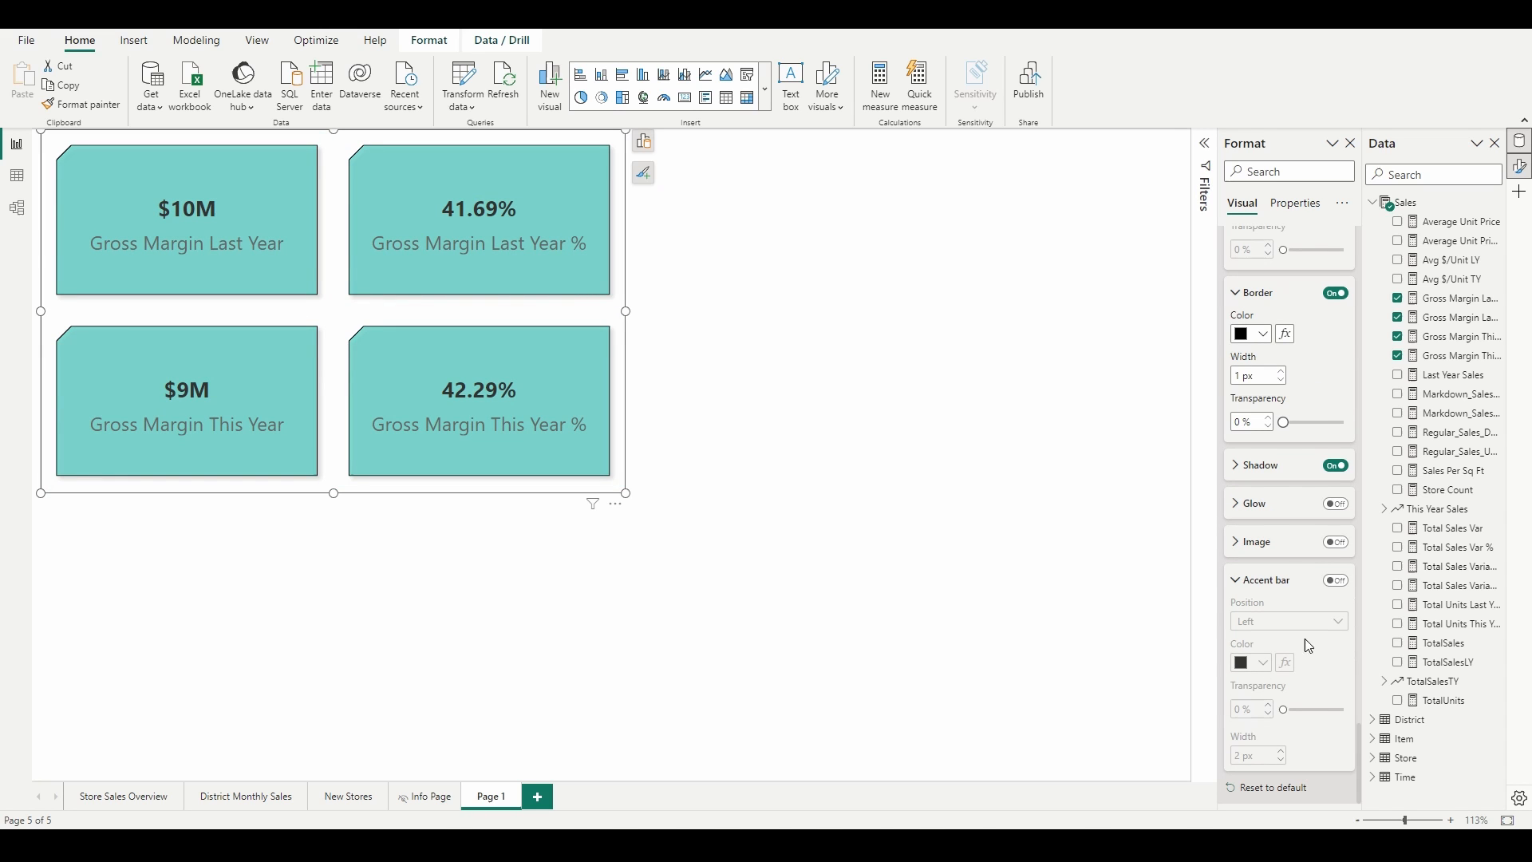
left_click(1335, 580)
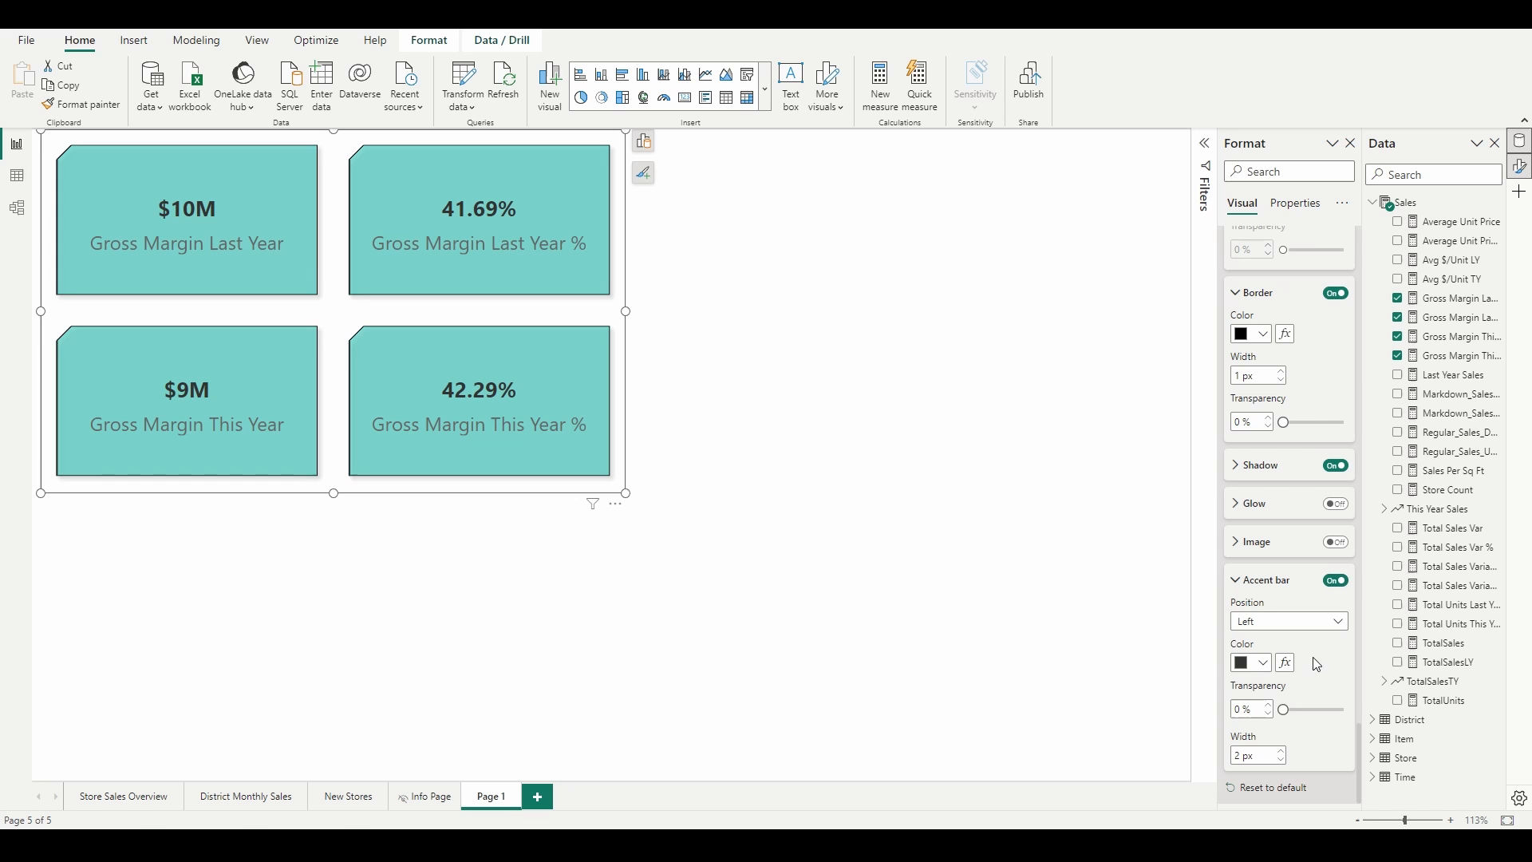
left_click(1283, 750)
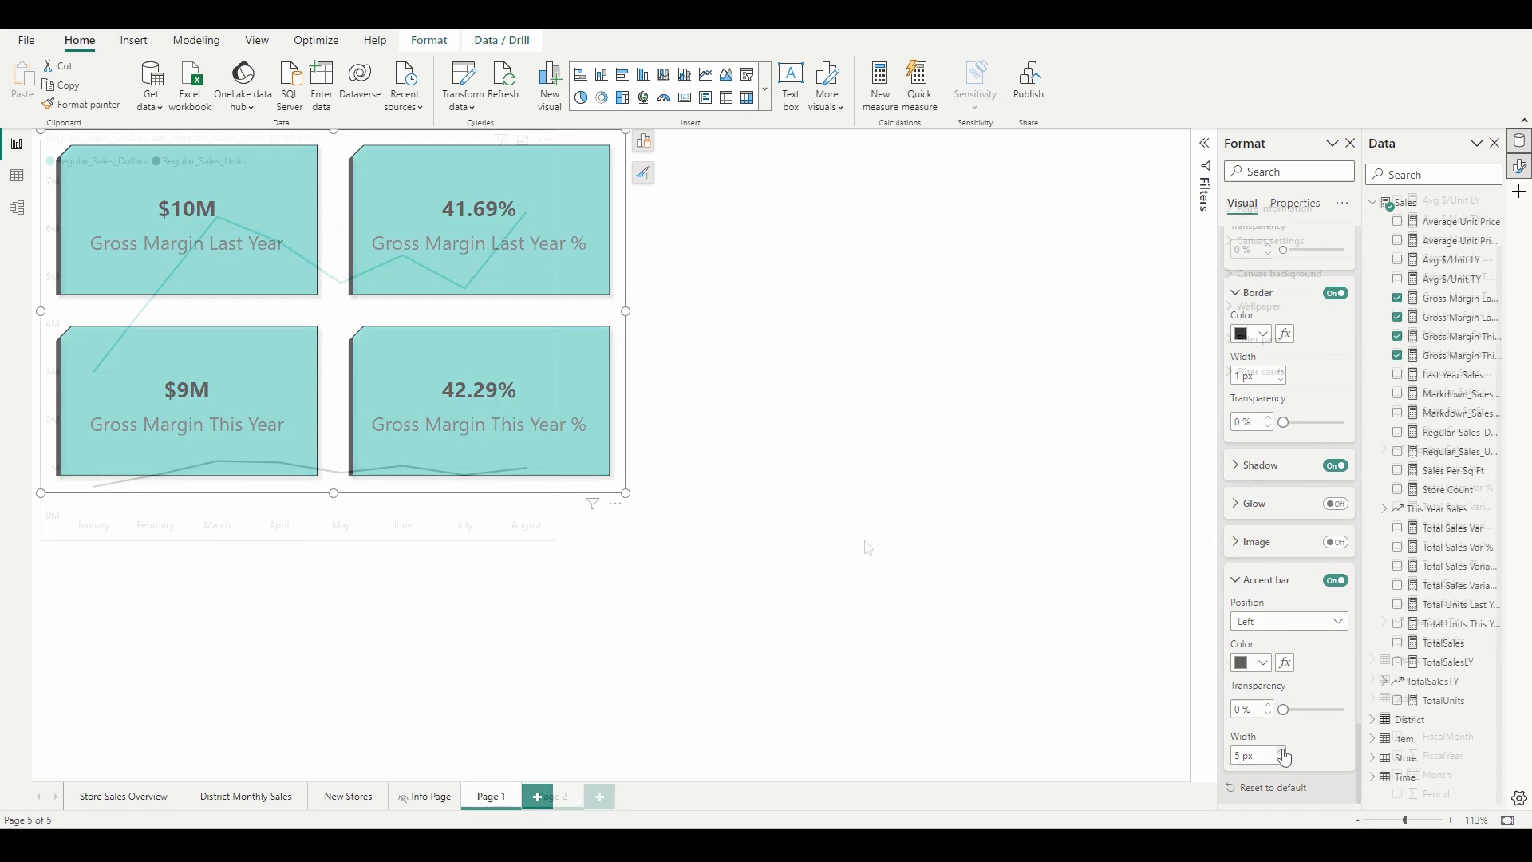
left_click(552, 796)
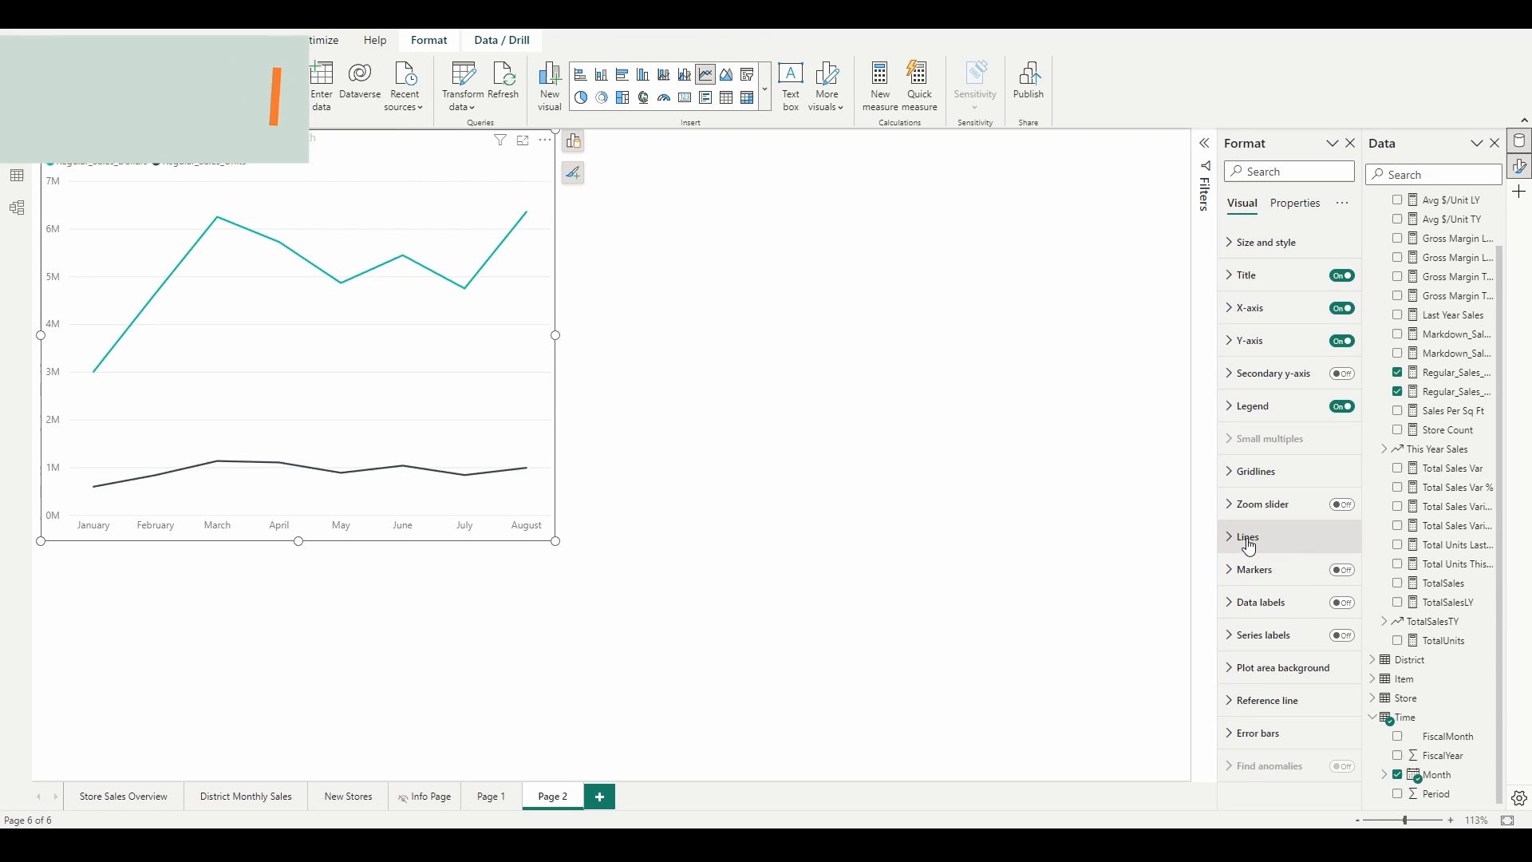
Step: Make the chart lines smooth, solid and thicker after trying Step and Dashed styles
left_click(1247, 537)
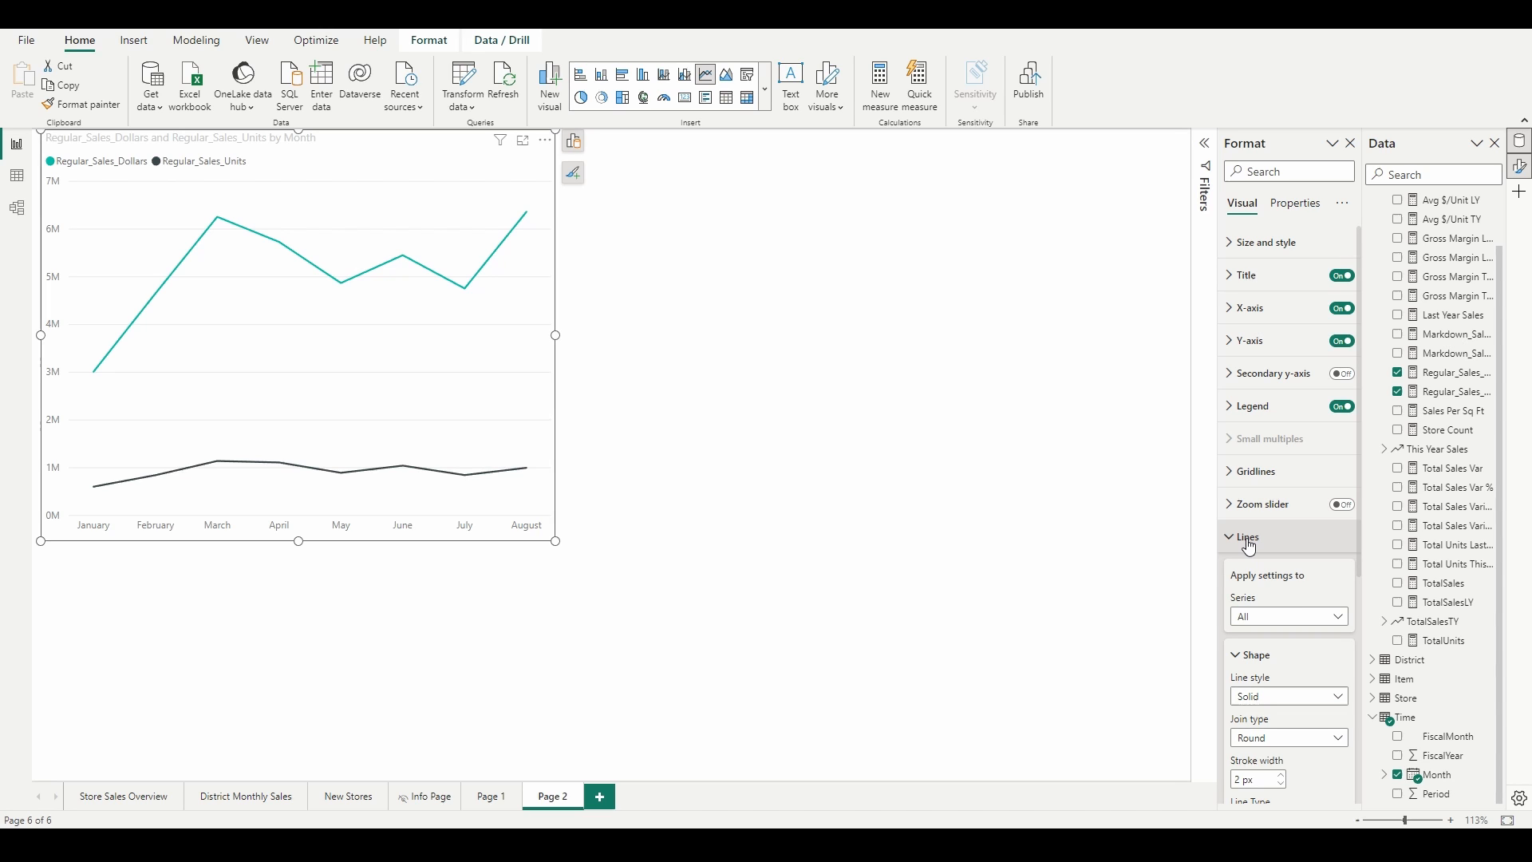
left_click(1285, 561)
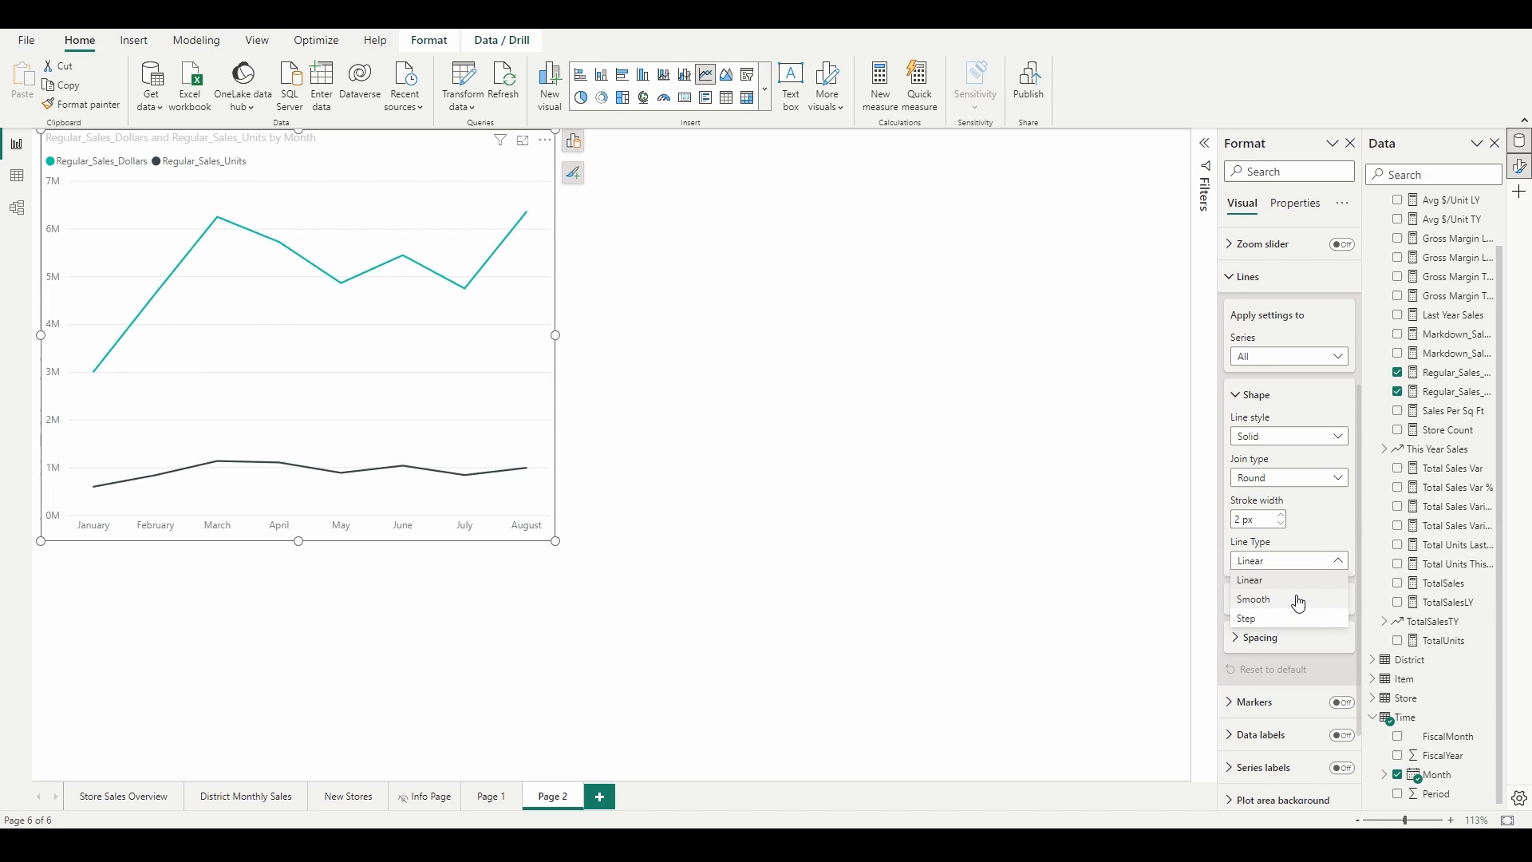
left_click(1253, 598)
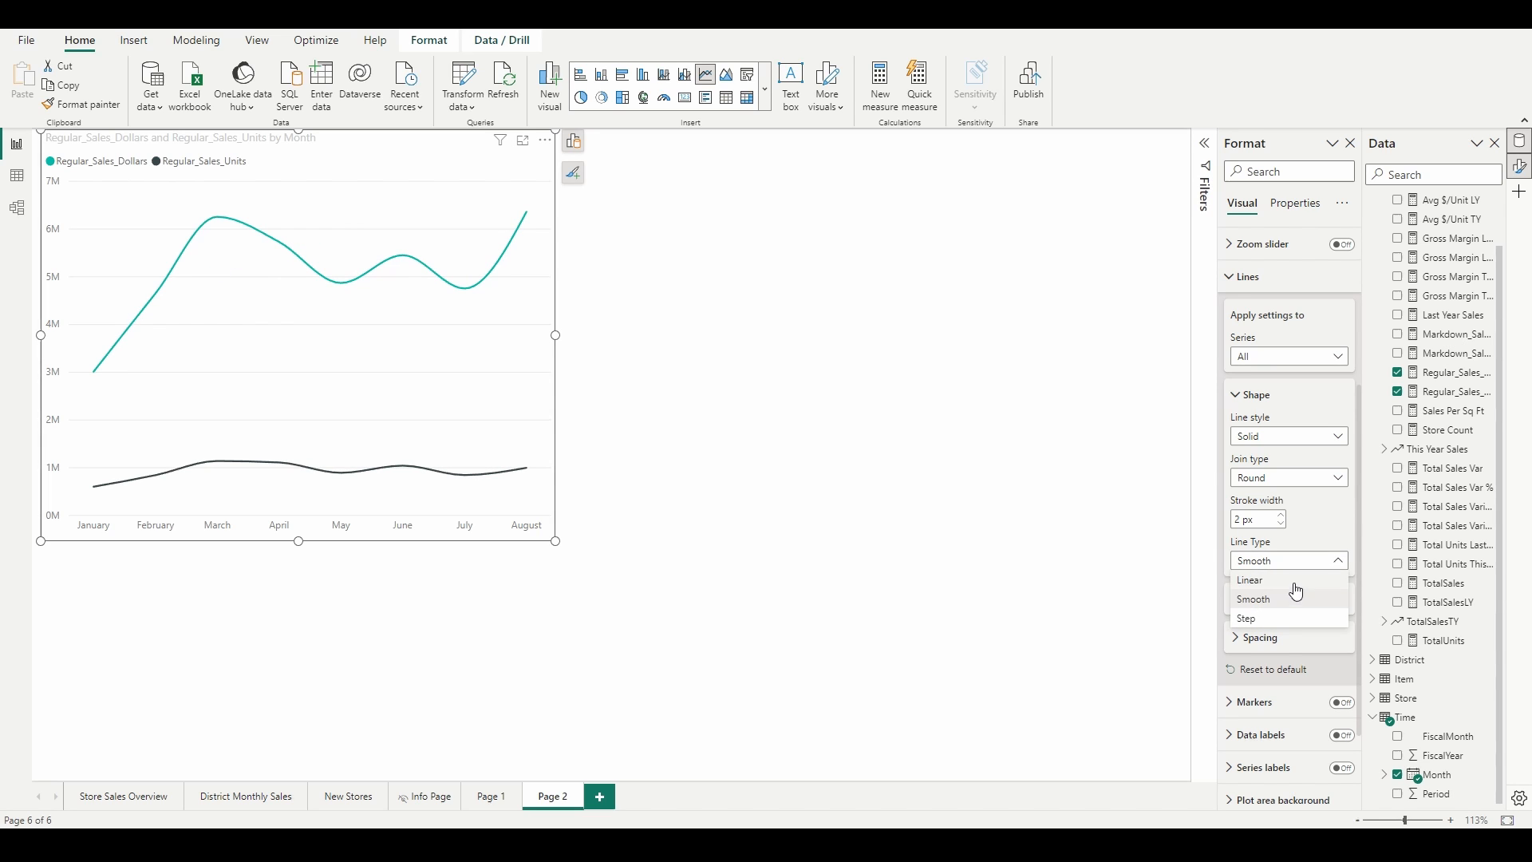
left_click(1248, 618)
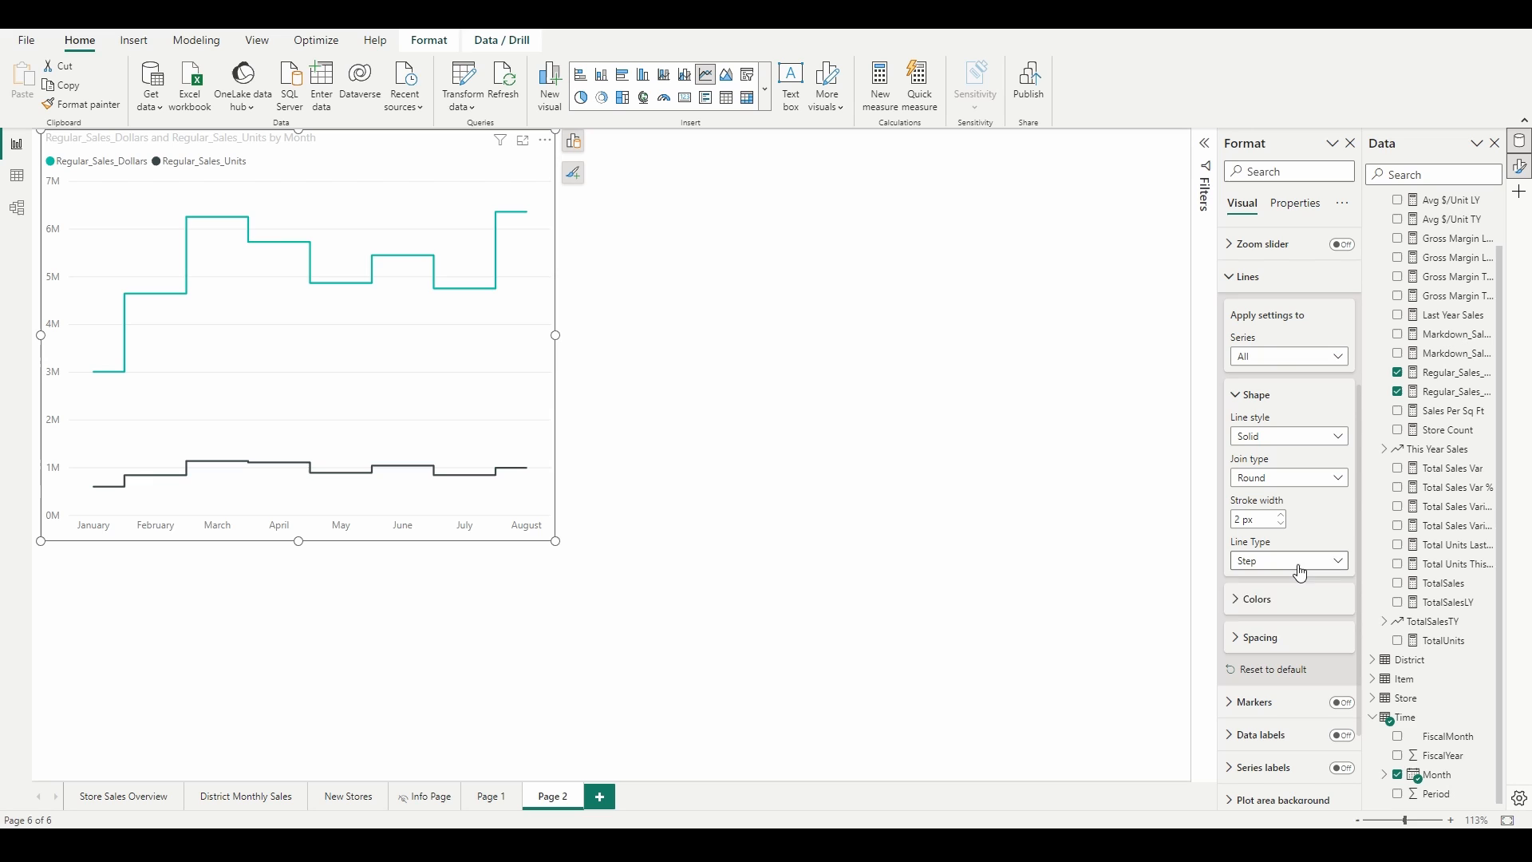
left_click(1288, 560)
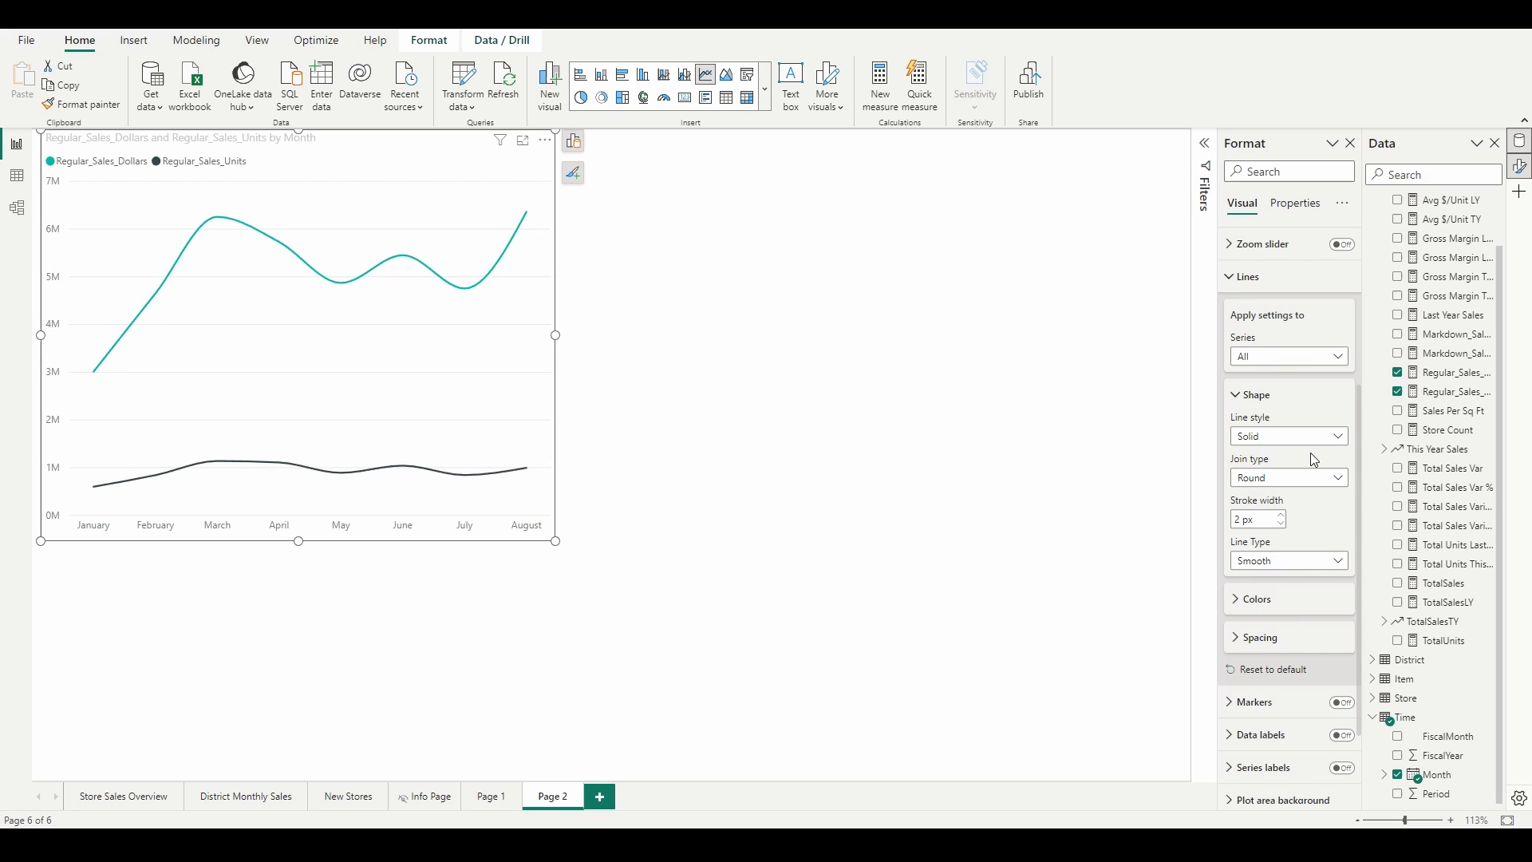
left_click(1285, 435)
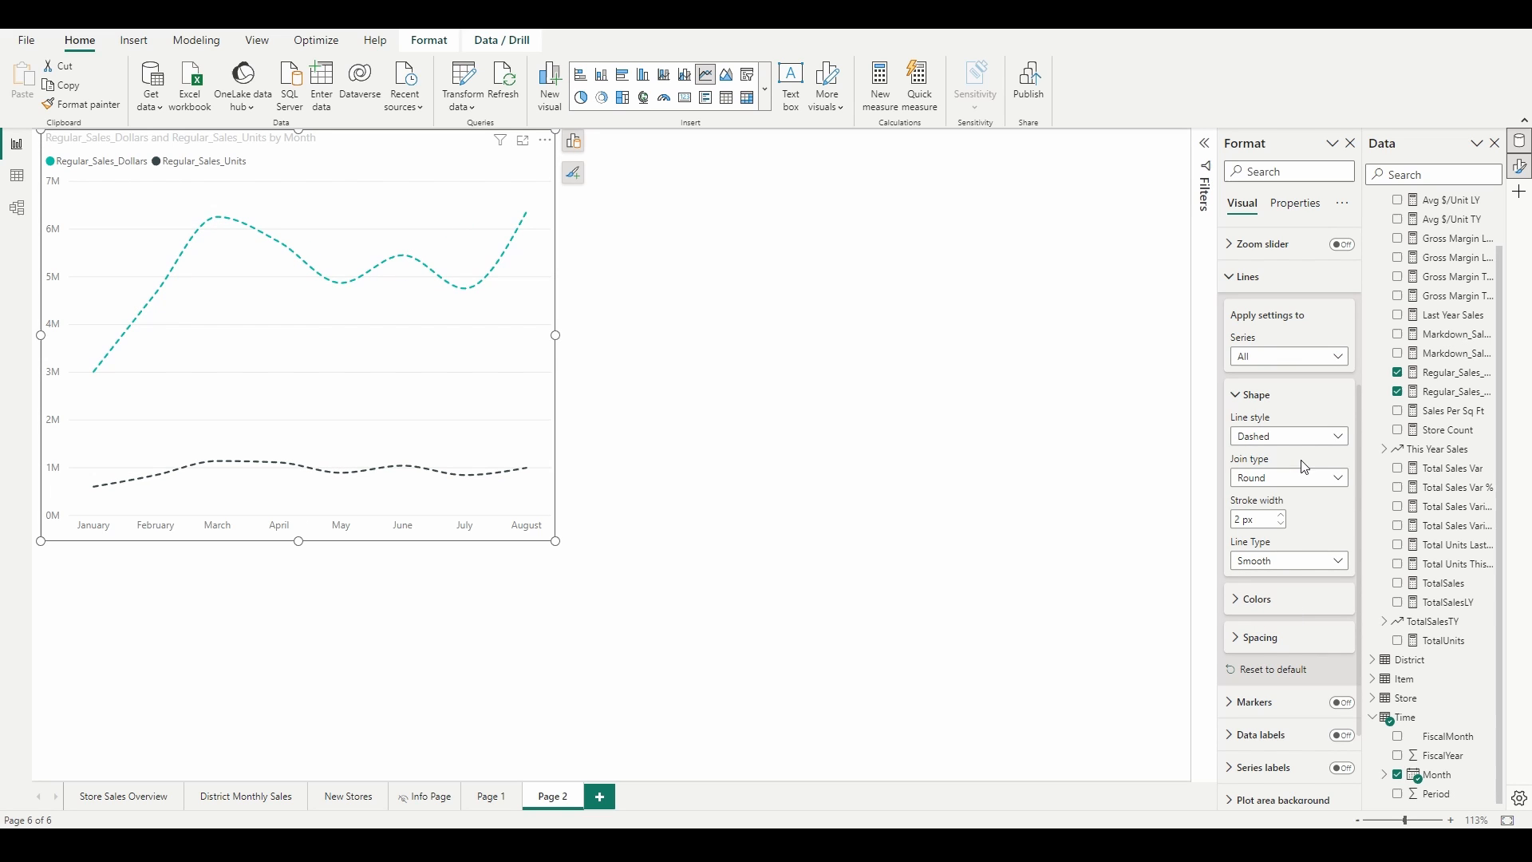
left_click(1285, 436)
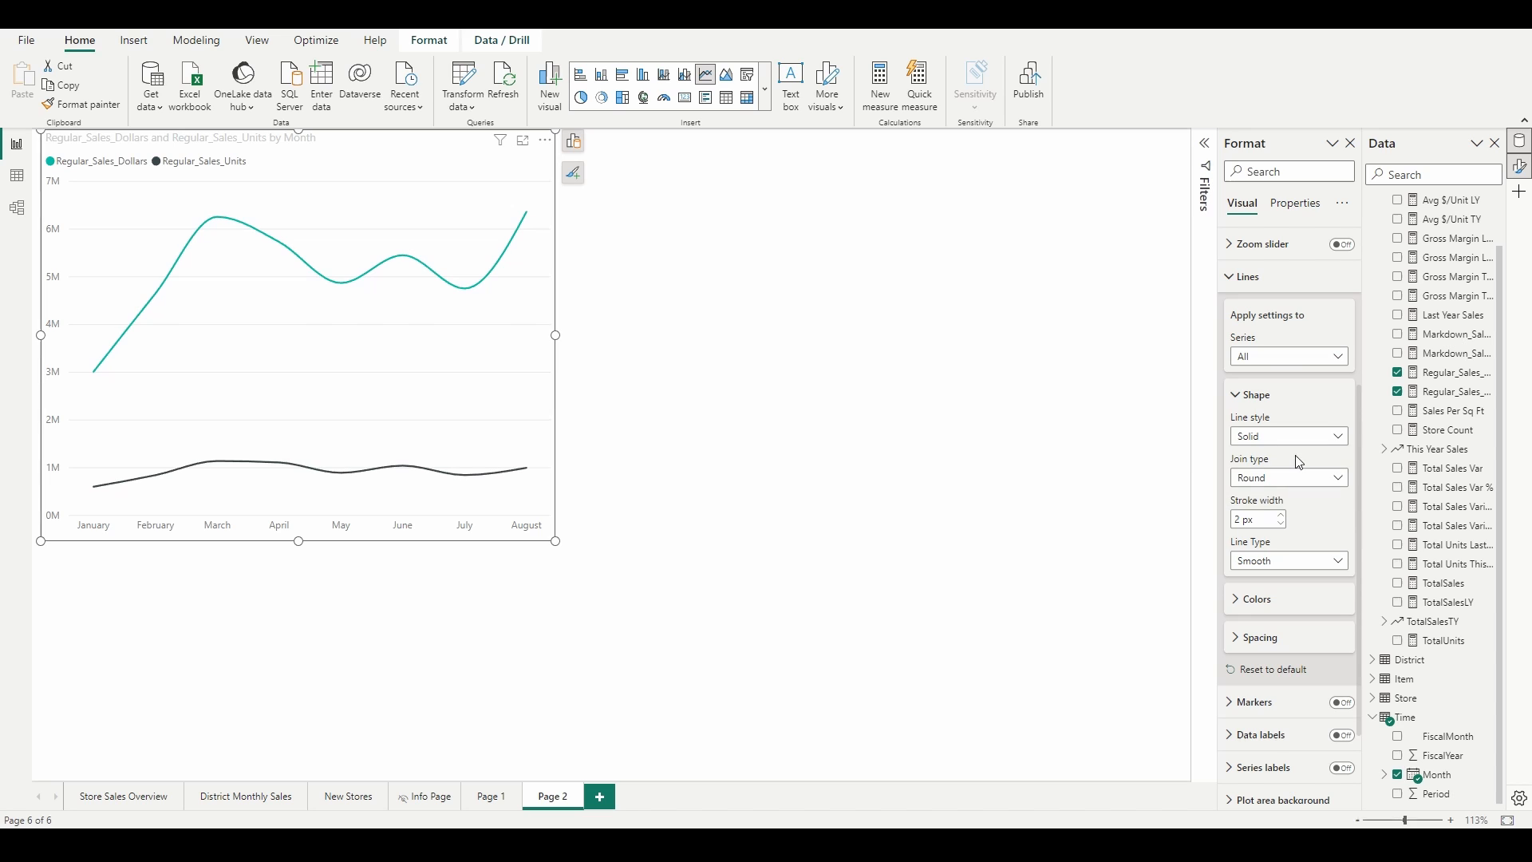
left_click(1283, 515)
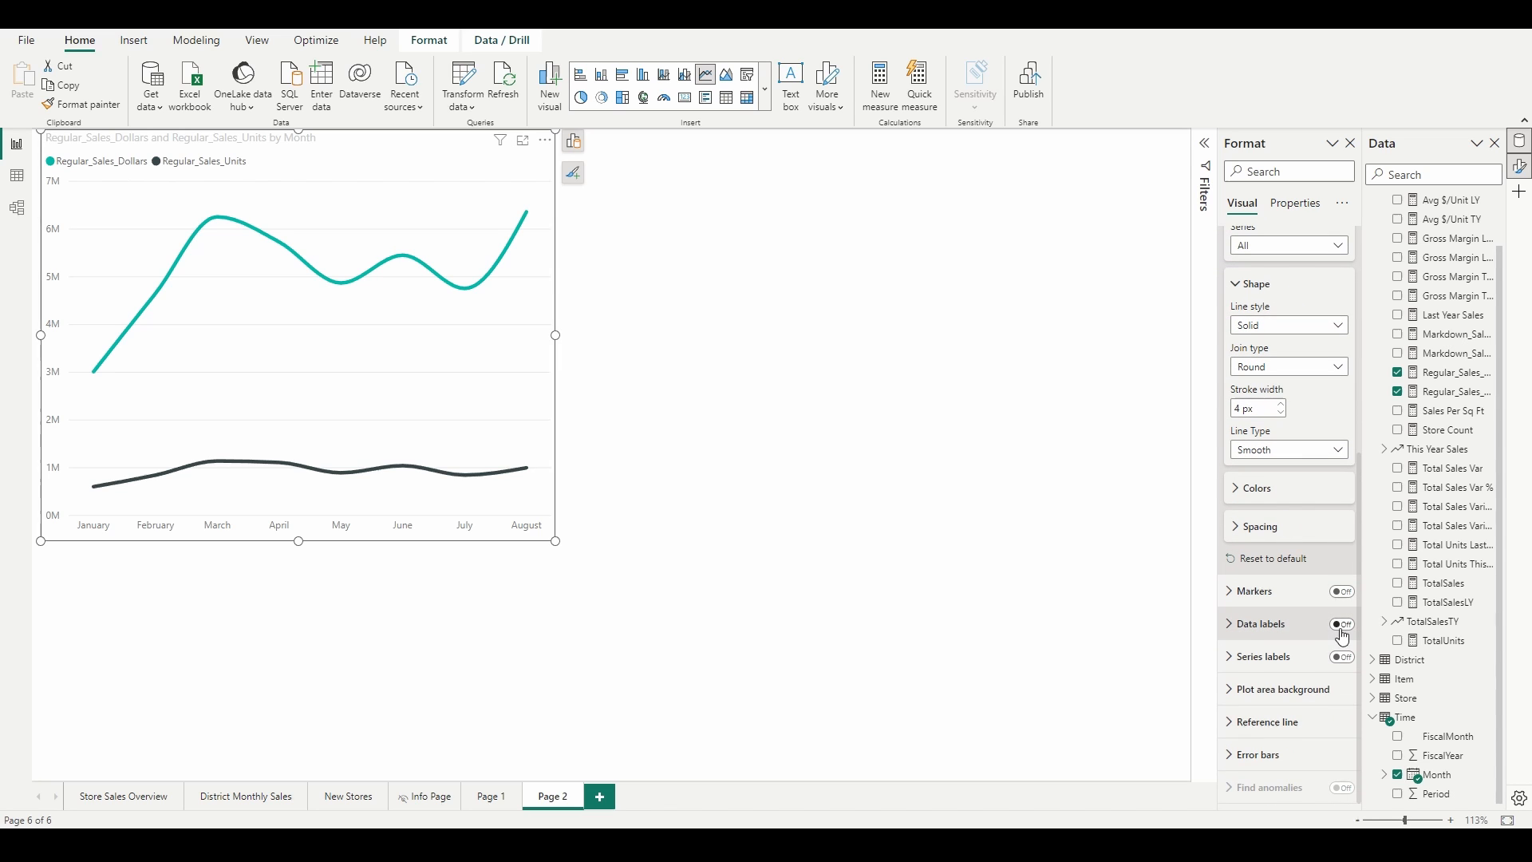
Step: Turn on data labels with leader lines and raise the minimum and maximum label offsets
left_click(1340, 624)
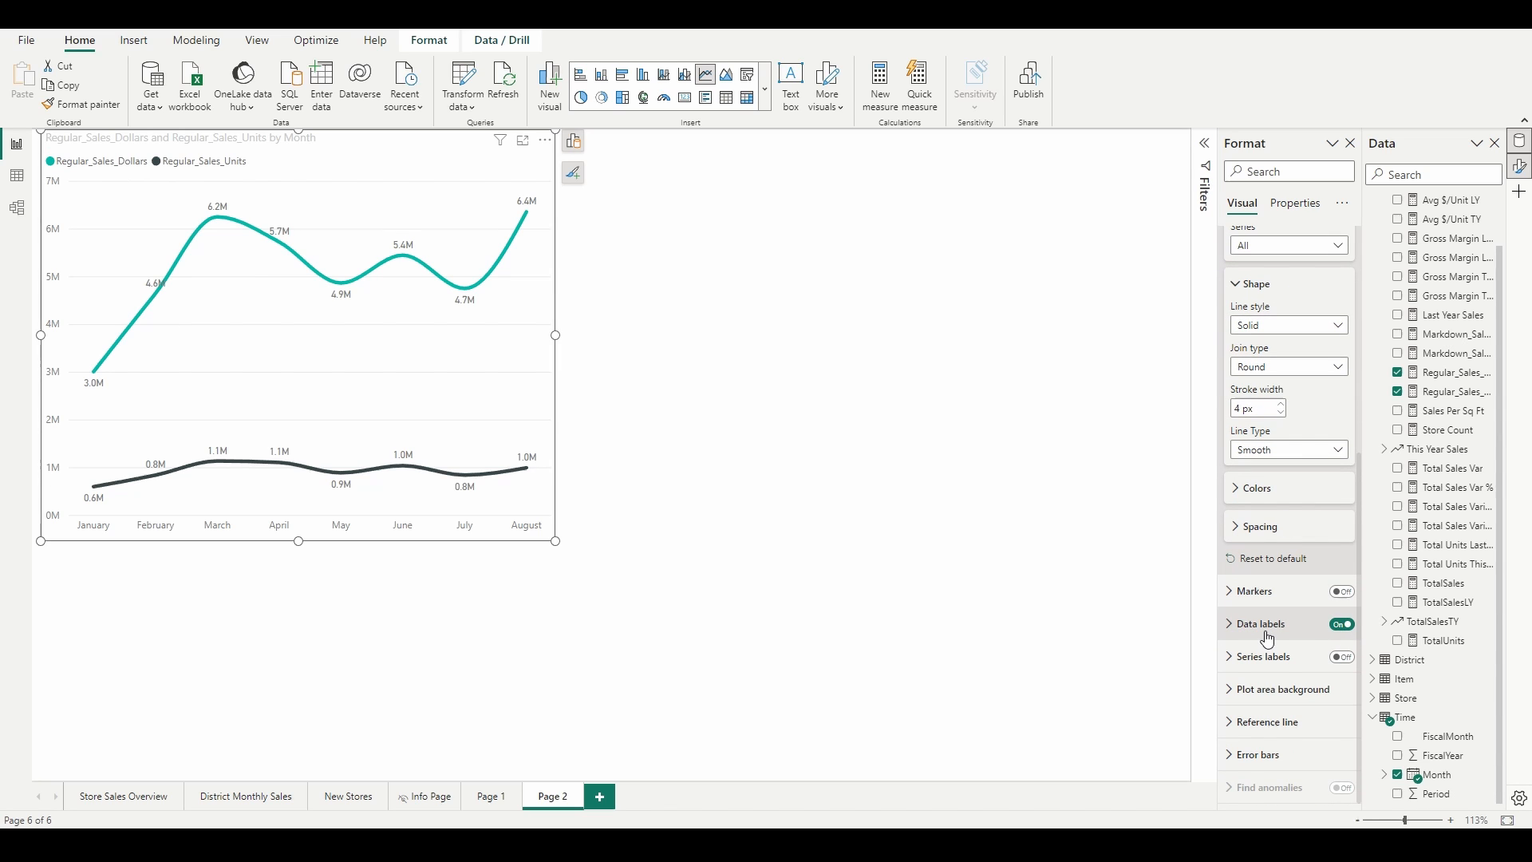
left_click(1262, 623)
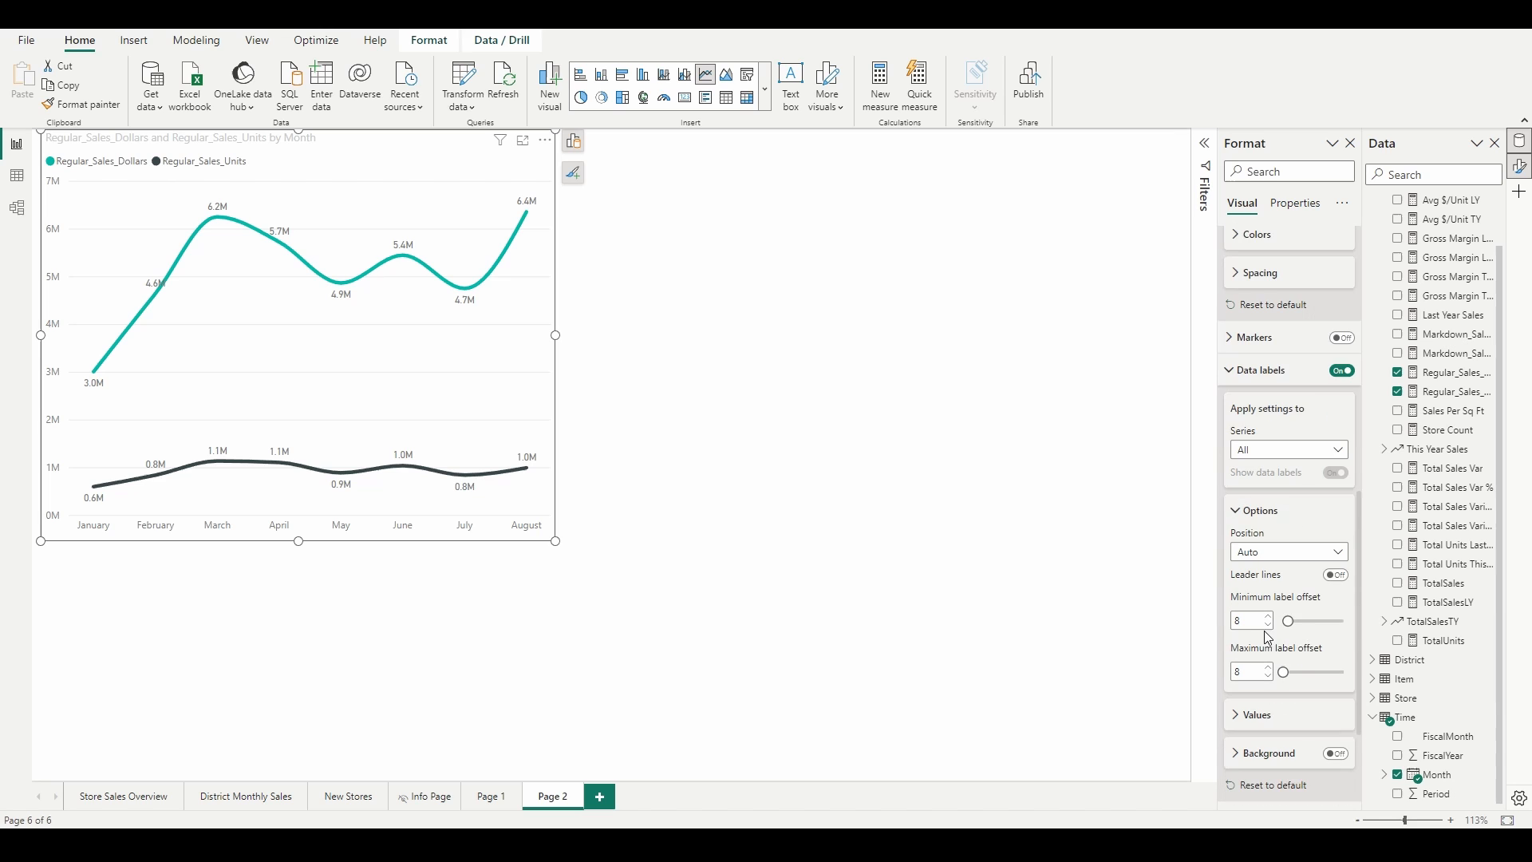
left_click(1335, 574)
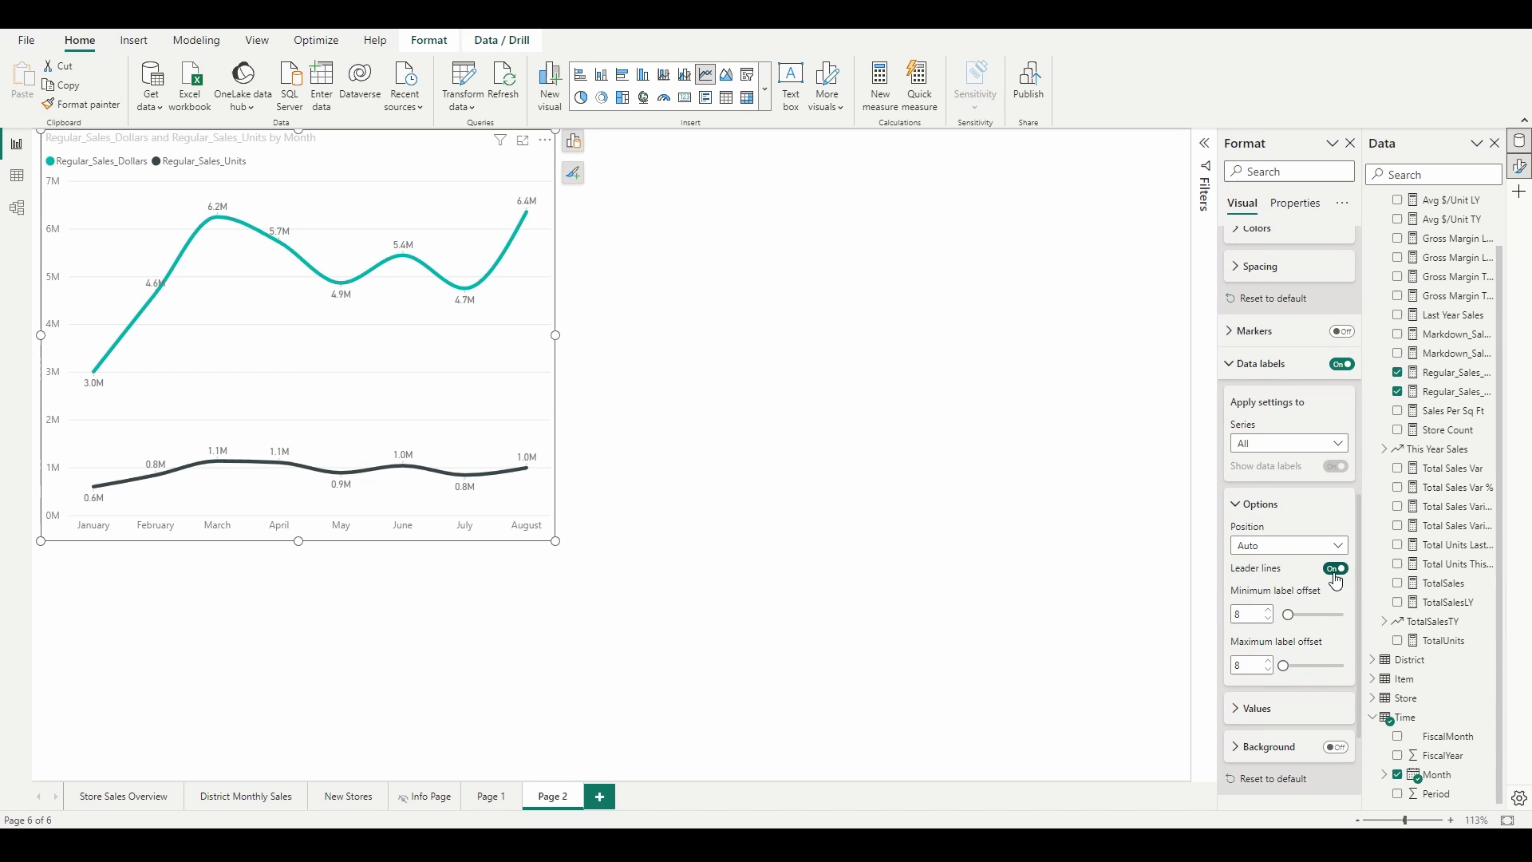
left_click(1267, 611)
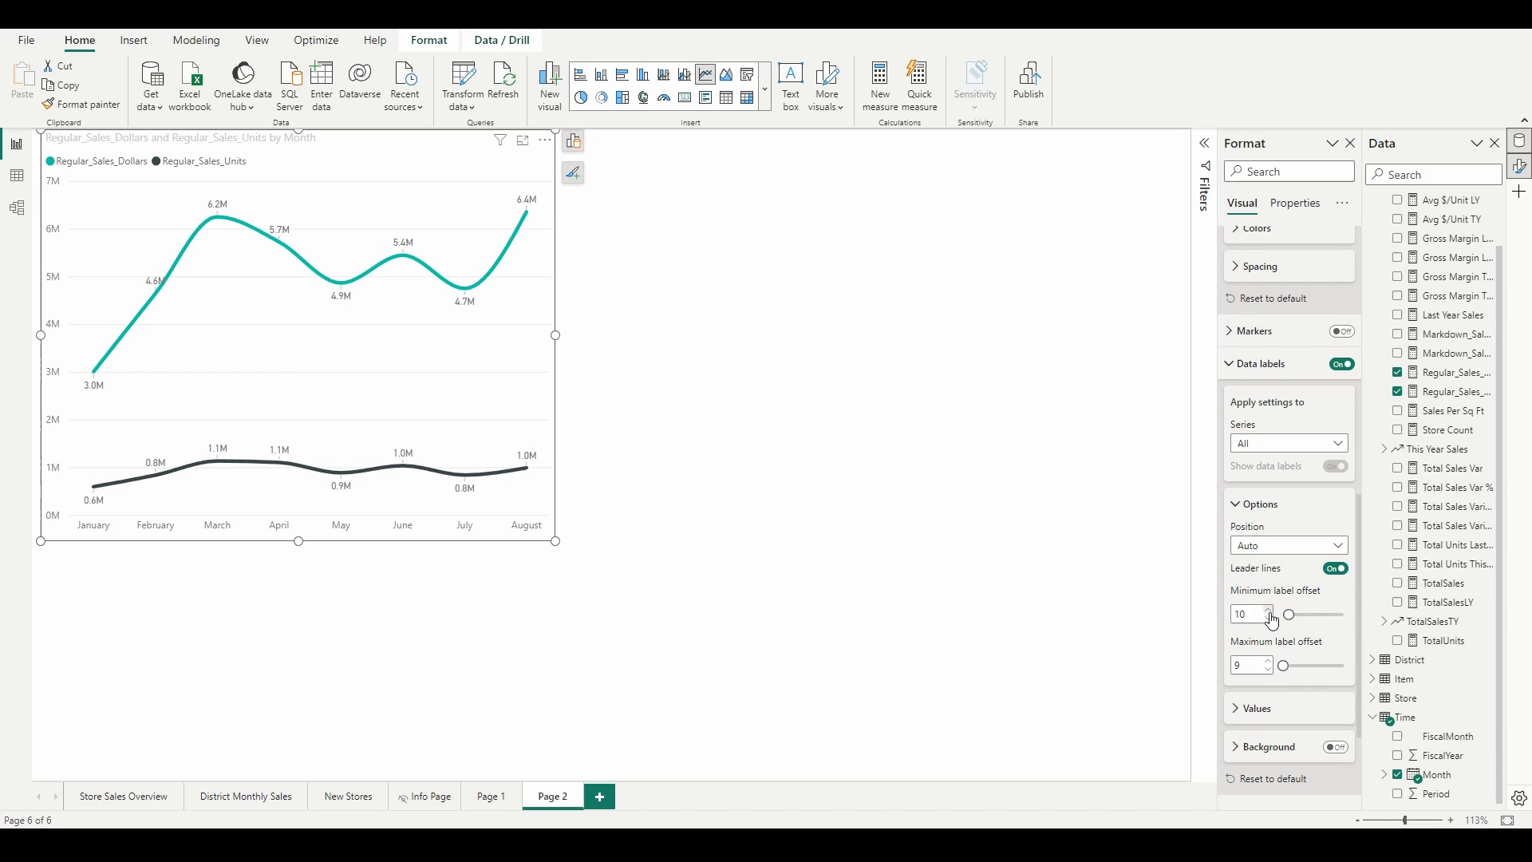
left_click(1268, 610)
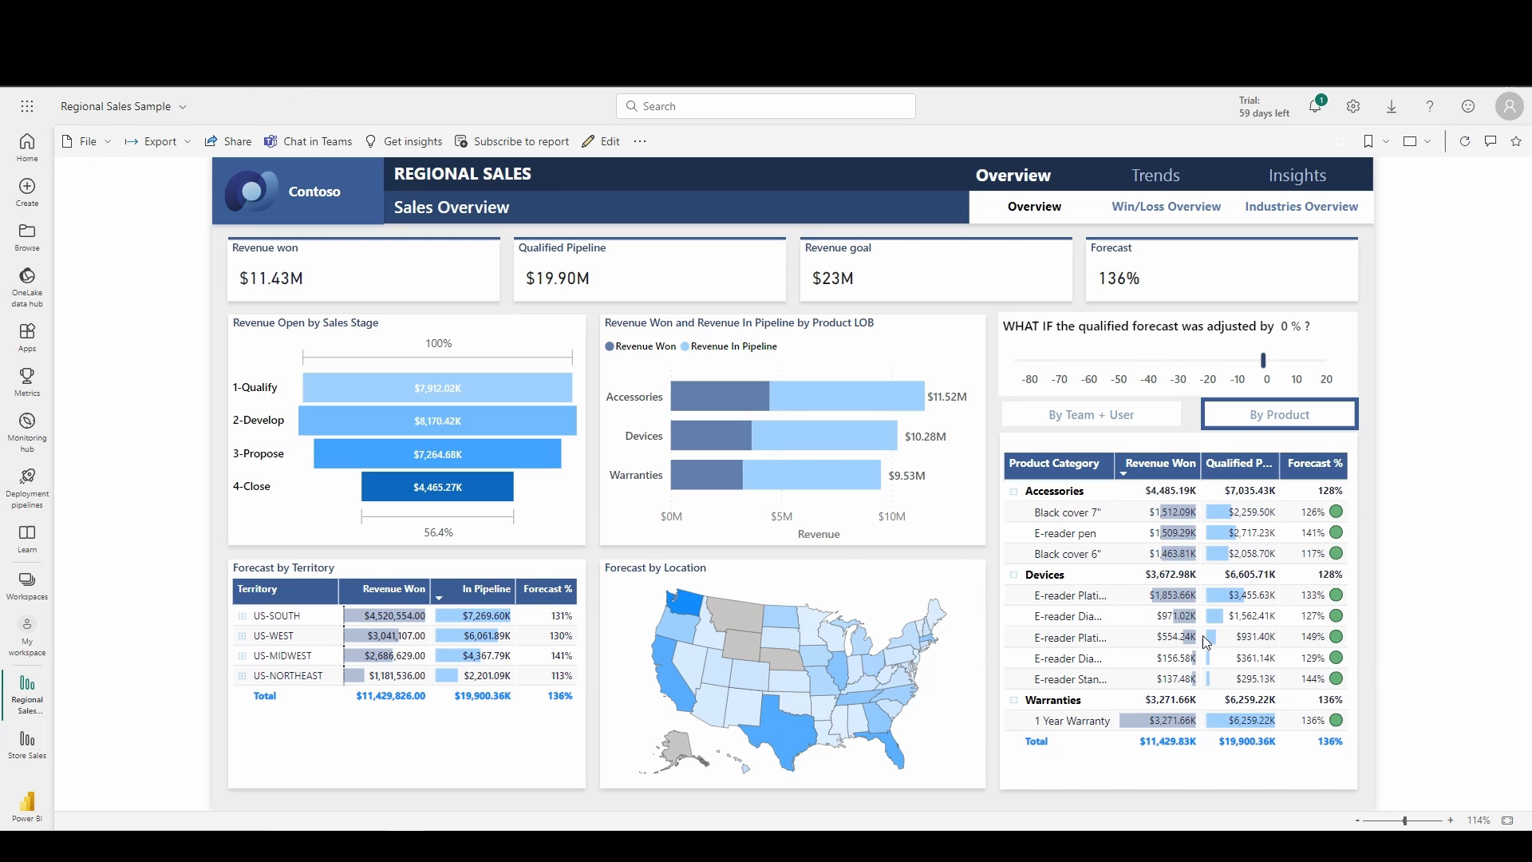
Step: Share the Regional Sales Sample report to PowerPoint, opening it as a new presentation
left_click(236, 140)
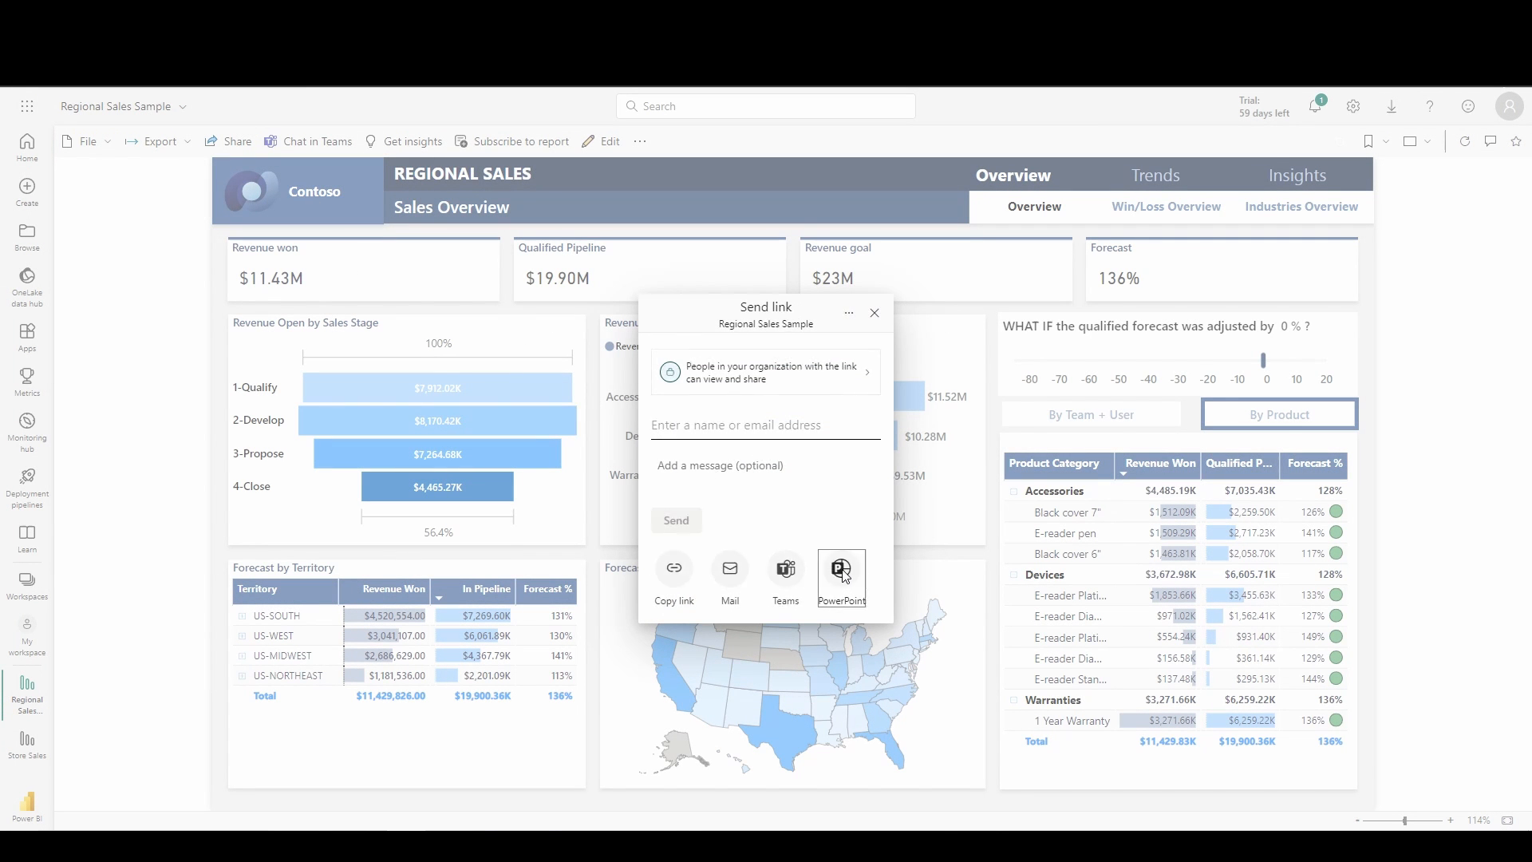
left_click(840, 570)
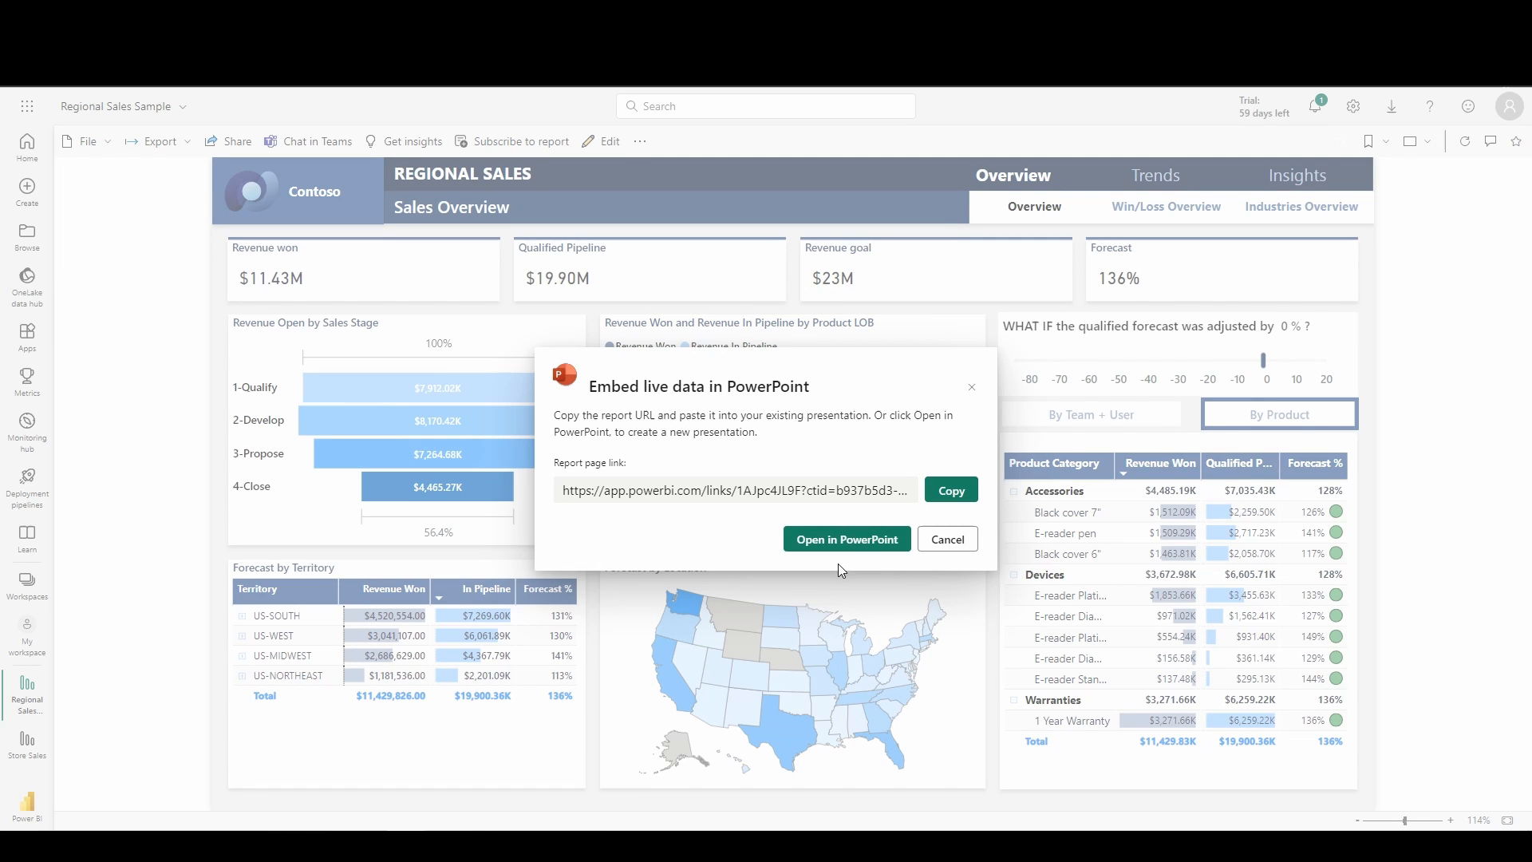
left_click(845, 538)
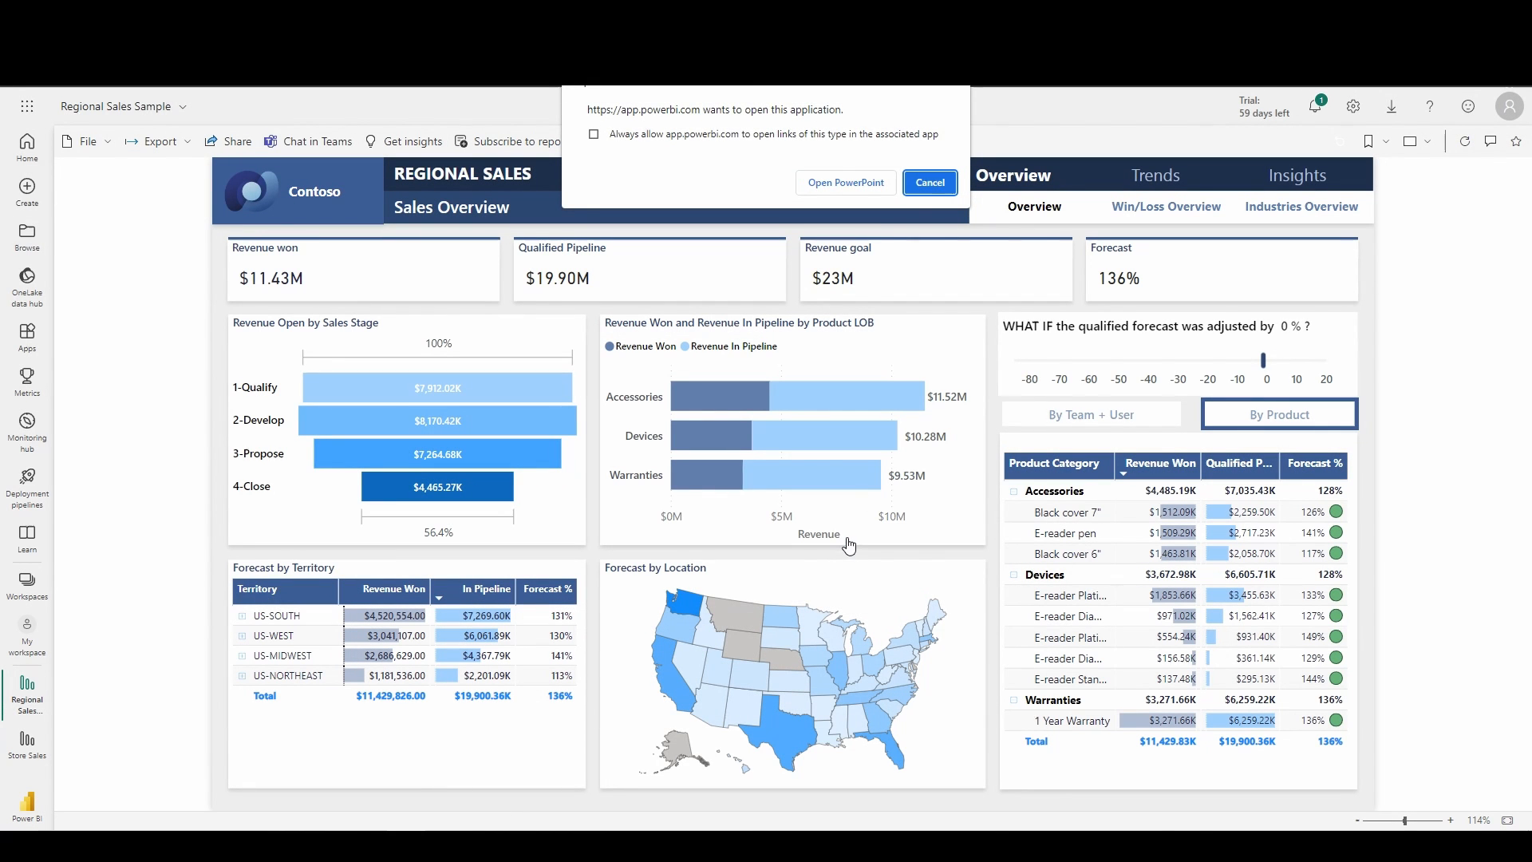
left_click(928, 183)
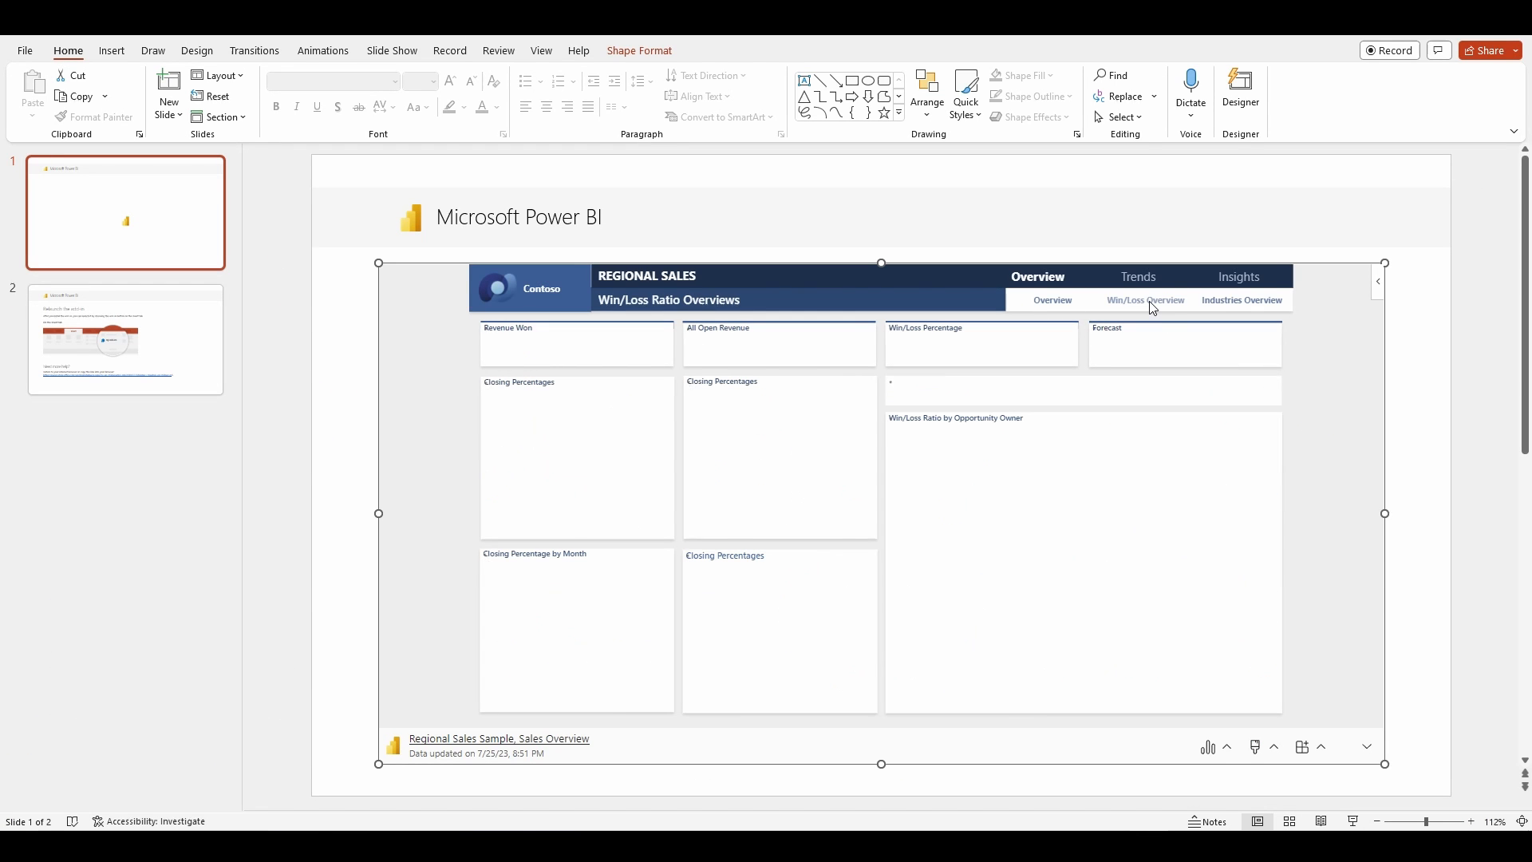
Step: Show the Industries Overview page in the embedded report on slide 1
left_click(1240, 301)
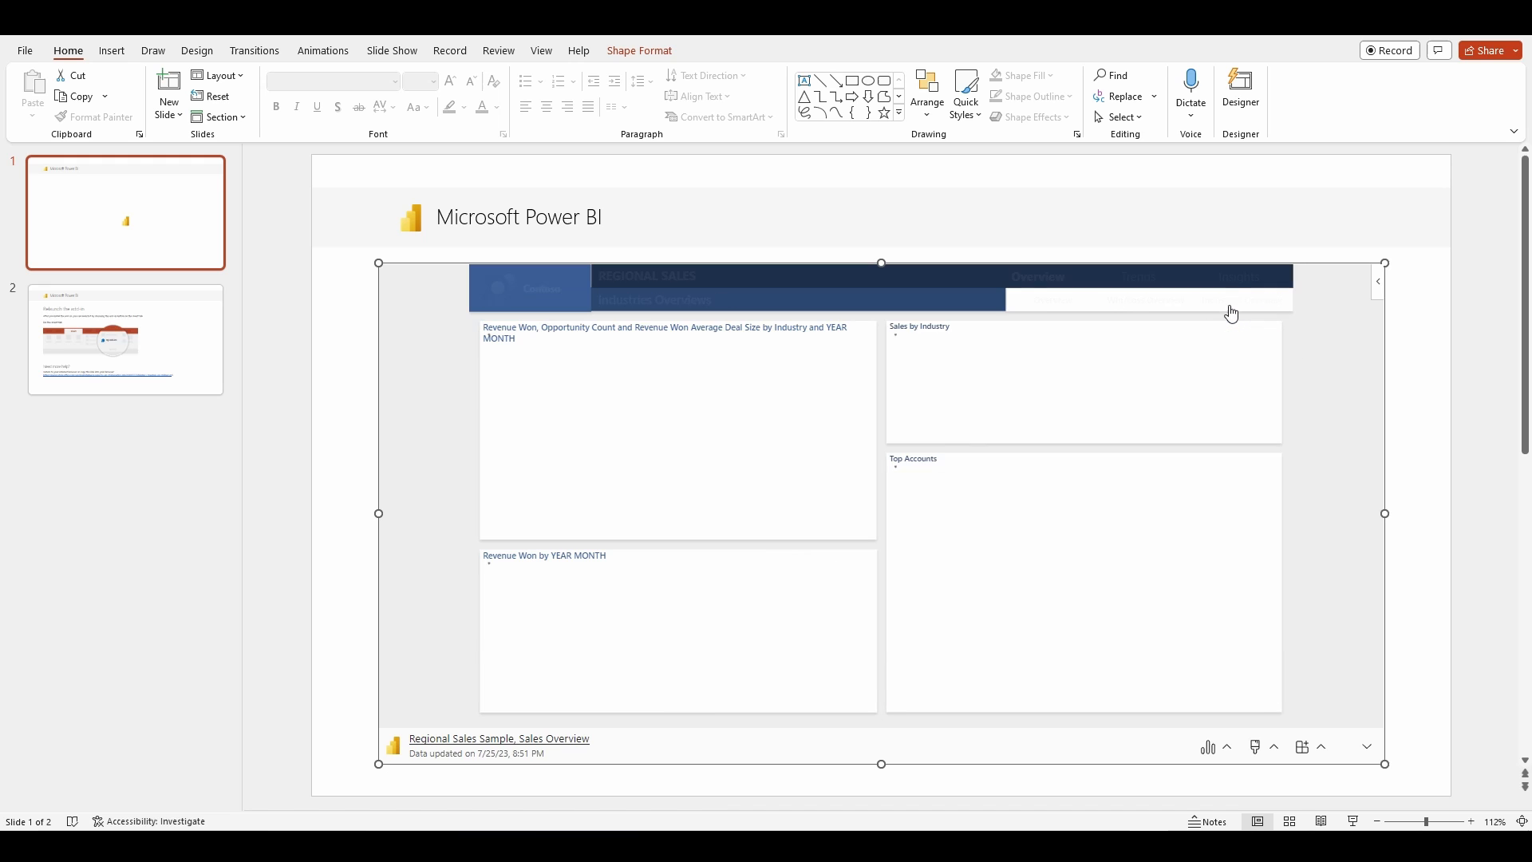